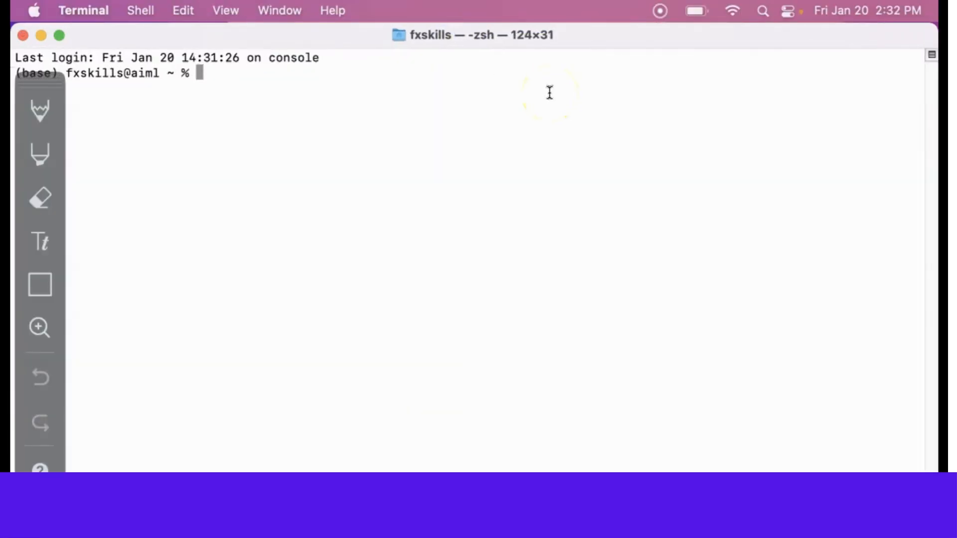
# Run java --version in Terminal to see the installed Java version.
pyautogui.write('ja')
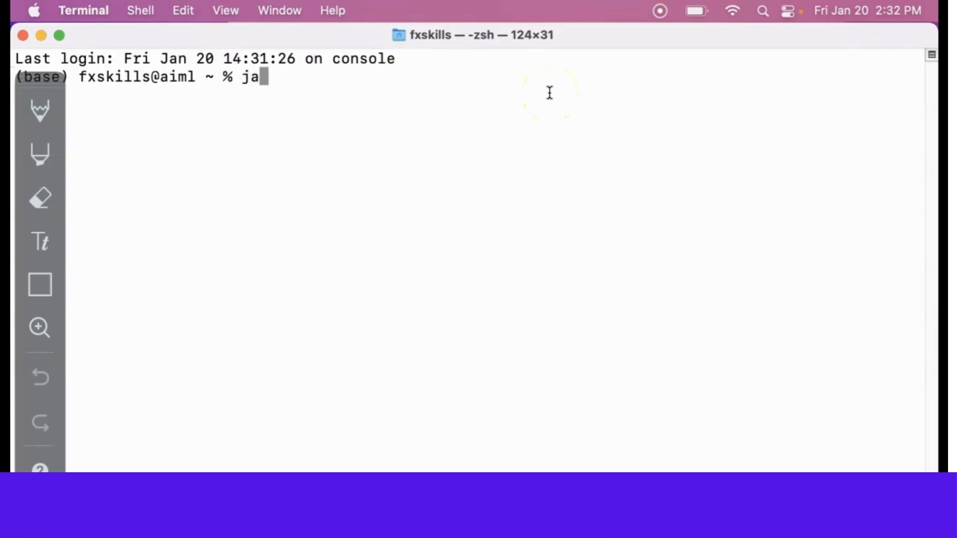
pyautogui.write('va --vers')
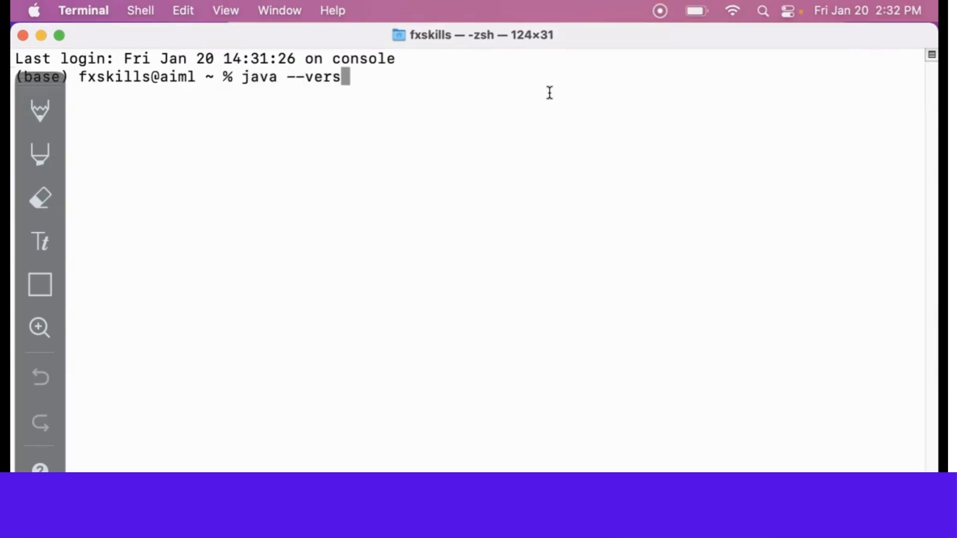
pyautogui.press('Return')
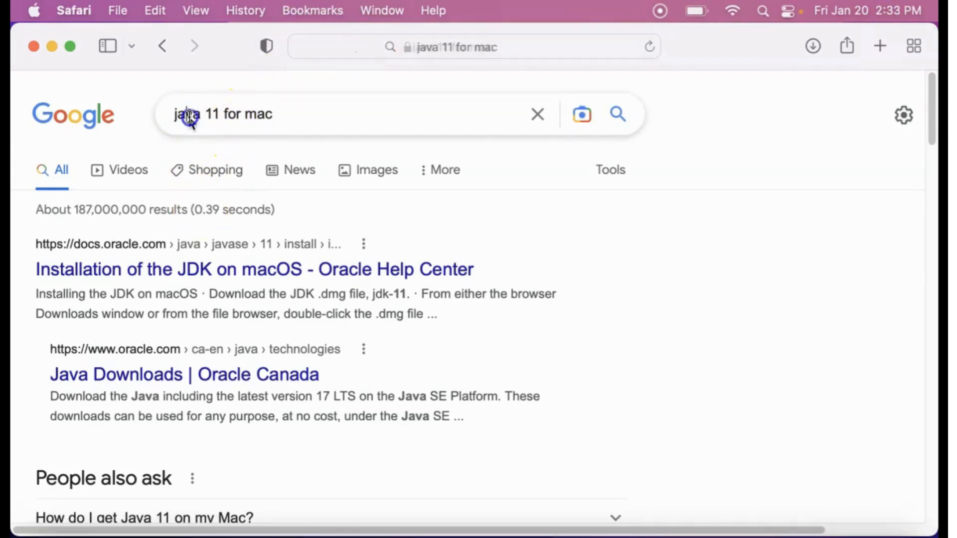
# Reach Oracle's Installing the JDK on macOS section, dismissing the cookie notice.
pyautogui.write('jdk')
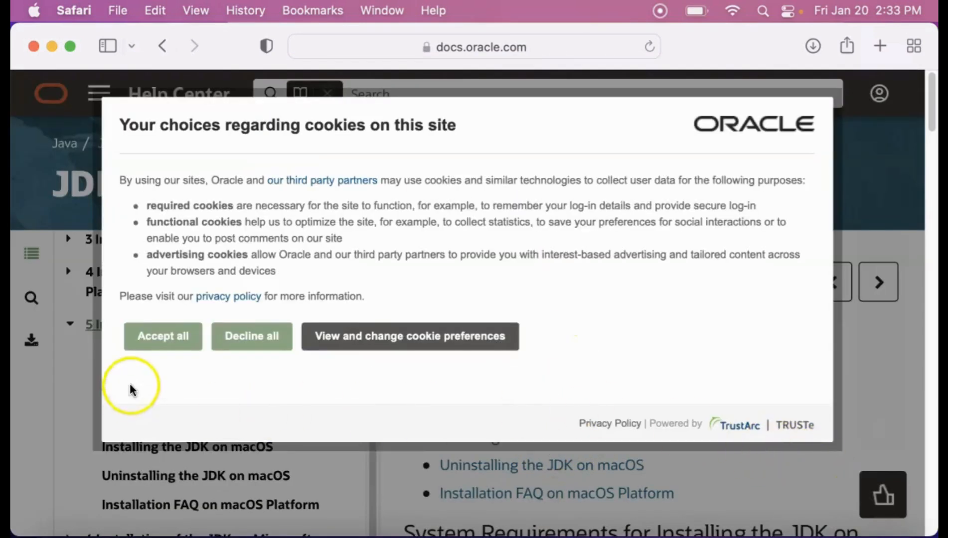
pyautogui.click(162, 336)
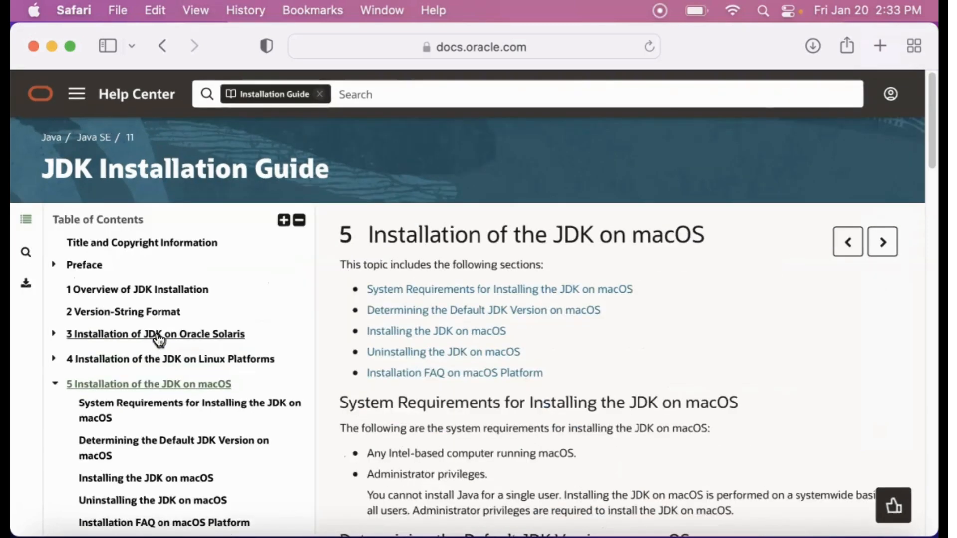
pyautogui.scroll(-3)
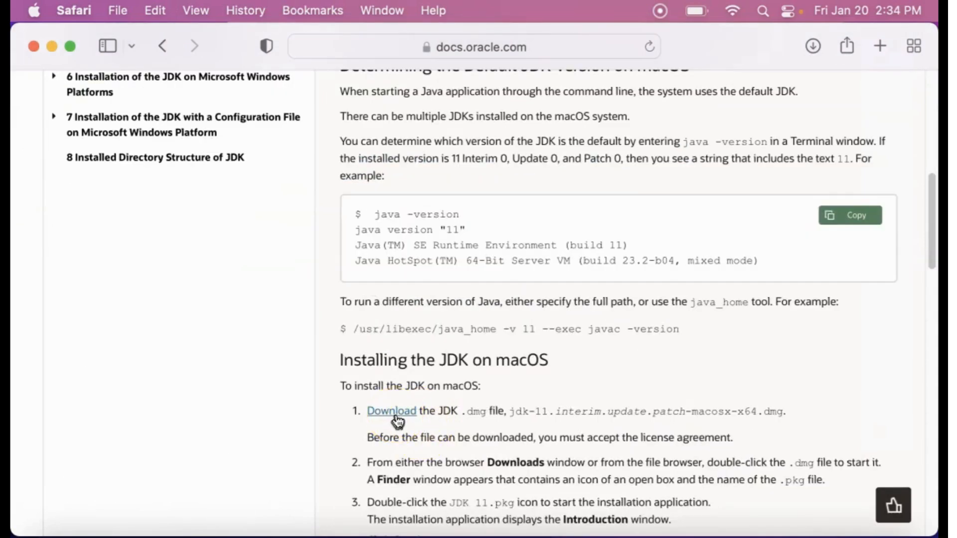
# Go to Oracle's Java Downloads page and scroll to the JDK 11.0.18 macOS table.
pyautogui.click(390, 410)
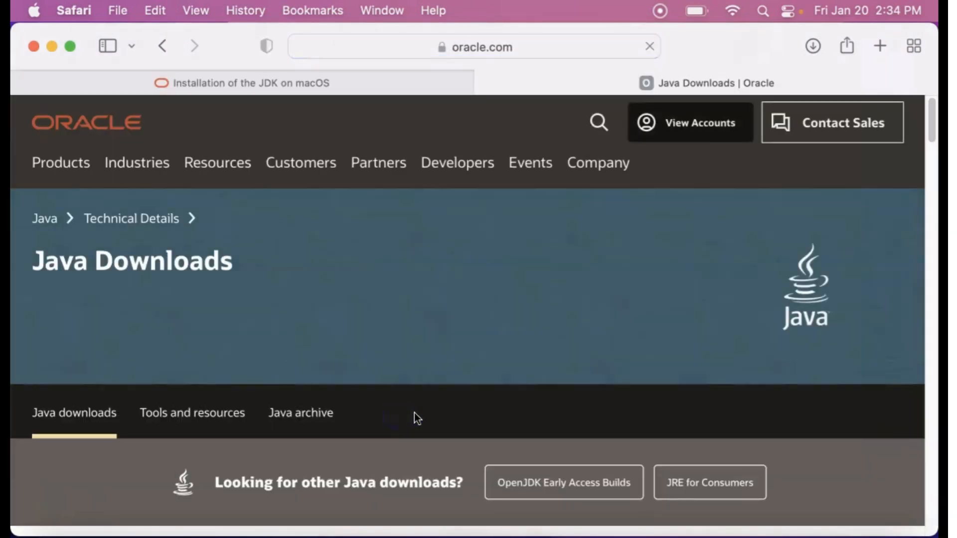
pyautogui.scroll(-3)
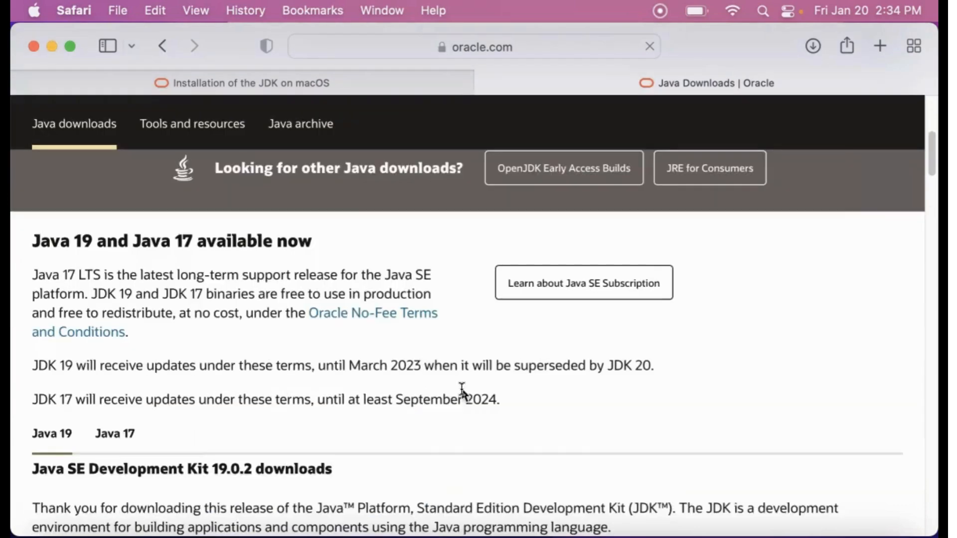
pyautogui.scroll(-3)
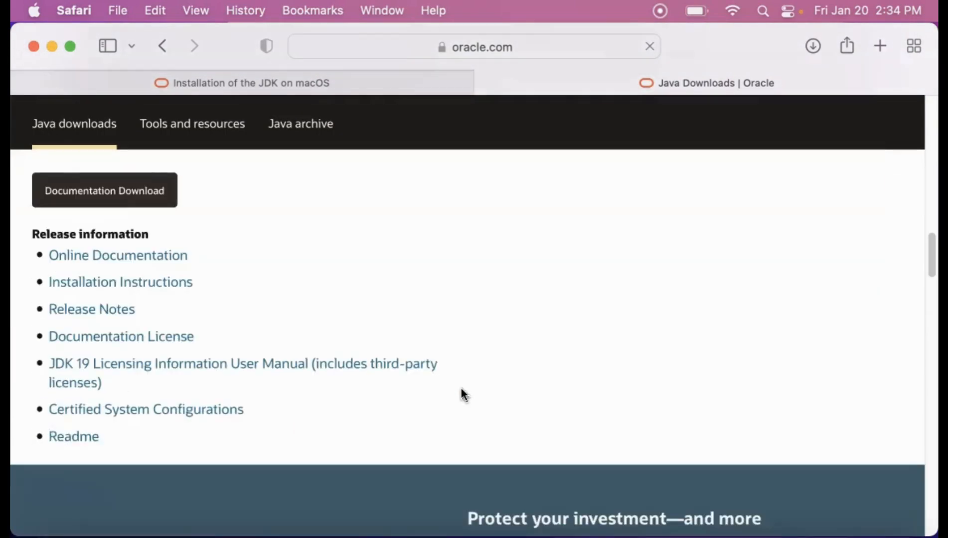
pyautogui.scroll(-3)
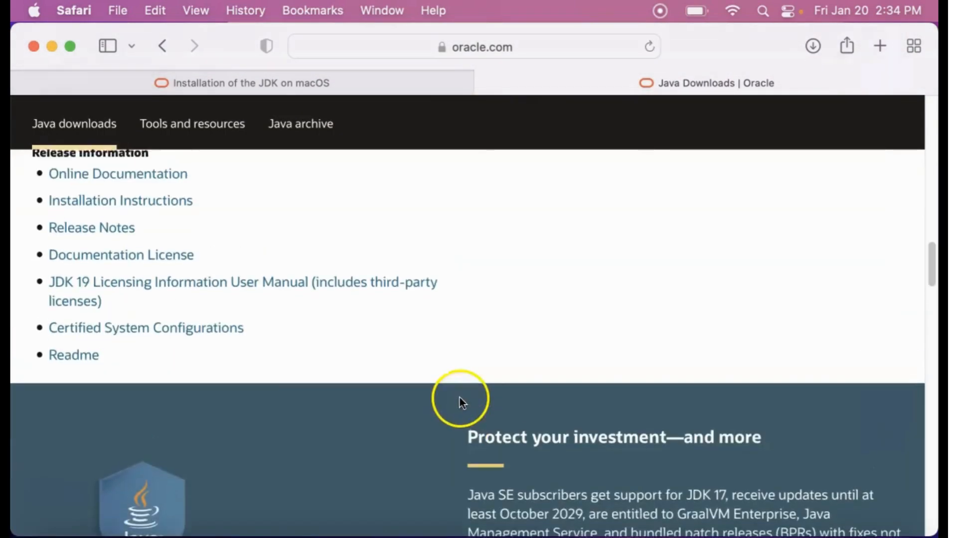
pyautogui.scroll(3)
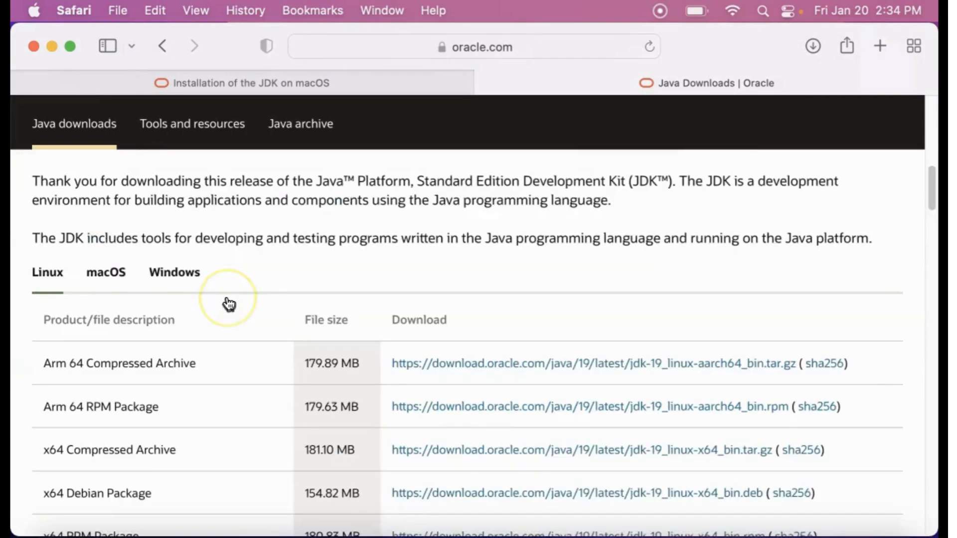
pyautogui.scroll(-3)
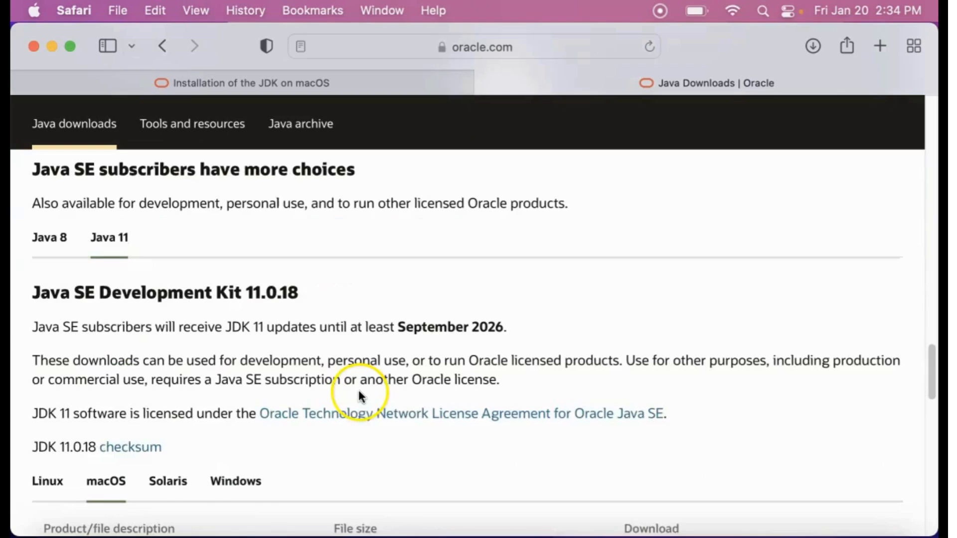
pyautogui.scroll(-3)
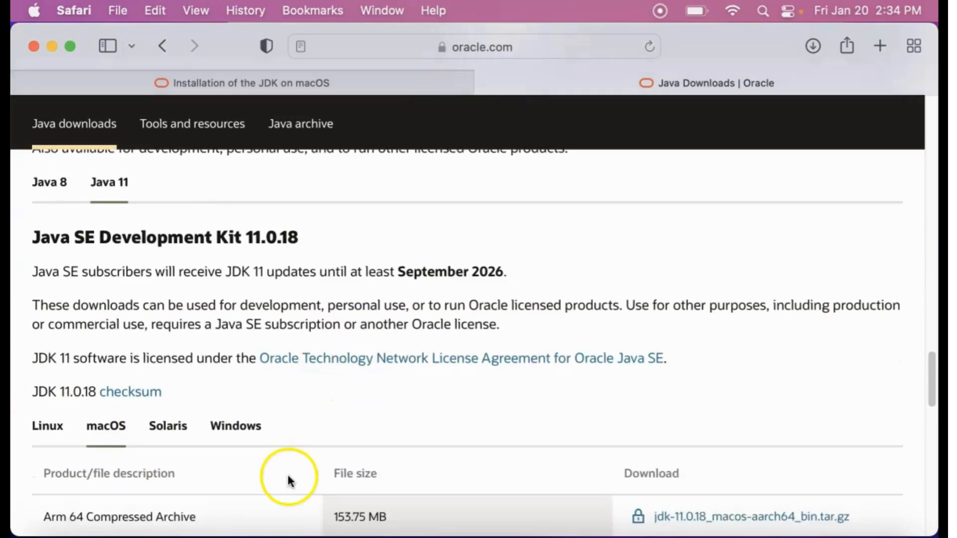
pyautogui.scroll(-3)
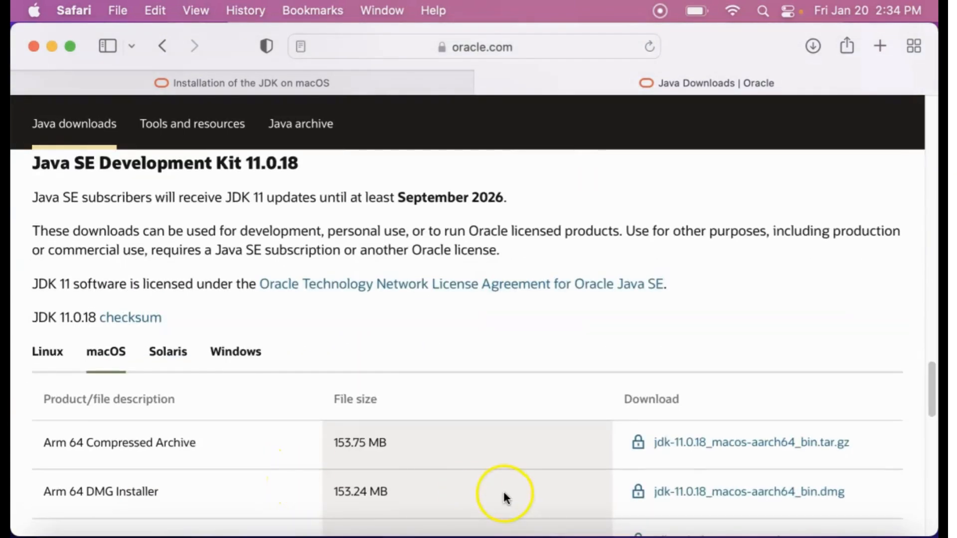
pyautogui.scroll(-3)
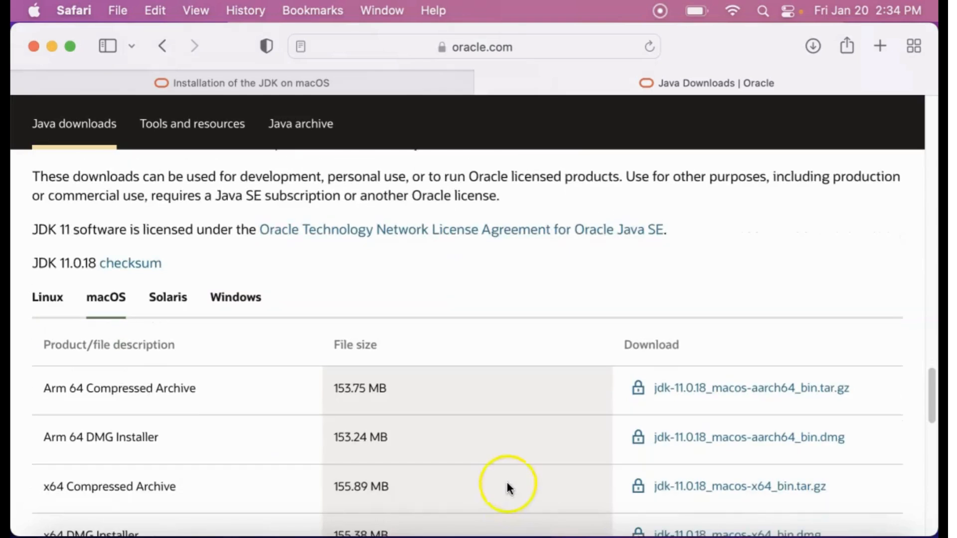
pyautogui.moveTo(830, 439)
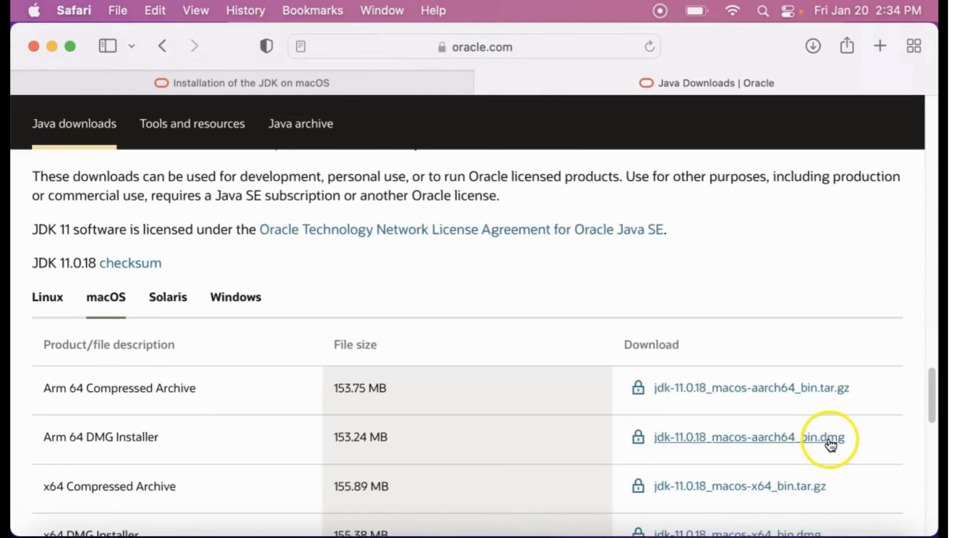
pyautogui.scroll(-3)
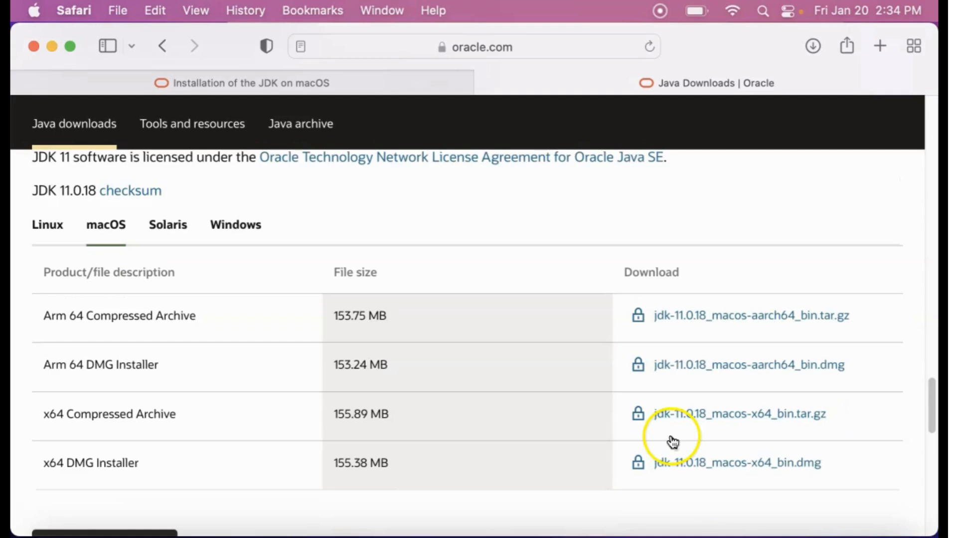
# Request jdk-11.0.18_macos-aarch64_bin.dmg and accept the Oracle license to download it.
pyautogui.click(748, 364)
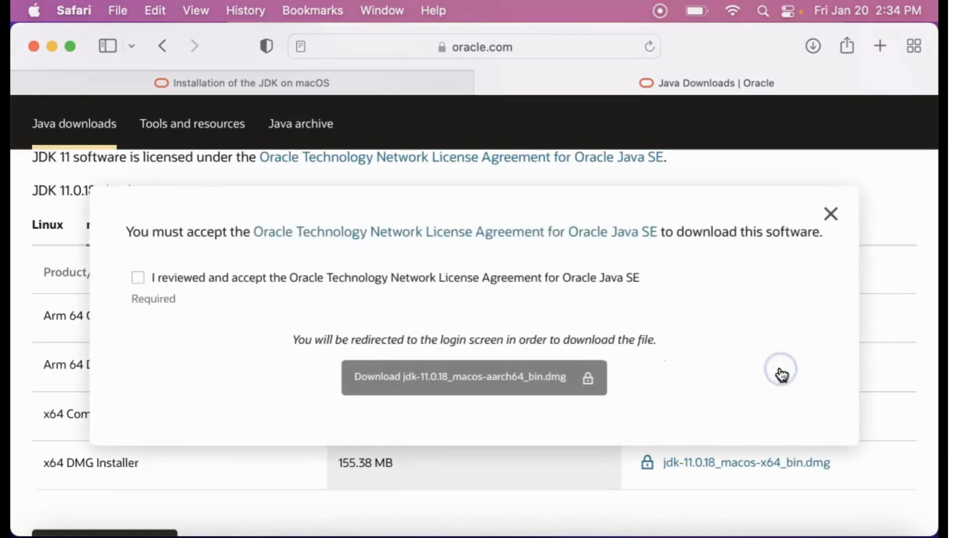
pyautogui.click(138, 278)
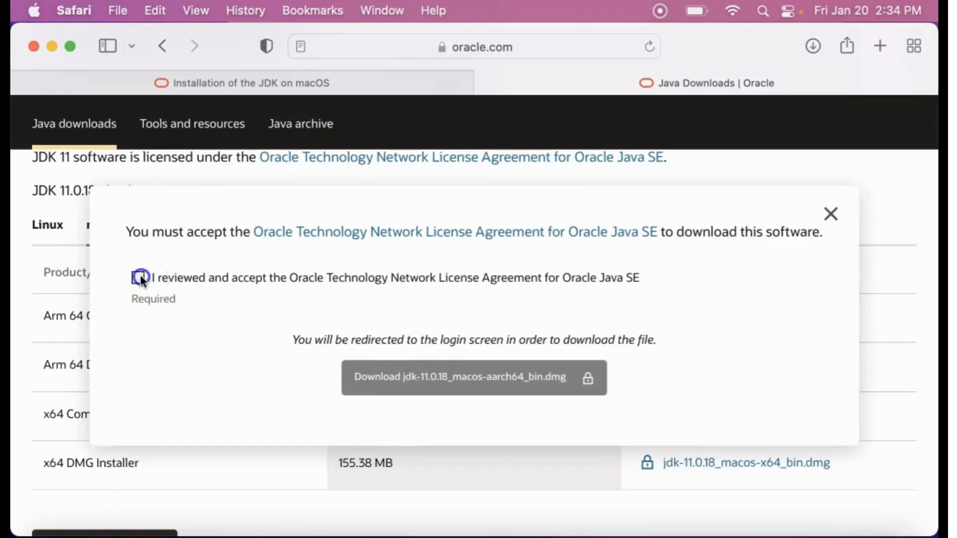
pyautogui.click(474, 376)
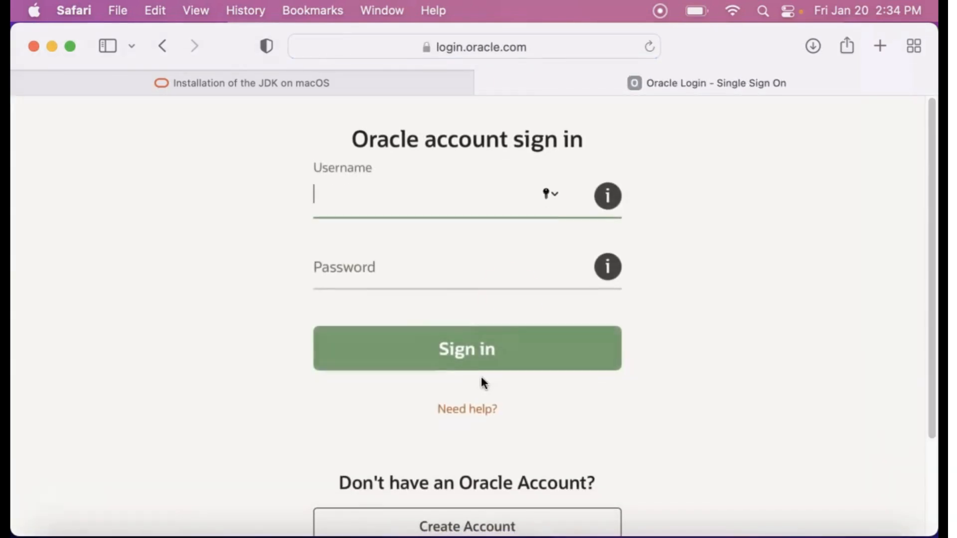
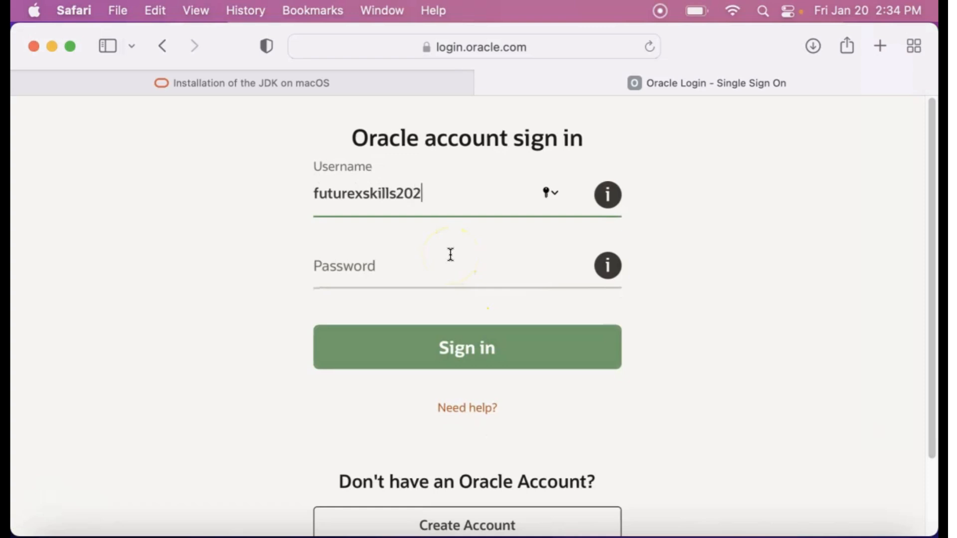
# Enter the Oracle account username and continue to the password step.
pyautogui.click(466, 347)
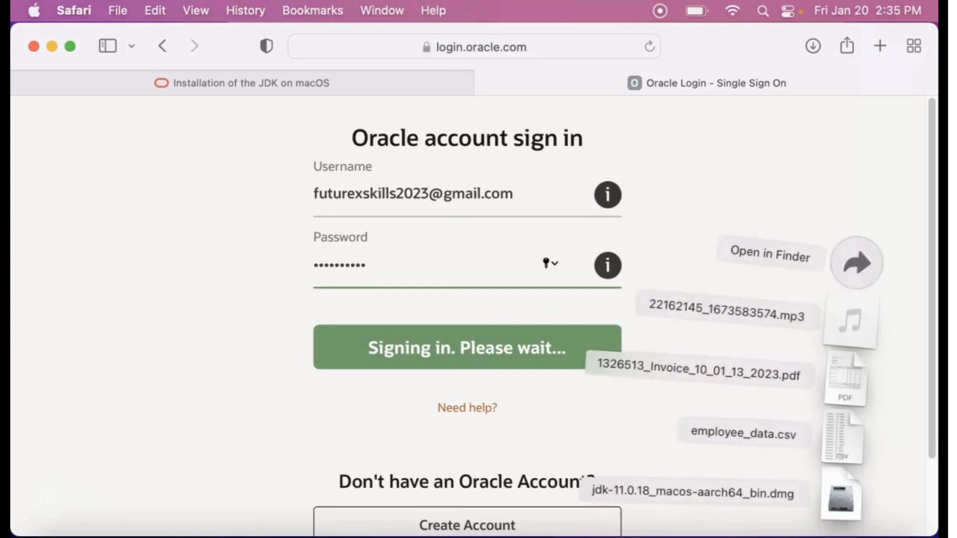
# Show Downloads in Finder and mount jdk-11.0.18_macos-aarch64_bin.dmg.
pyautogui.click(769, 256)
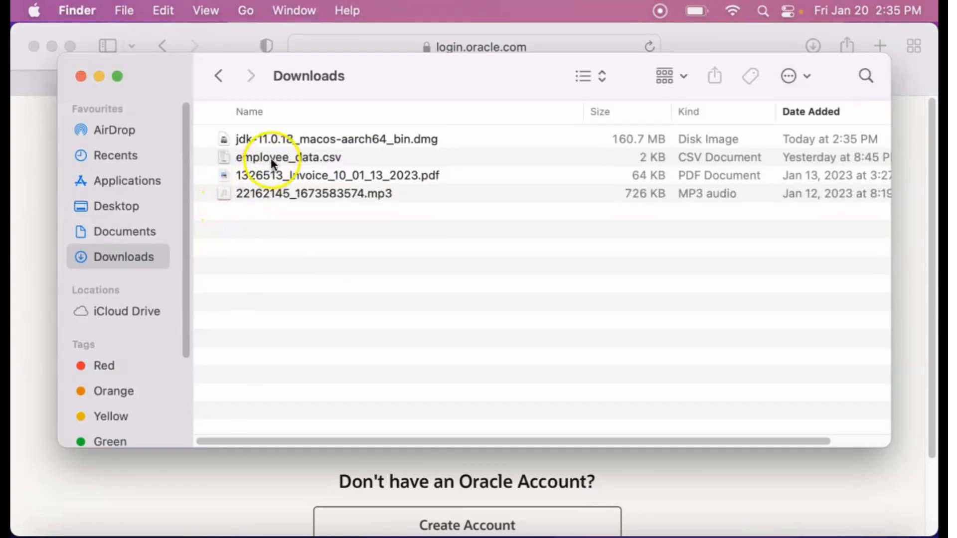
pyautogui.click(336, 138)
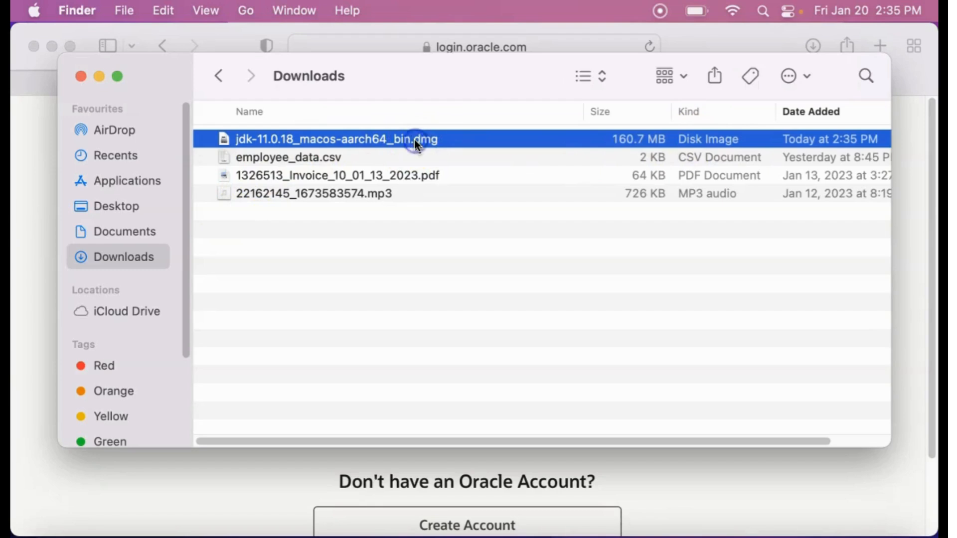
pyautogui.doubleClick(336, 138)
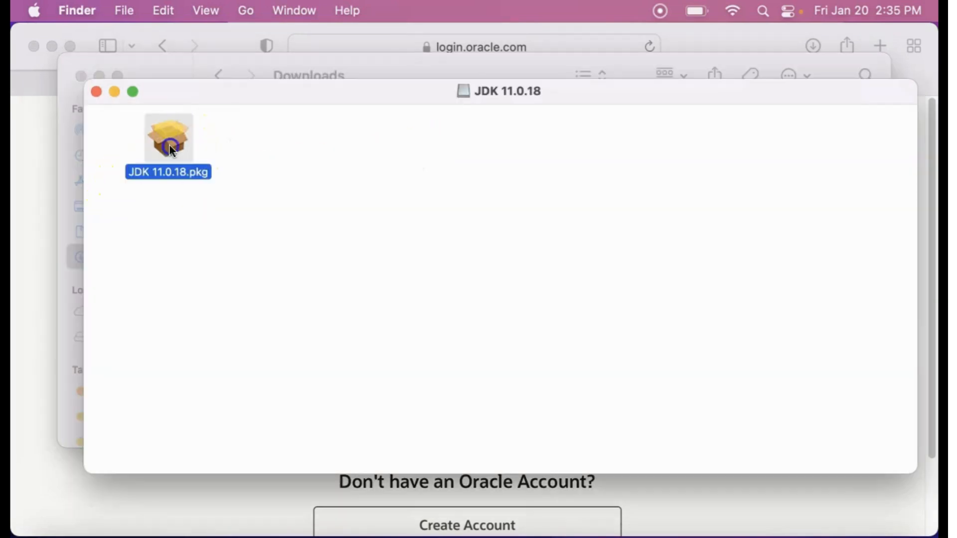
# Install JDK 11.0.18.pkg with the standard install, authorize it, and close Installer.
pyautogui.doubleClick(168, 138)
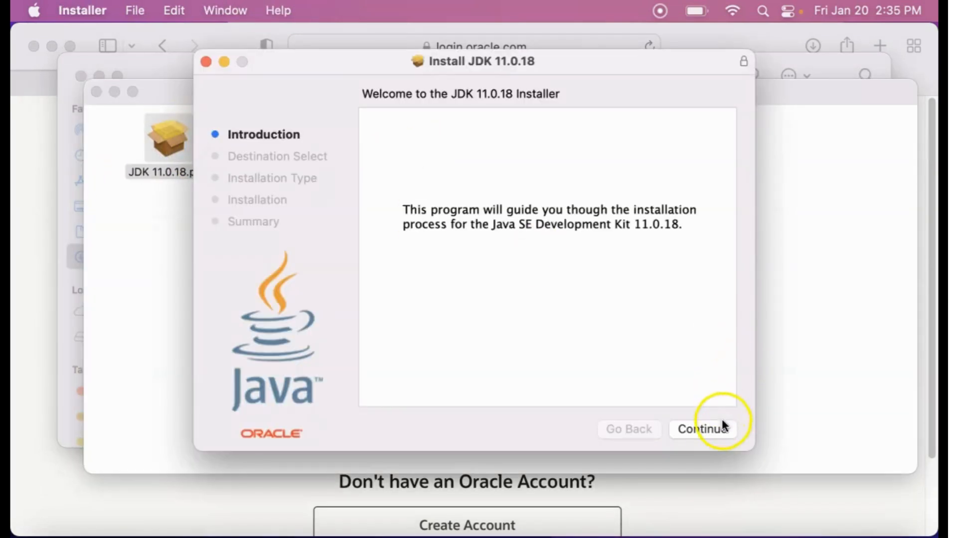
pyautogui.click(701, 429)
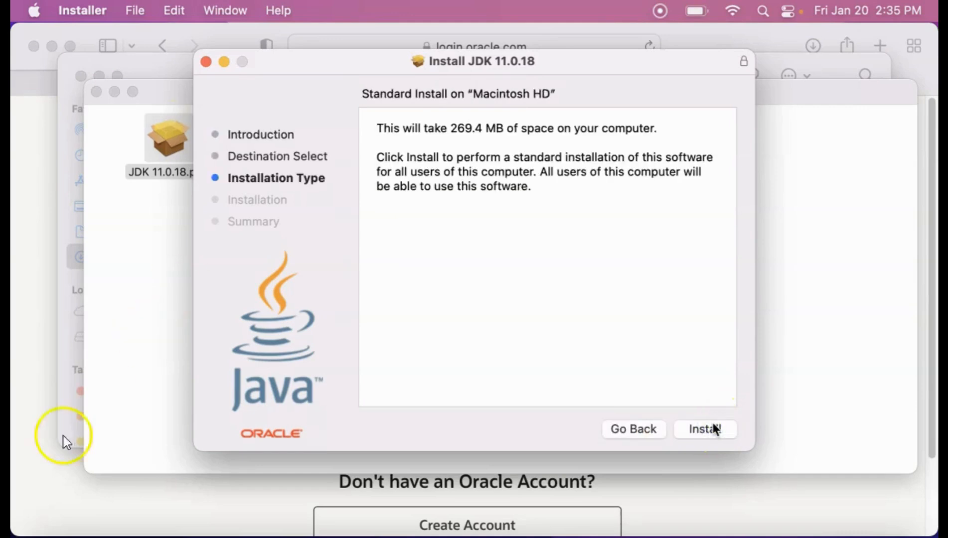
pyautogui.click(705, 429)
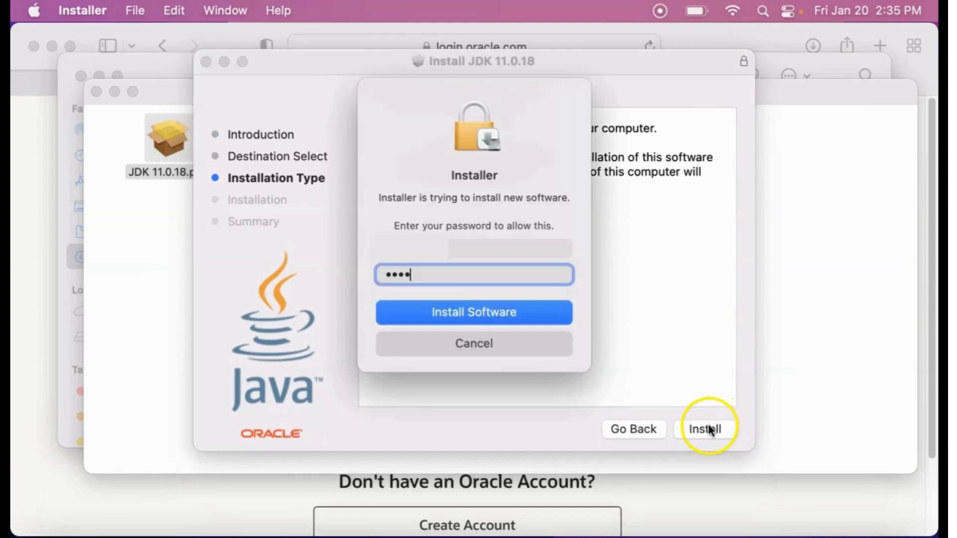
pyautogui.click(473, 312)
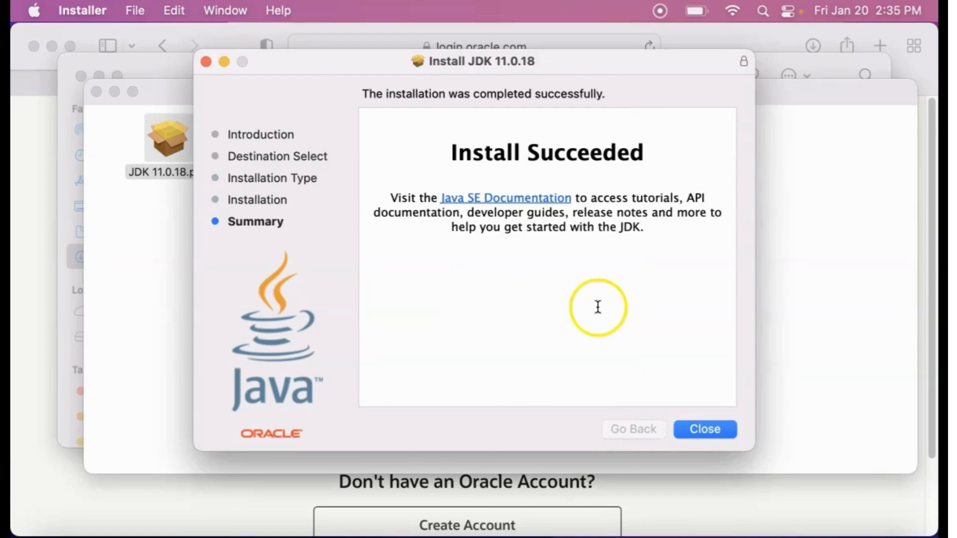
pyautogui.click(705, 428)
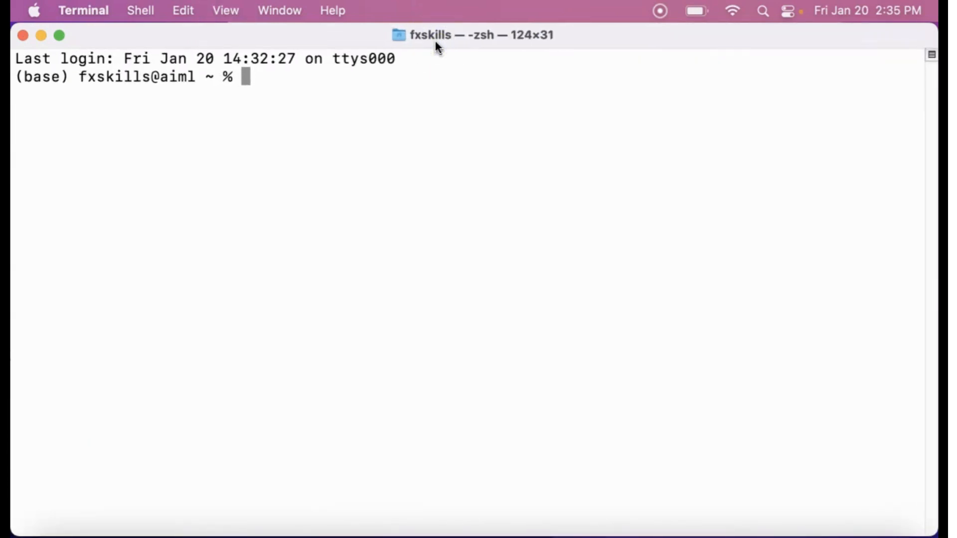
# Run java --version again and select the output showing Java 11.0.18 LTS.
pyautogui.write('java --')
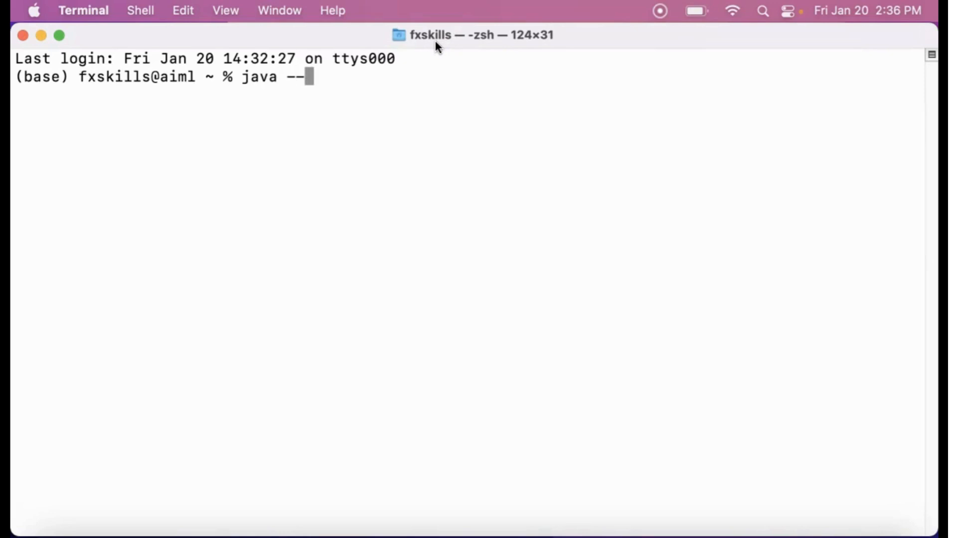
pyautogui.press('Return')
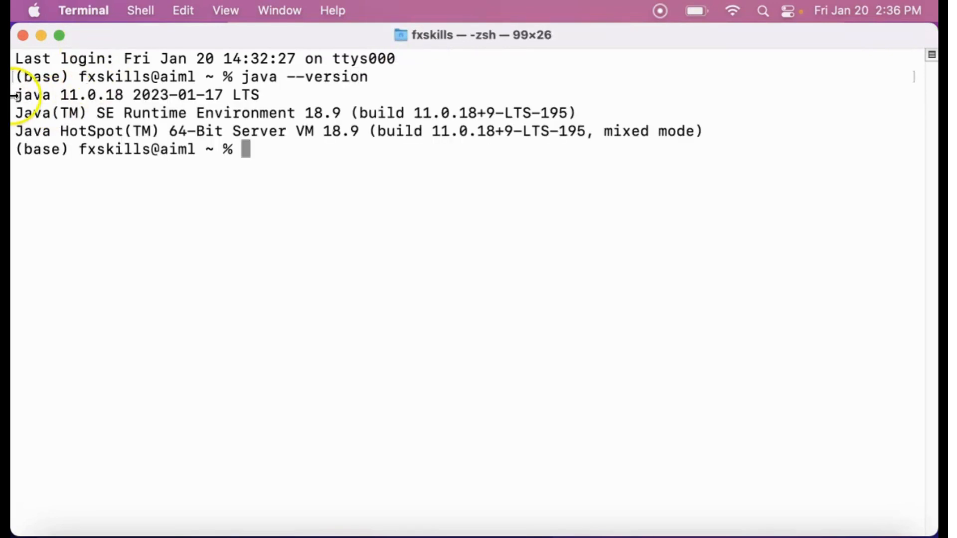
pyautogui.moveTo(18, 95); pyautogui.dragTo(379, 157)
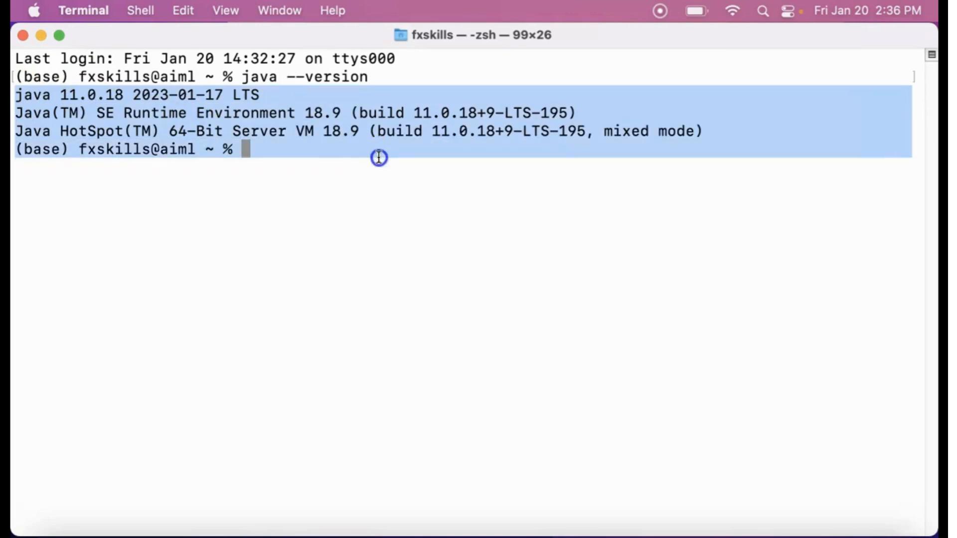
pyautogui.click(363, 167)
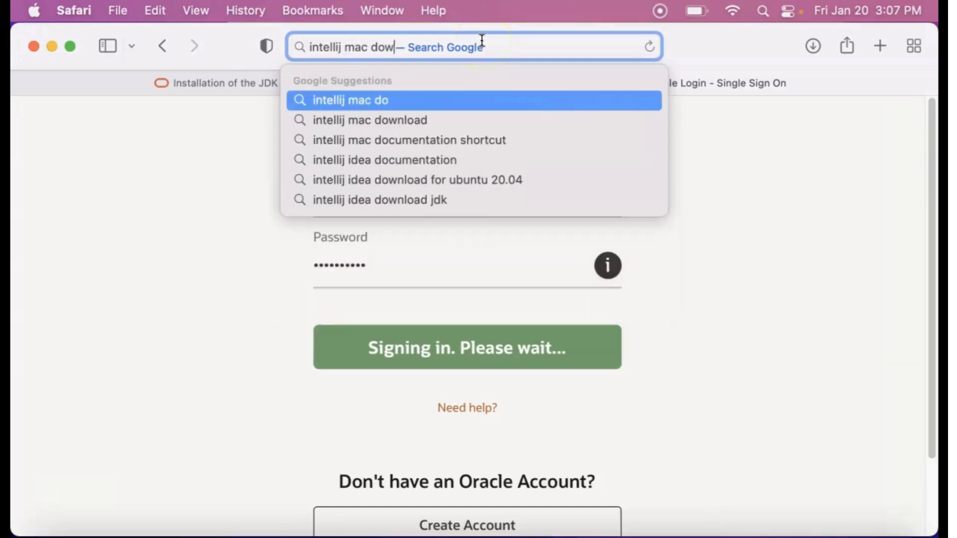
# Download IntelliJ IDEA Community Edition for macOS from JetBrains, allowing jetbrains.com downloads.
pyautogui.click(369, 120)
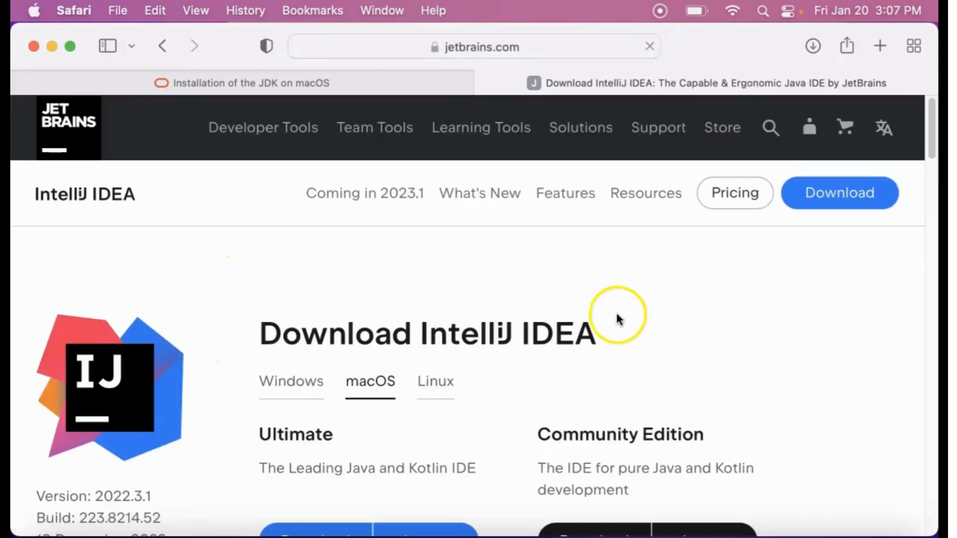
pyautogui.scroll(-3)
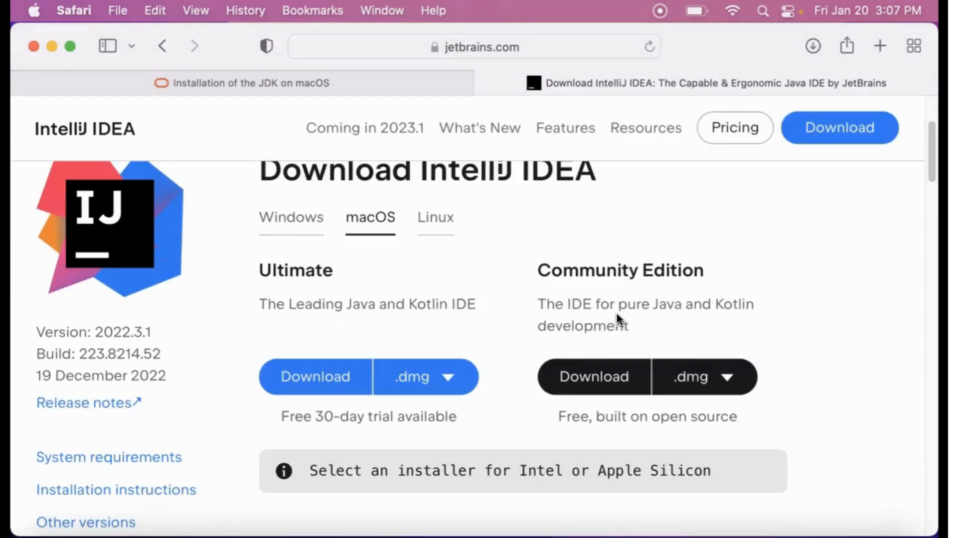
pyautogui.moveTo(641, 335)
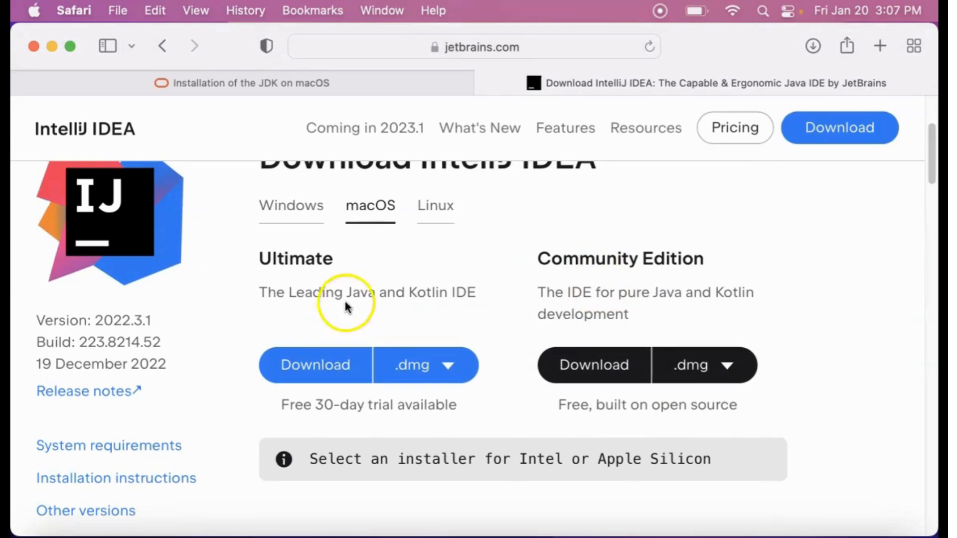
pyautogui.moveTo(592, 365)
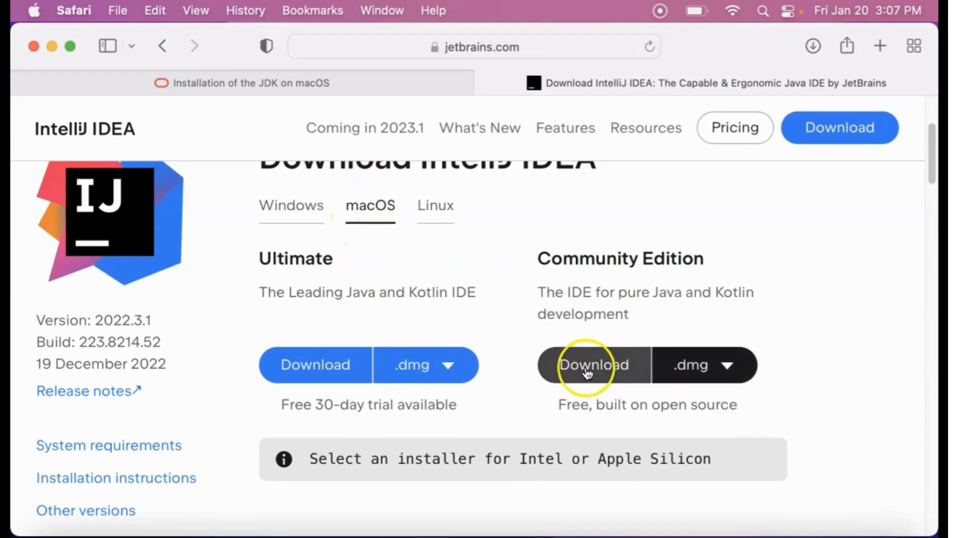
pyautogui.click(592, 365)
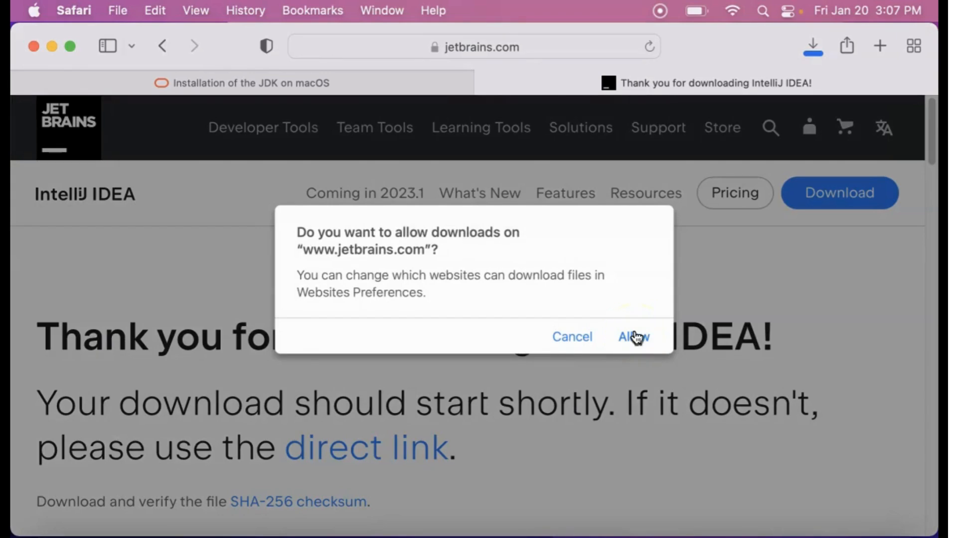
pyautogui.click(634, 336)
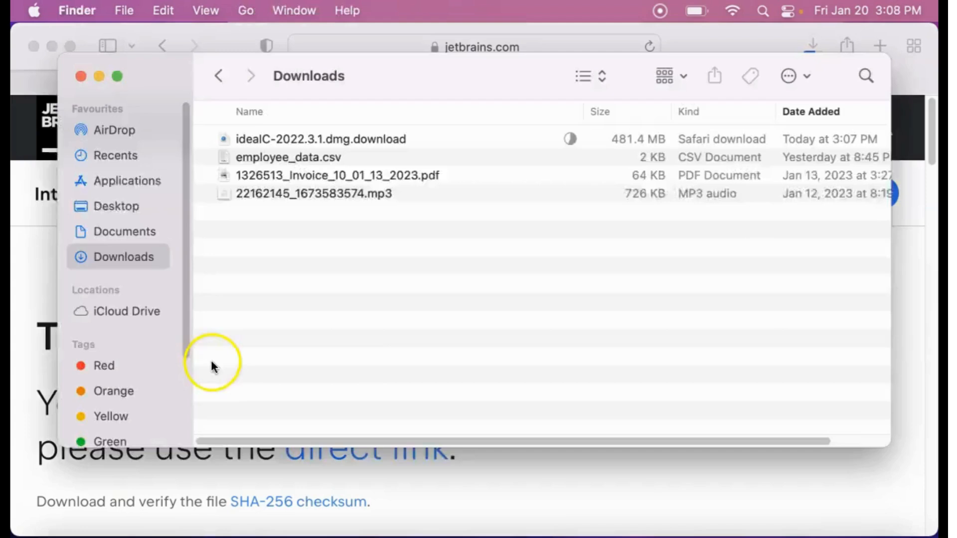
pyautogui.moveTo(358, 141)
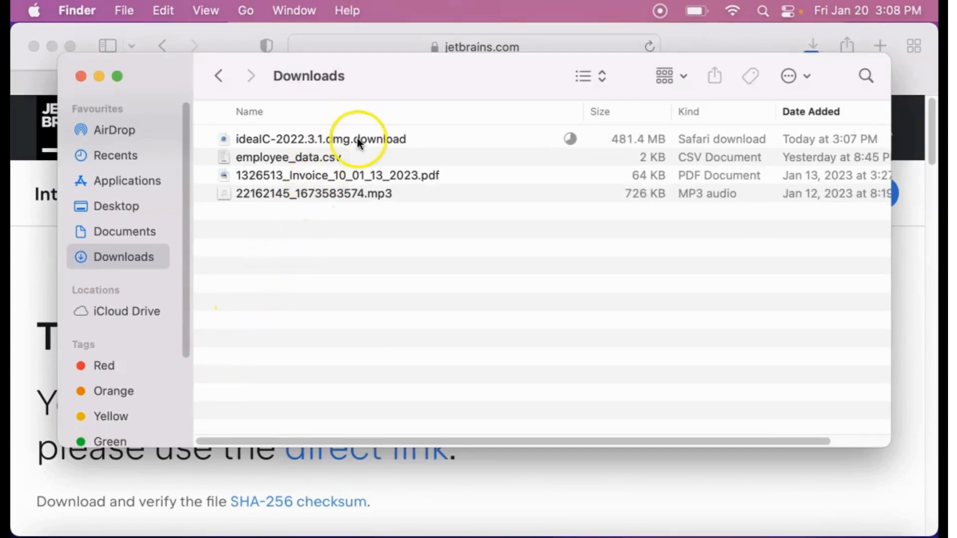
# Mount the downloaded ideaIC disk image from Downloads.
pyautogui.click(320, 139)
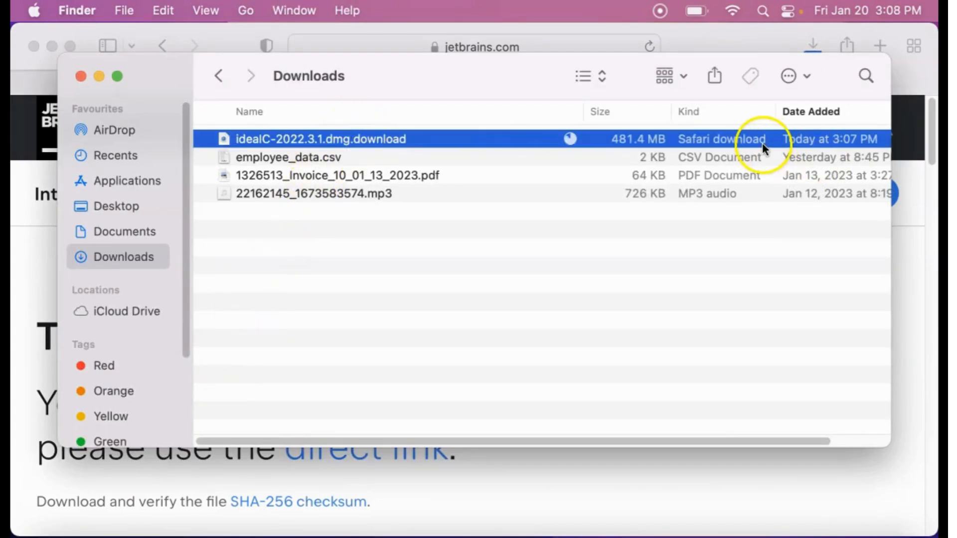
pyautogui.doubleClick(320, 138)
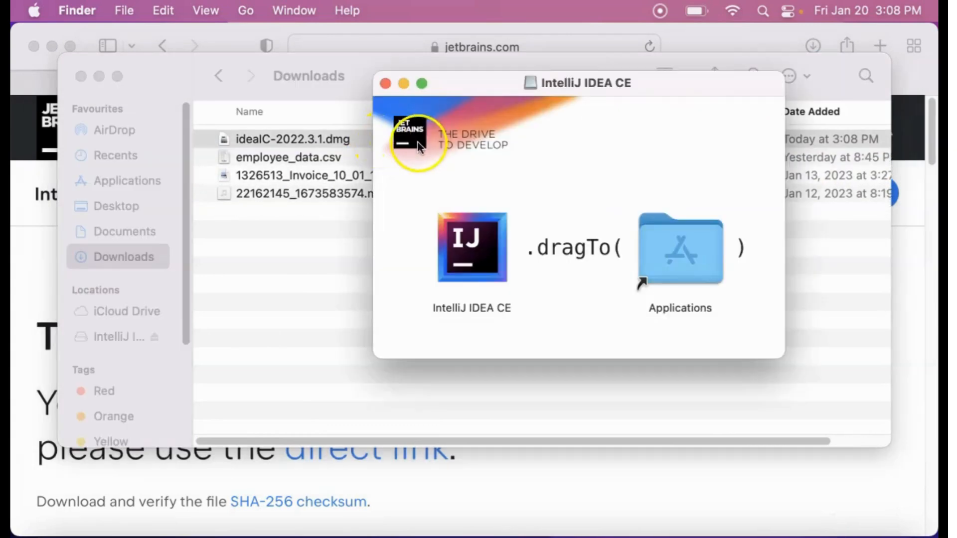
pyautogui.moveTo(469, 256)
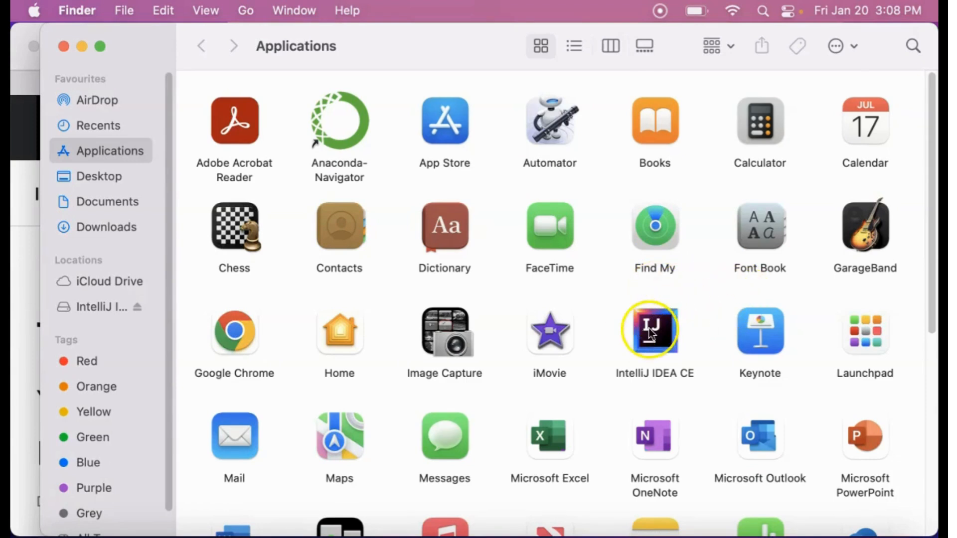
# Launch IntelliJ IDEA CE from the Applications folder.
pyautogui.click(654, 330)
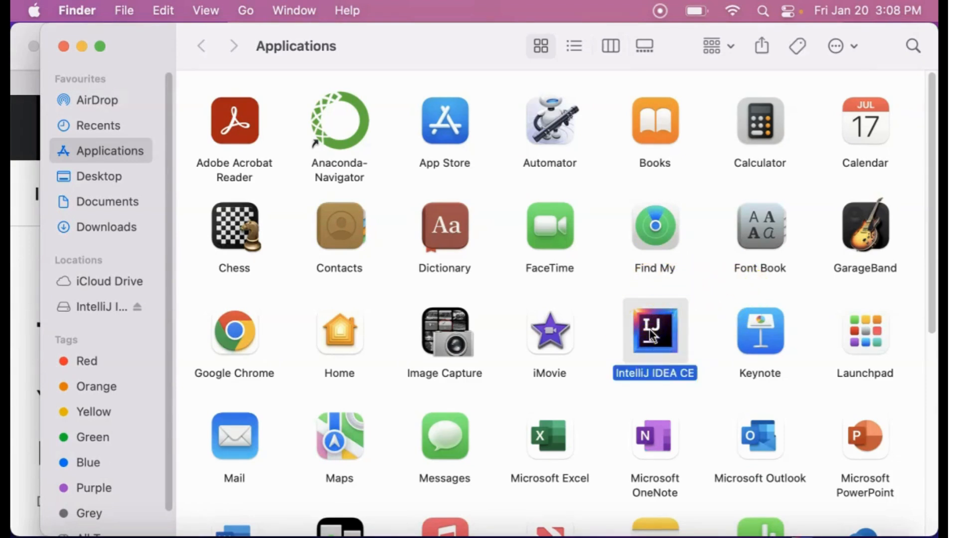
pyautogui.moveTo(884, 477)
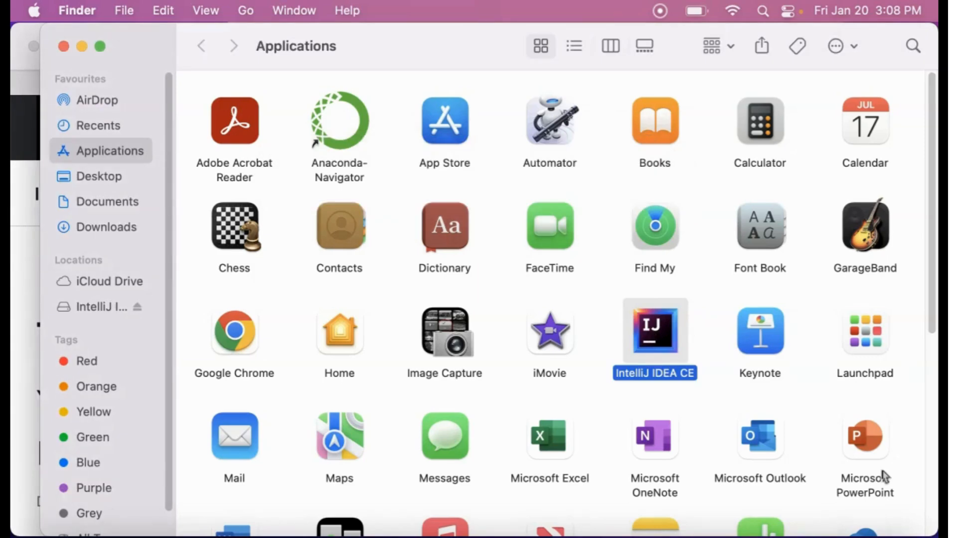
pyautogui.doubleClick(653, 331)
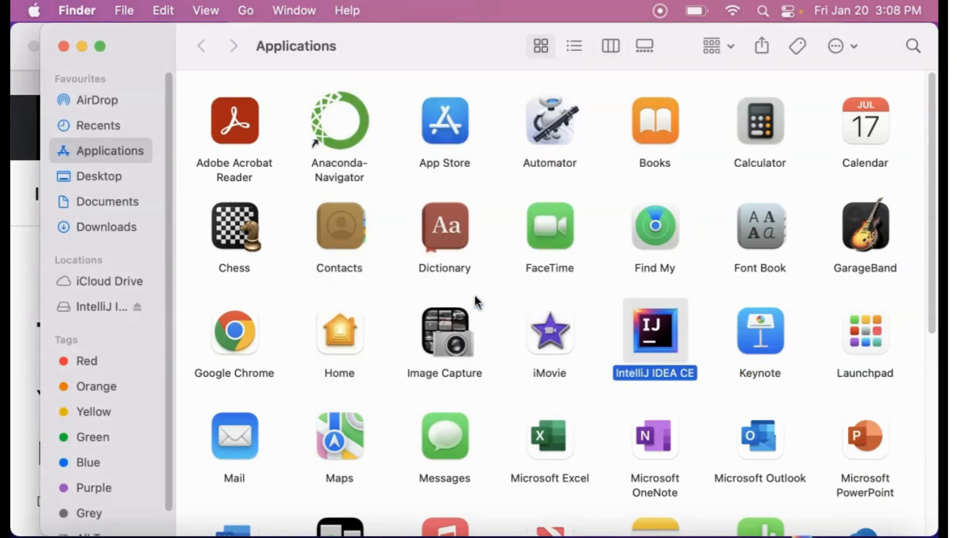
pyautogui.doubleClick(654, 331)
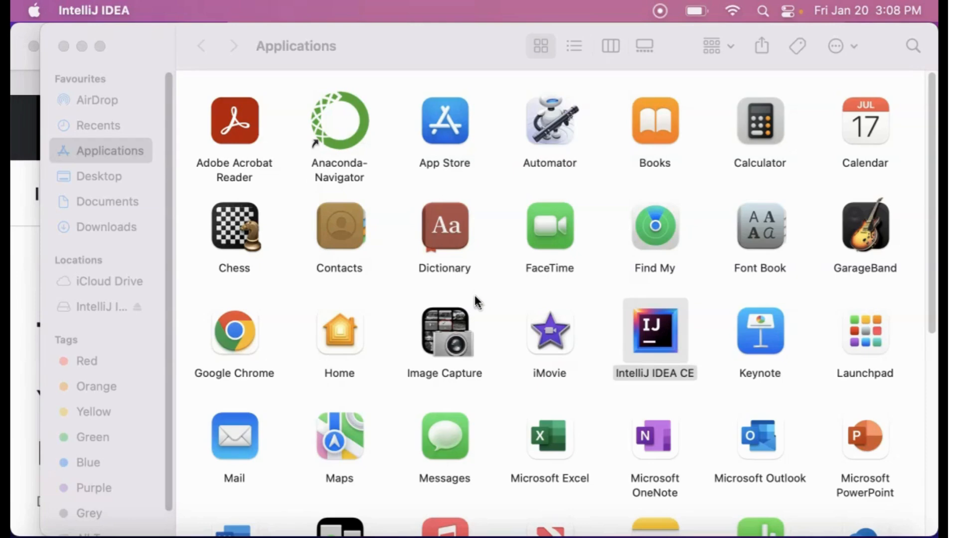
# Launch IntelliJ IDEA, accept the Community Edition terms and agree to send anonymous statistics.
pyautogui.doubleClick(654, 331)
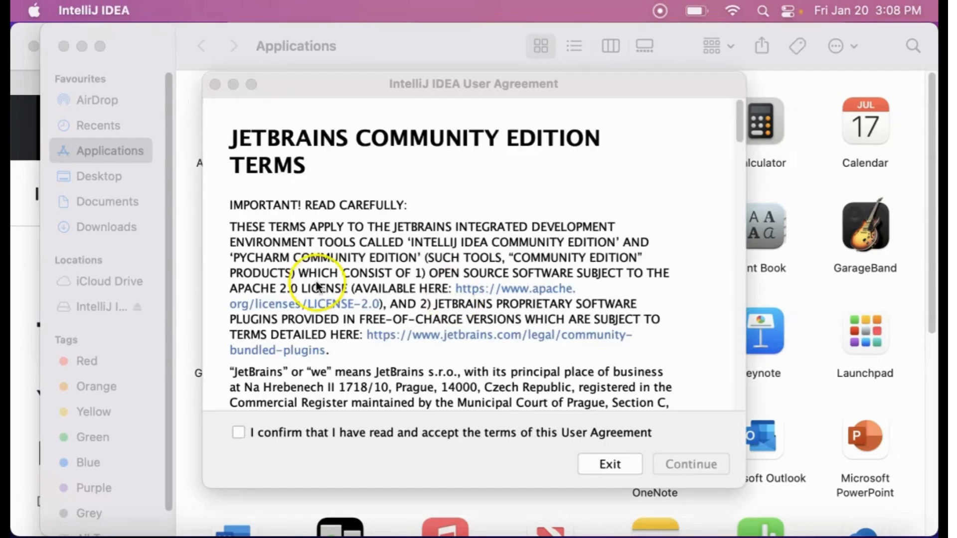
pyautogui.click(238, 431)
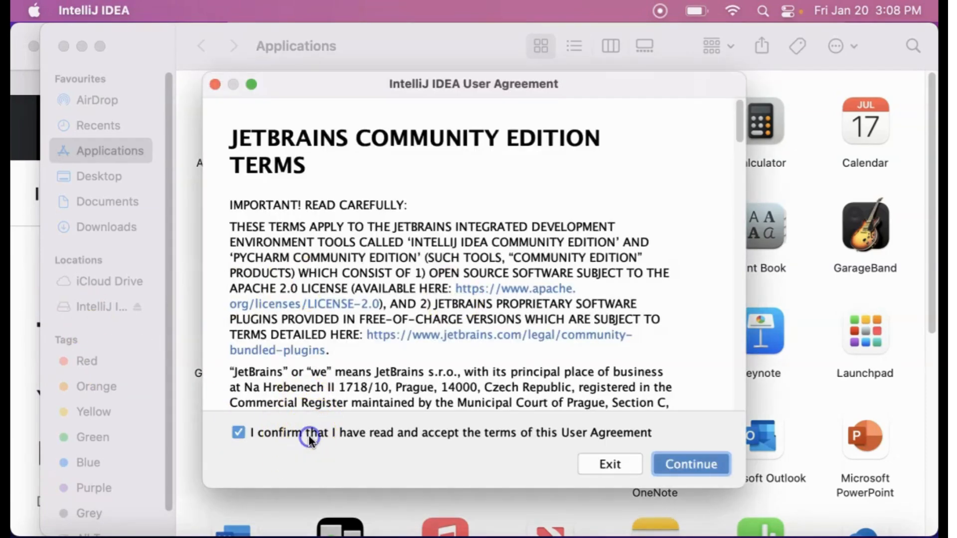
pyautogui.click(690, 463)
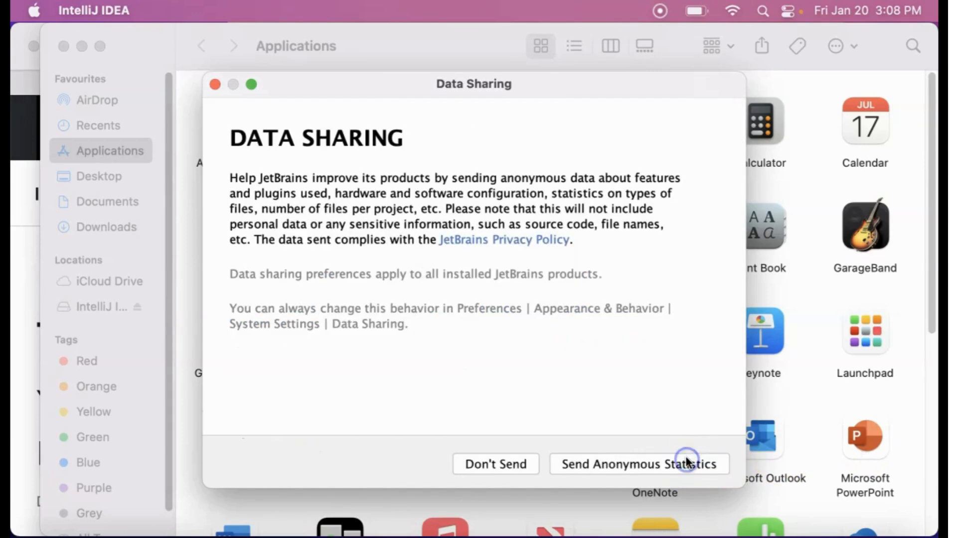
pyautogui.click(638, 463)
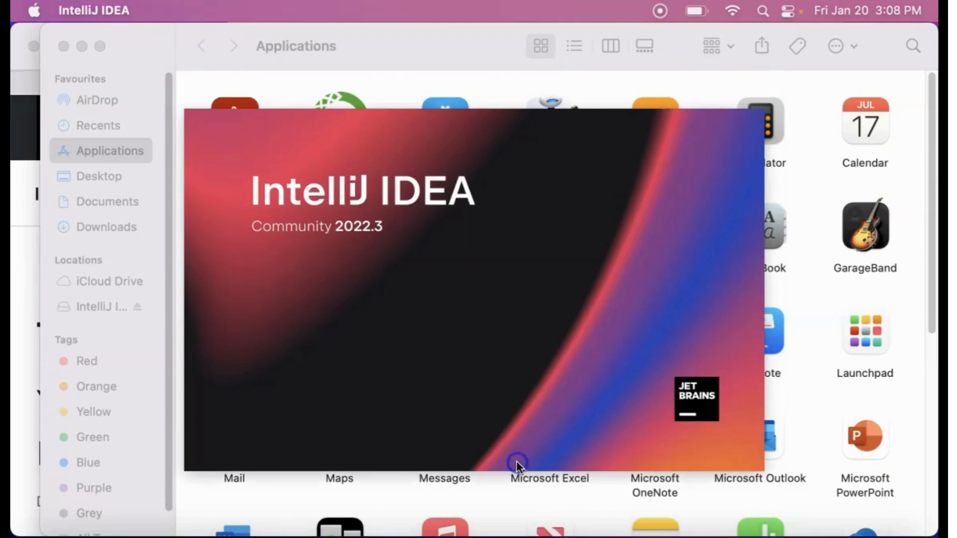
pyautogui.moveTo(517, 463)
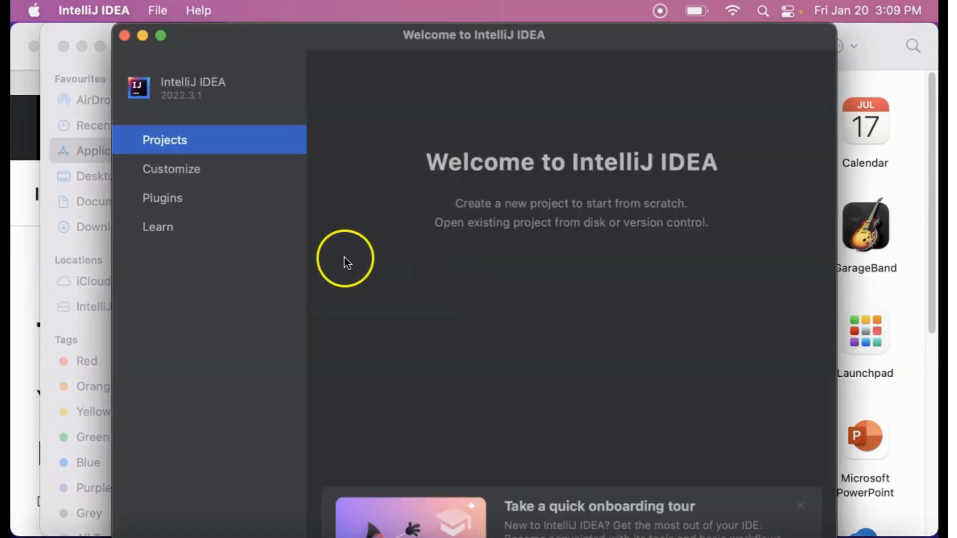
pyautogui.moveTo(365, 262)
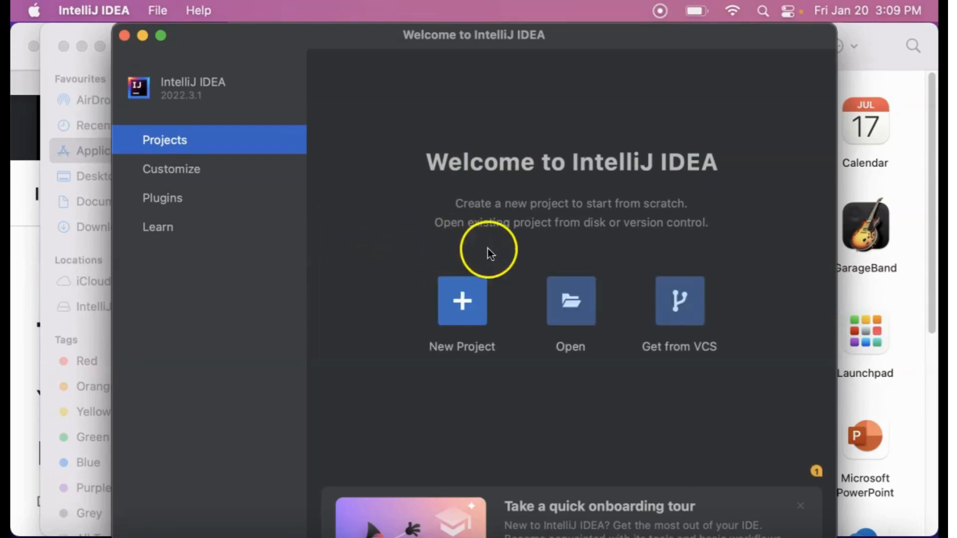
pyautogui.moveTo(152, 201)
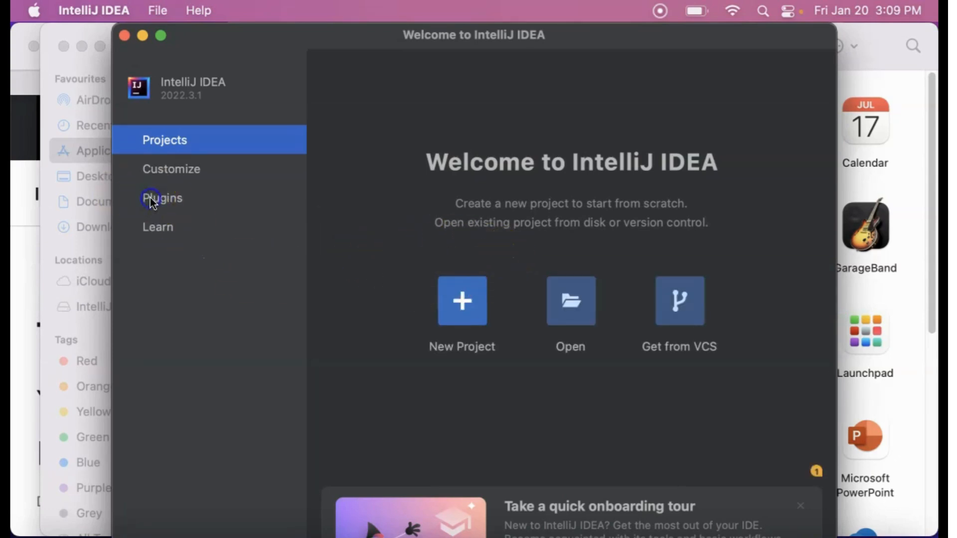
# Search the plugin Marketplace for 'sca' and install the Scala plugin.
pyautogui.click(163, 197)
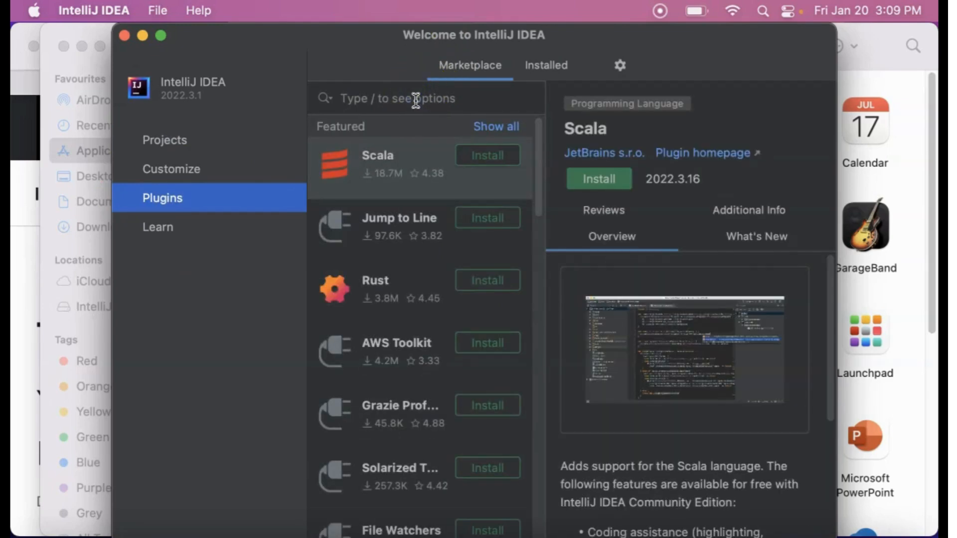
pyautogui.write('scala')
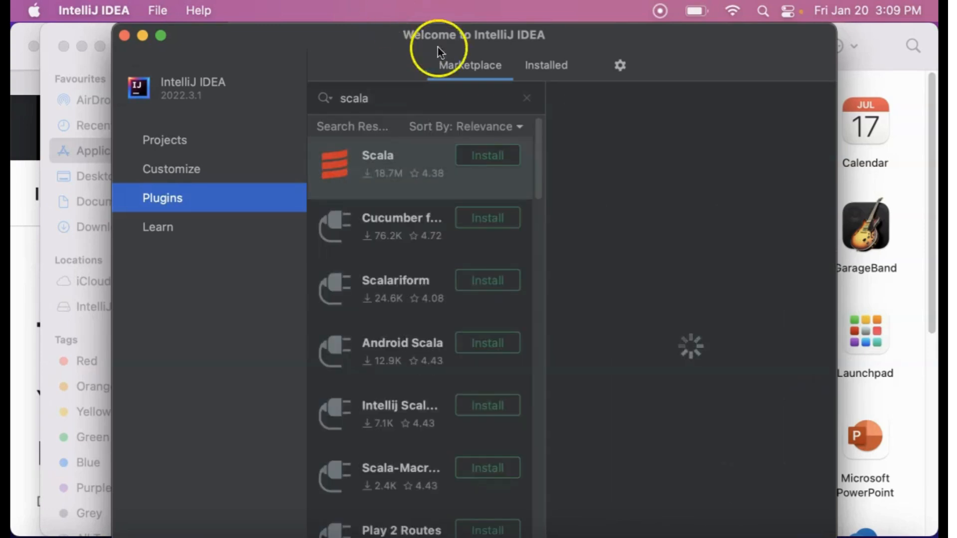
pyautogui.click(397, 164)
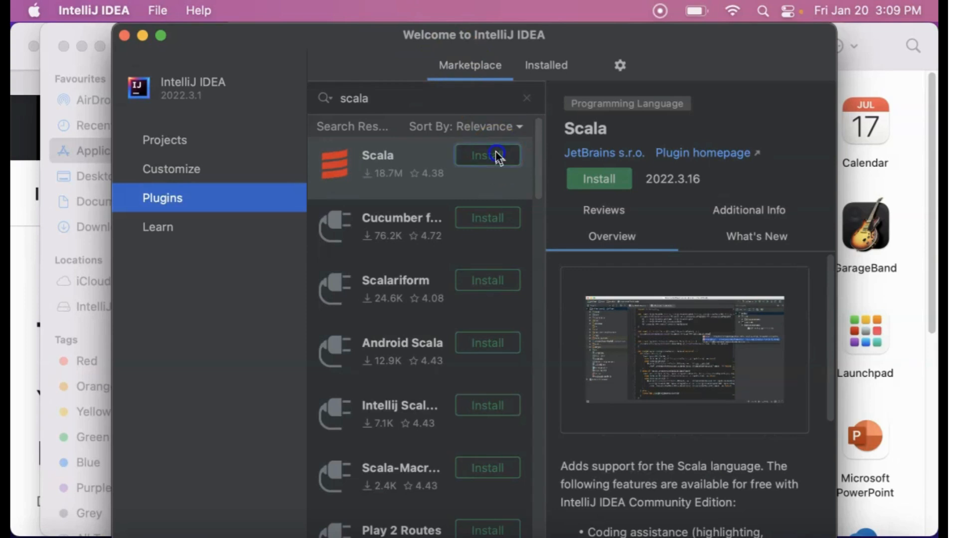
pyautogui.click(487, 156)
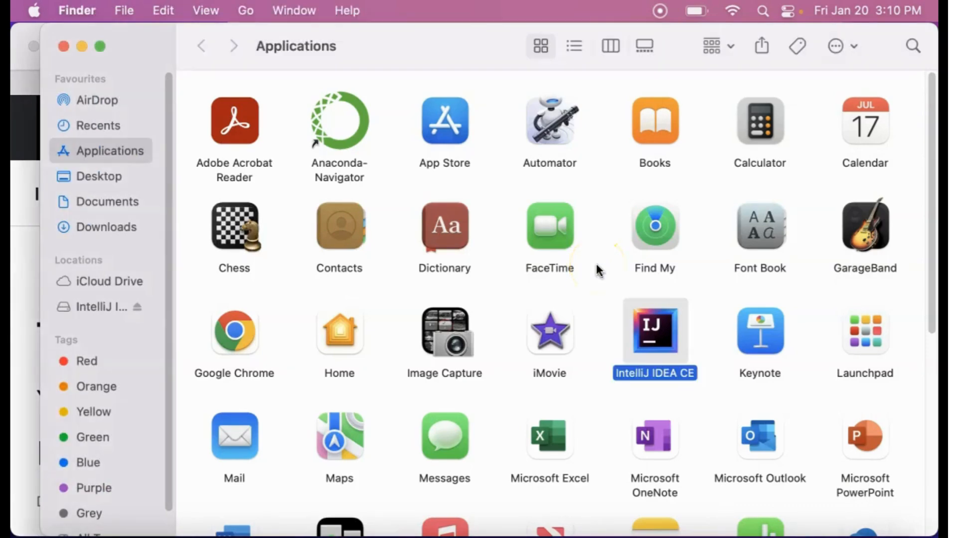
# Relaunch IntelliJ IDEA CE and start a New Project from the Welcome screen.
pyautogui.doubleClick(654, 330)
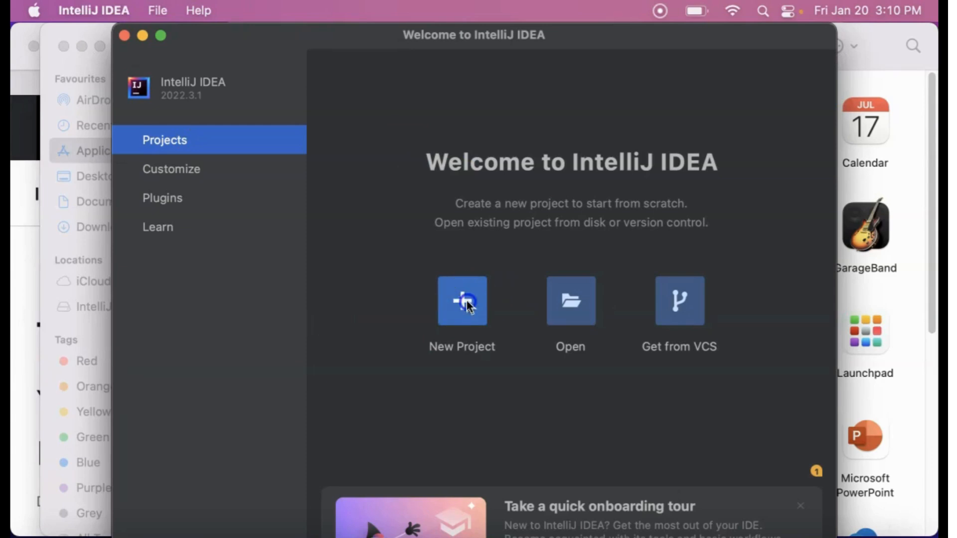
pyautogui.click(462, 300)
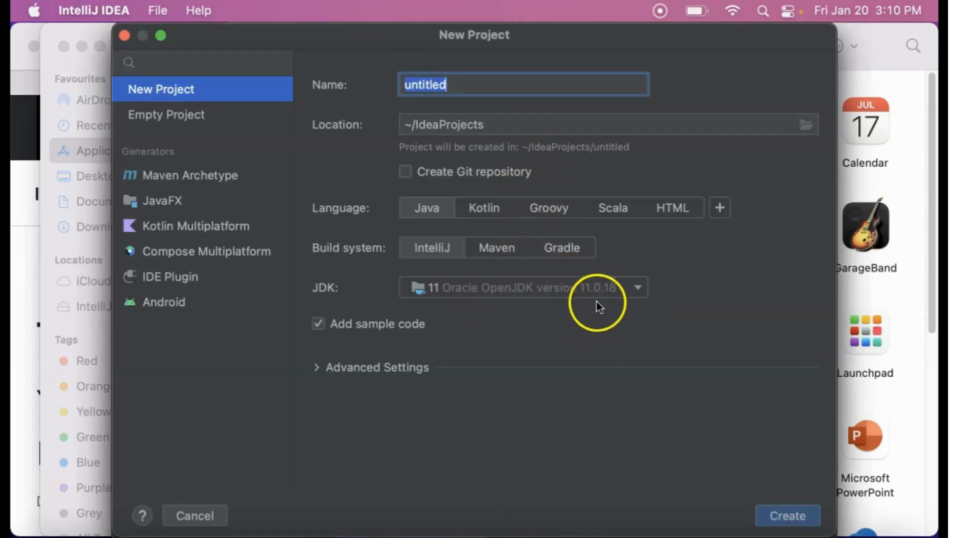
# Keep JDK 11 as the project SDK in the New Project dialog.
pyautogui.click(637, 287)
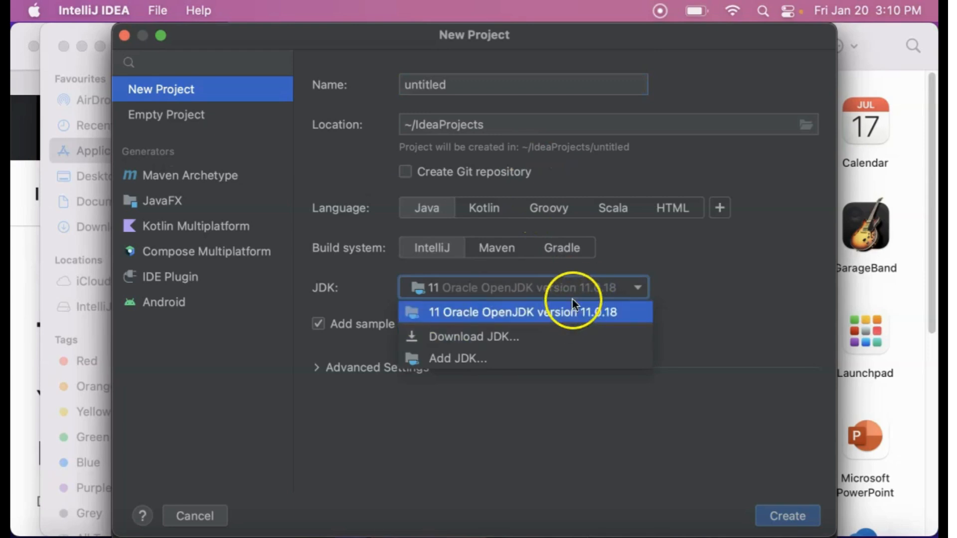
pyautogui.click(523, 312)
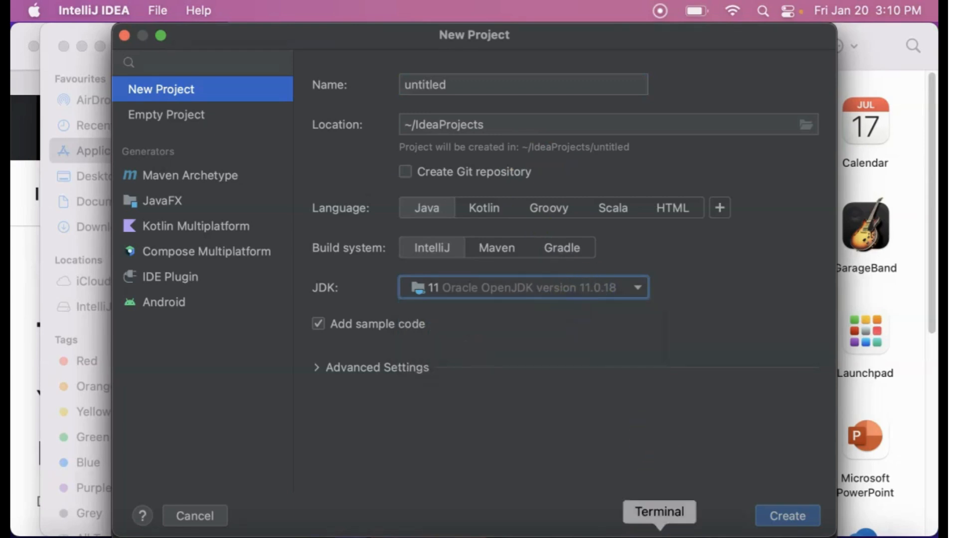
pyautogui.click(659, 511)
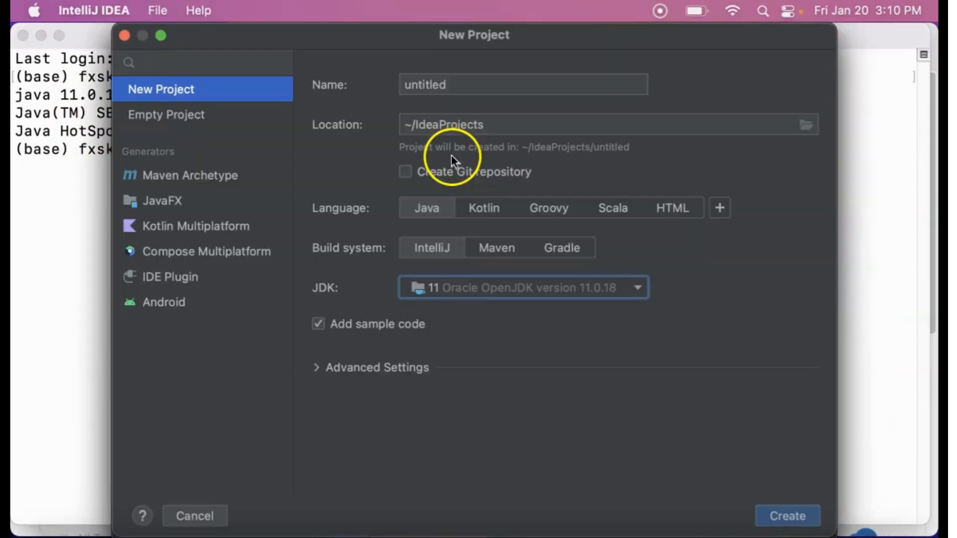
pyautogui.moveTo(441, 219)
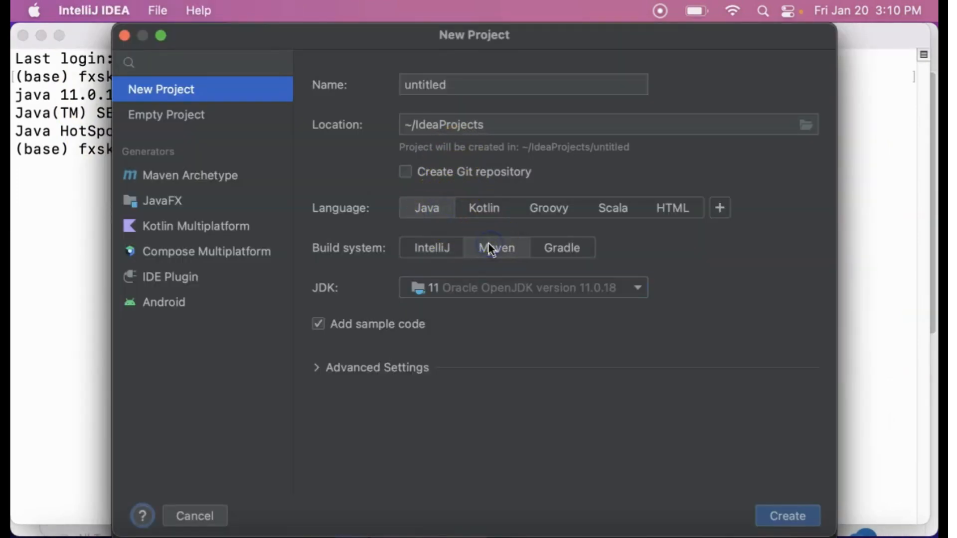
pyautogui.moveTo(454, 116)
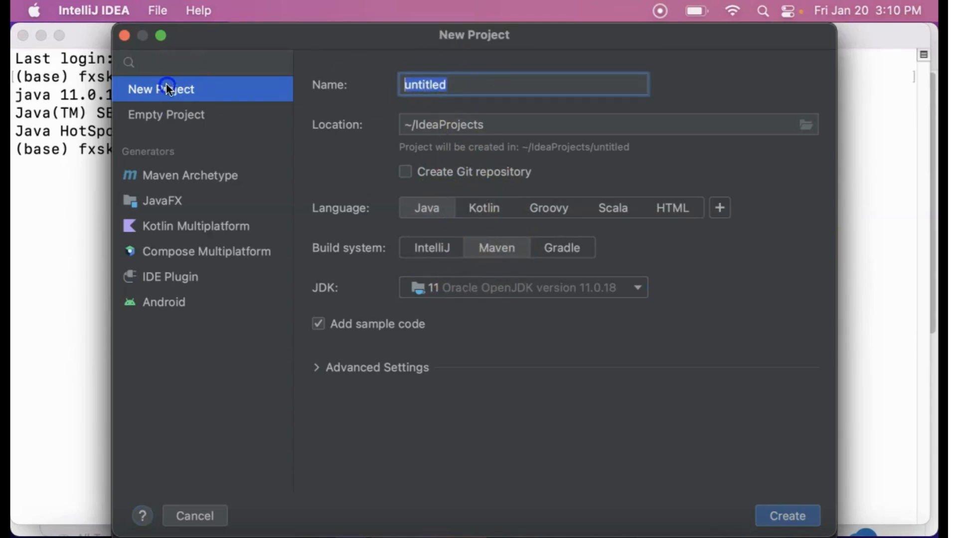
# Name the Maven project FutueXskillsMacHelloWorld and create it.
pyautogui.write('Futue')
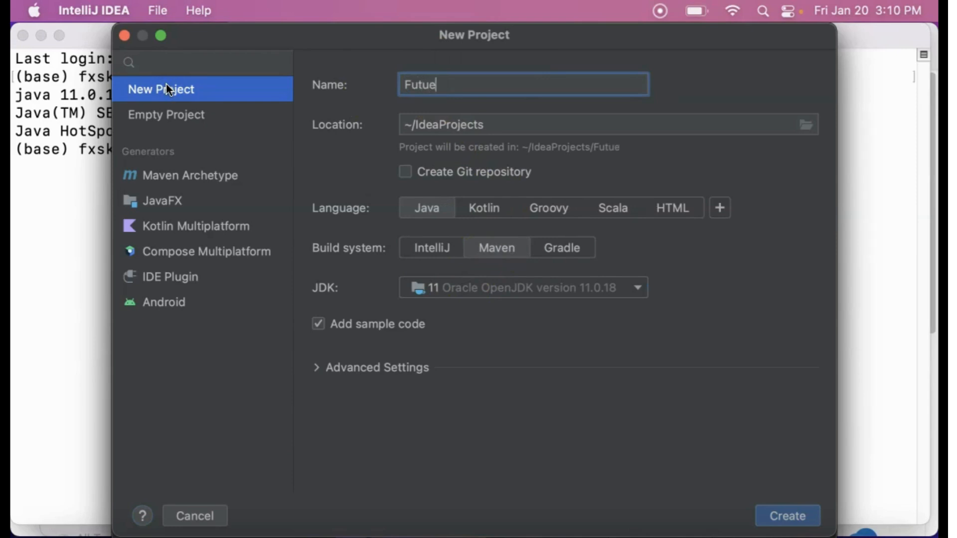
pyautogui.write('XskillsMA')
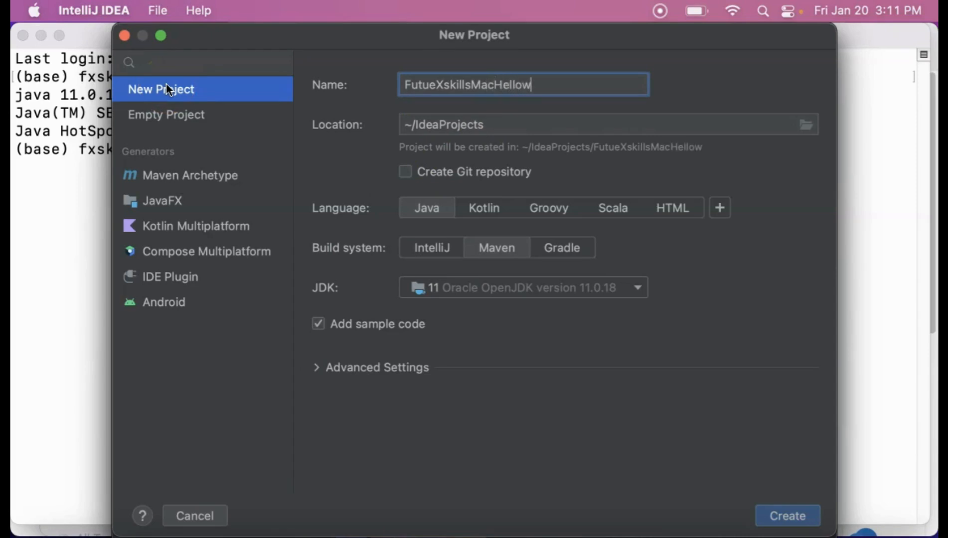
pyautogui.write('W')
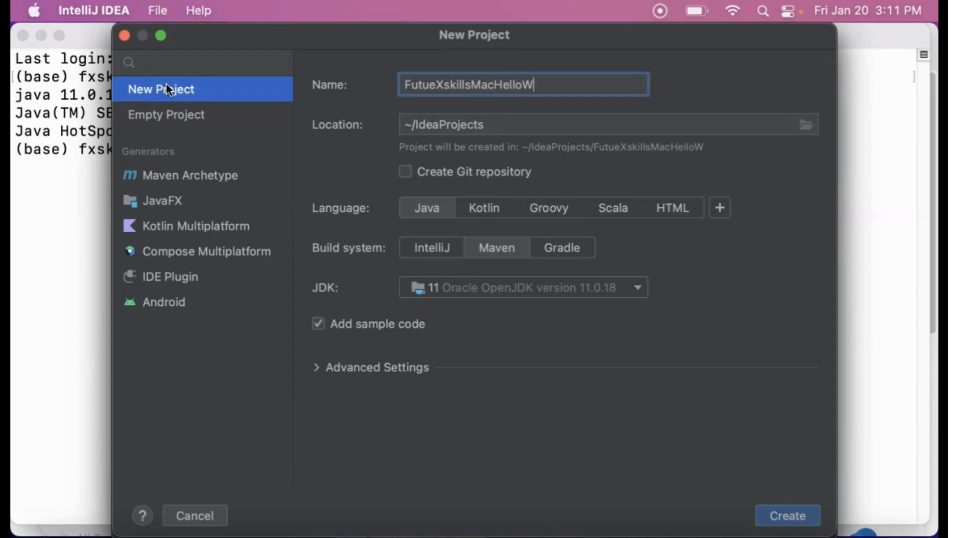
pyautogui.write('orld')
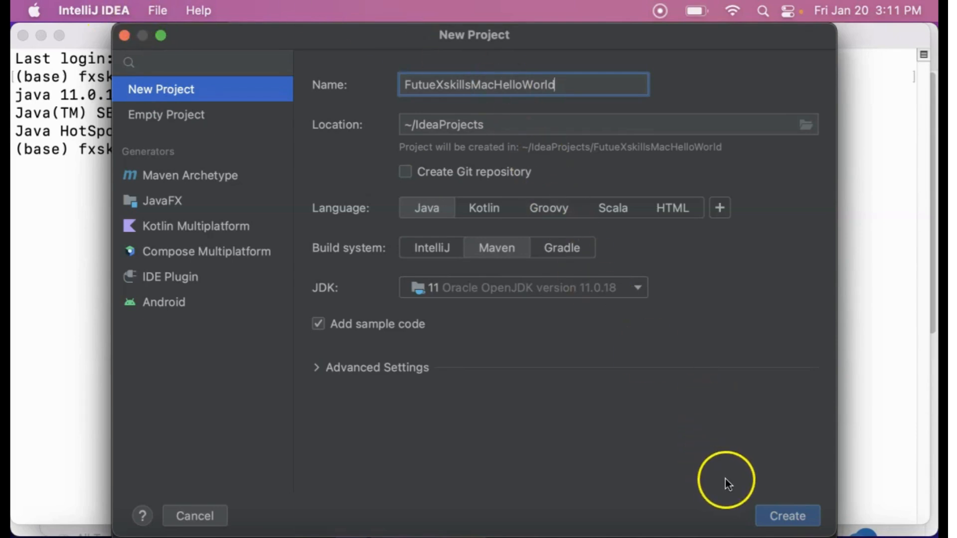
pyautogui.click(195, 516)
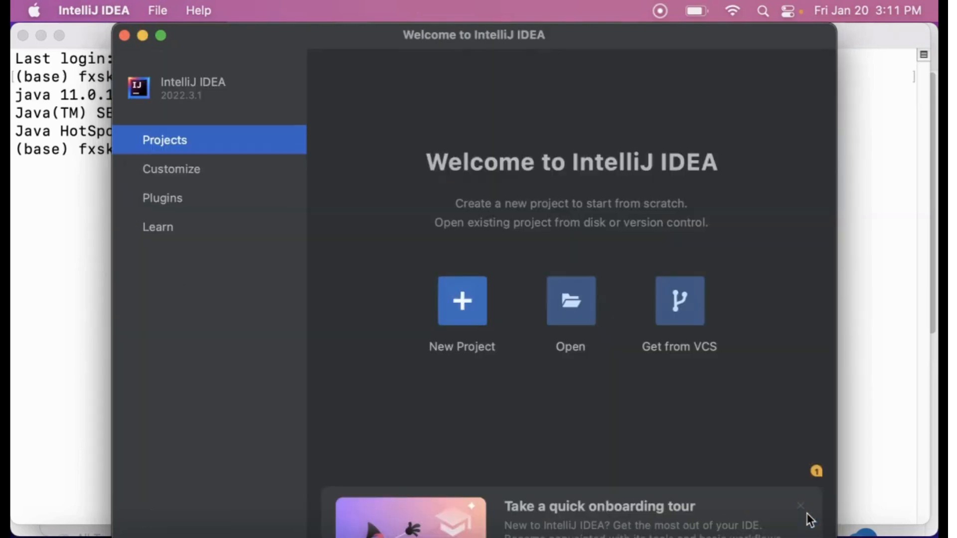
pyautogui.moveTo(800, 507)
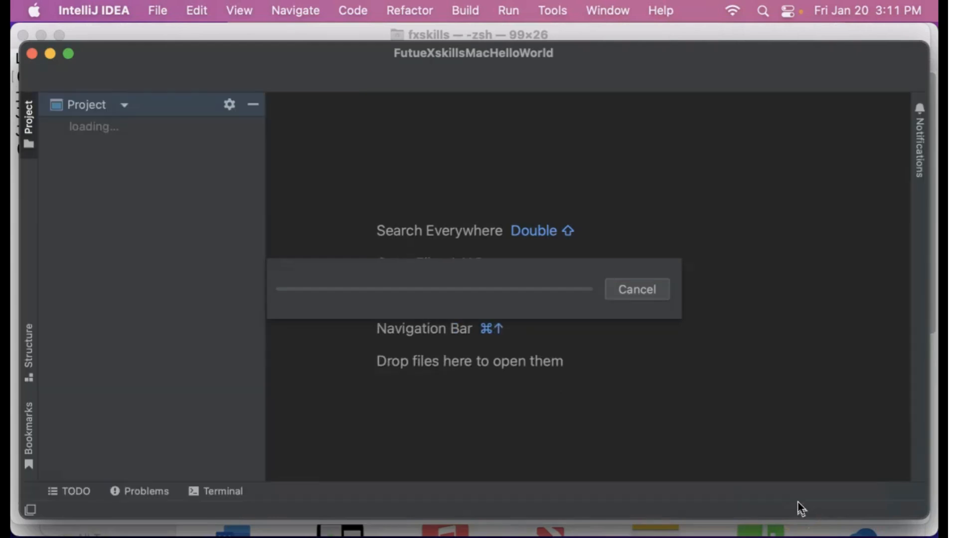
# Reveal and open the sample Main.java class under src/main/java/org.example.
pyautogui.click(636, 289)
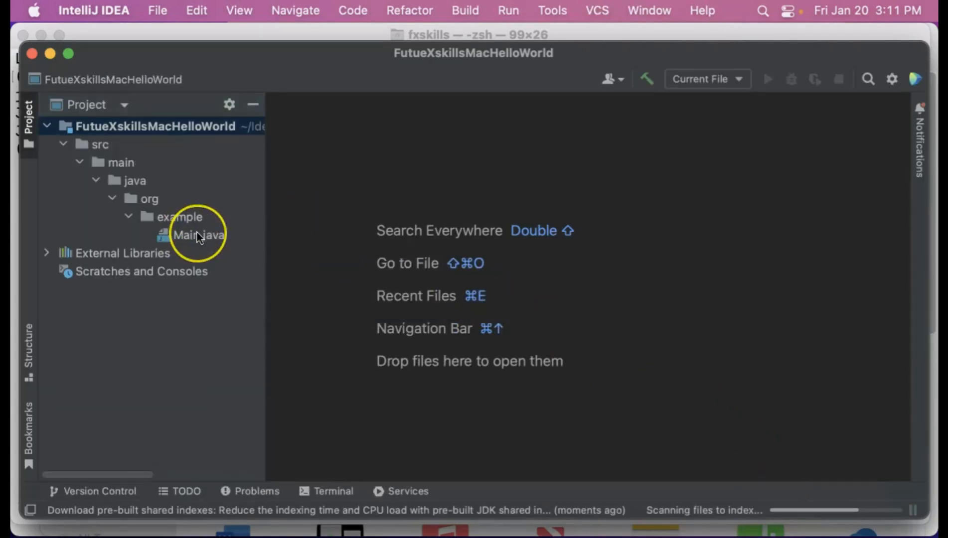
pyautogui.doubleClick(199, 235)
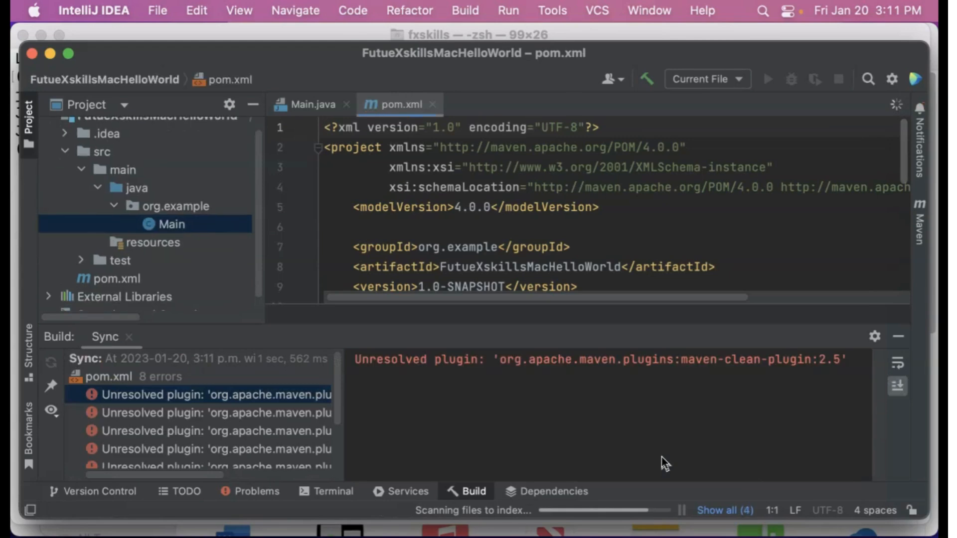
pyautogui.click(316, 104)
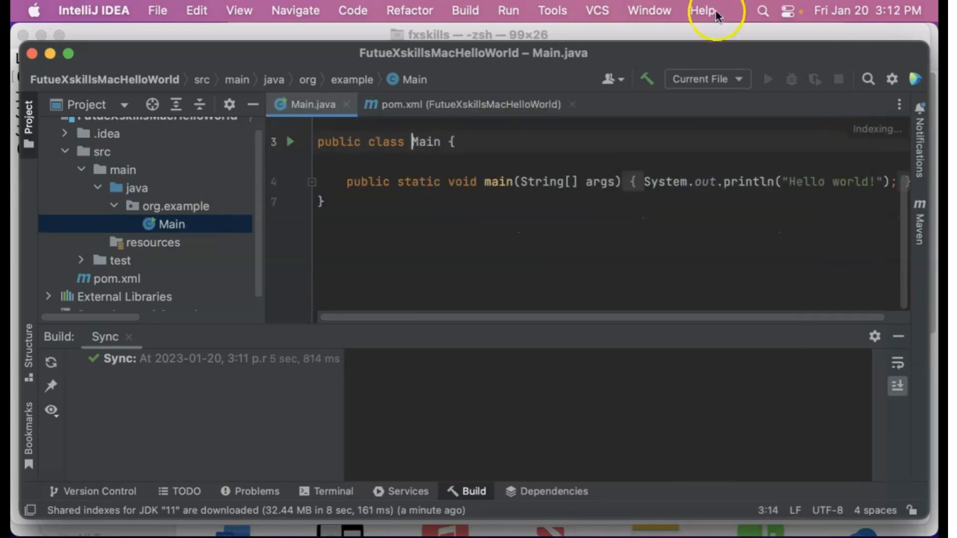
pyautogui.moveTo(595, 54)
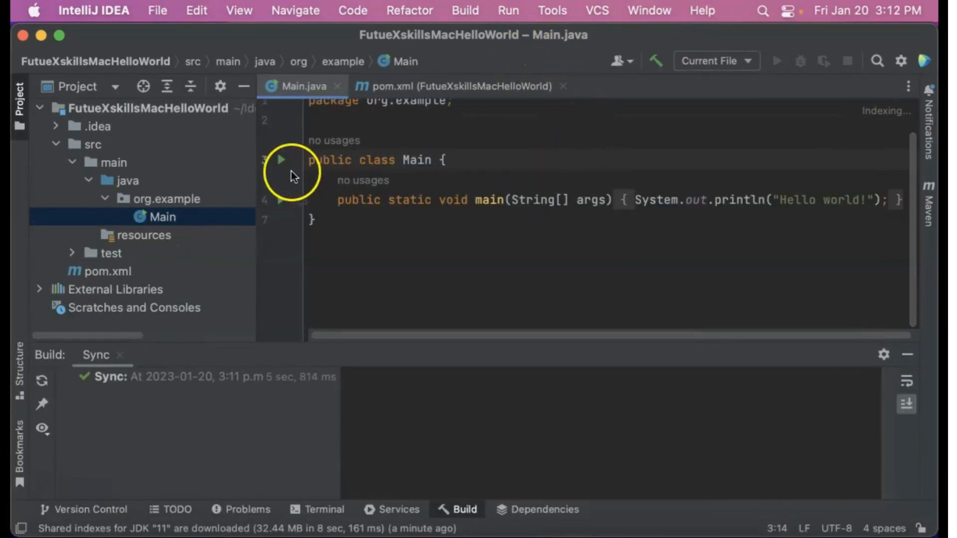
# Run Main.main() so it prints "Hello world!".
pyautogui.click(281, 160)
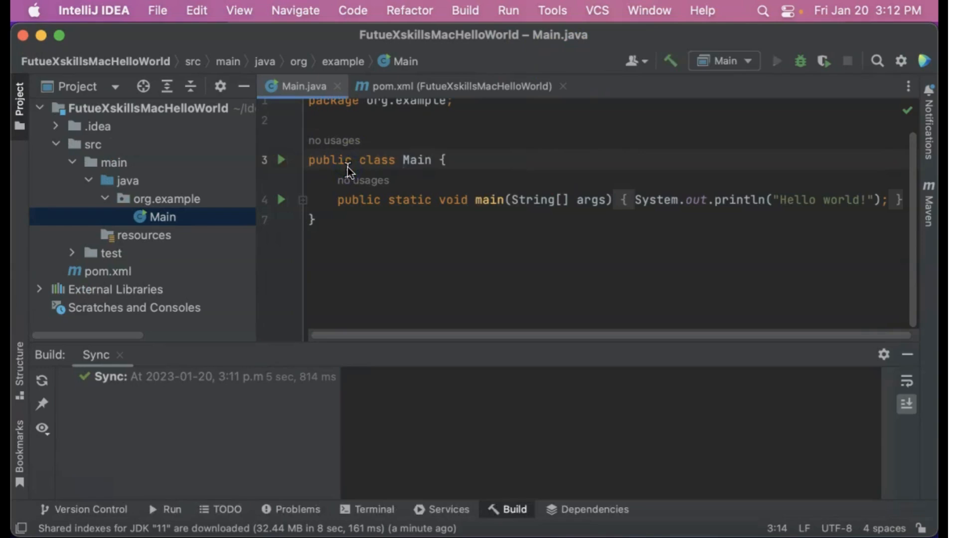
pyautogui.click(799, 61)
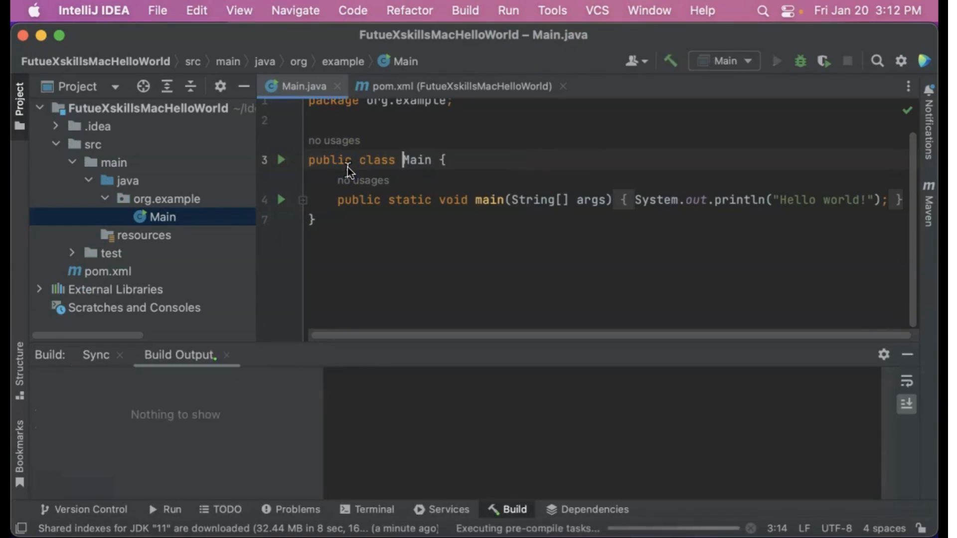
pyautogui.click(776, 61)
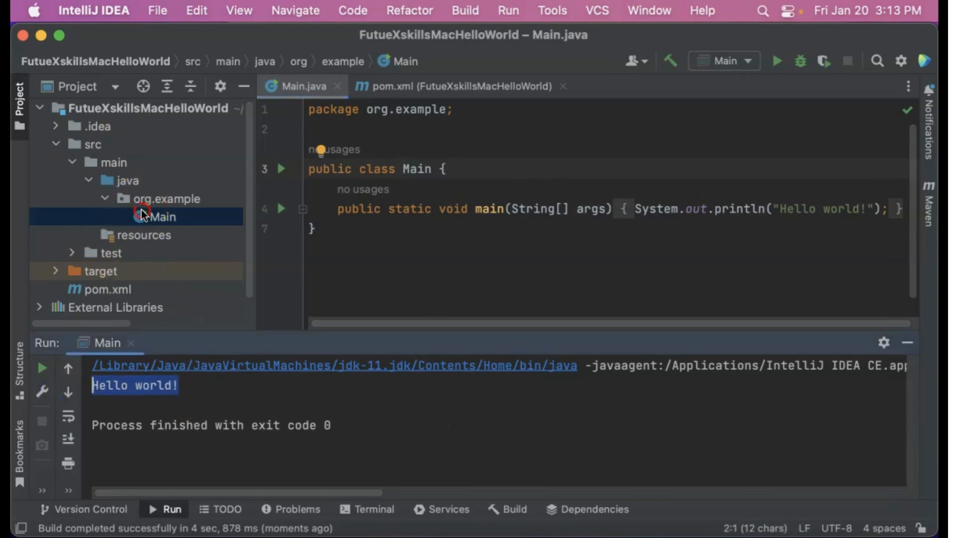
# Delete the Main class from the project and confirm.
pyautogui.rightClick(164, 216)
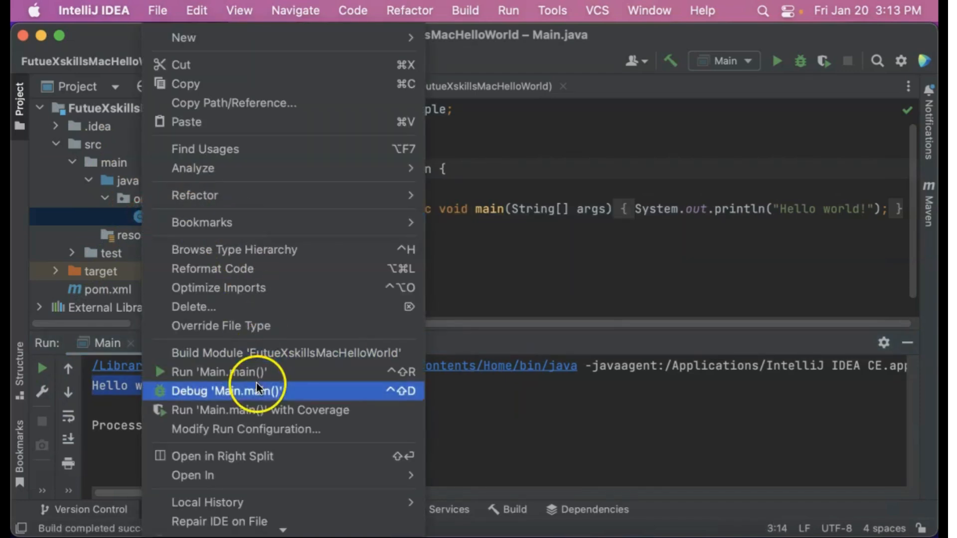
pyautogui.click(193, 306)
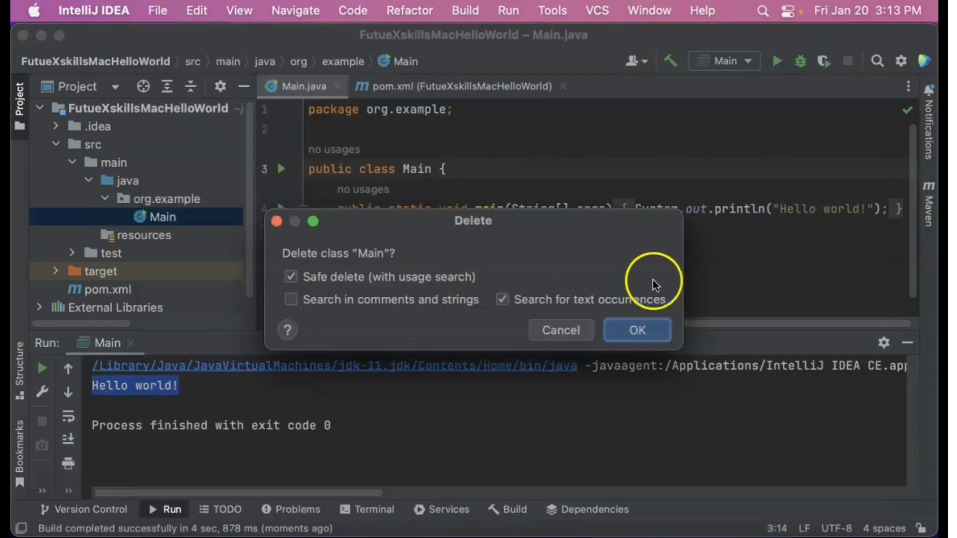
pyautogui.click(637, 330)
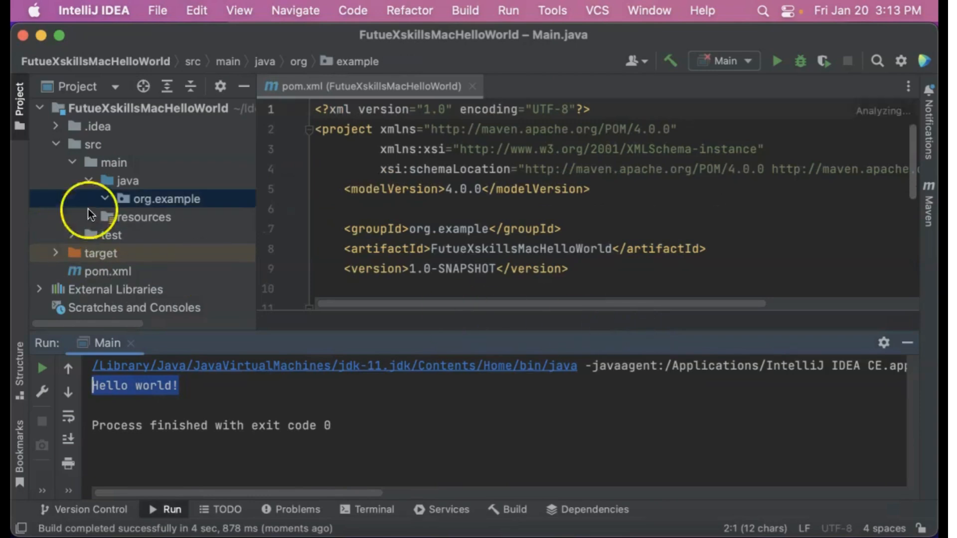
# Refactor-rename the java source folder to scala.
pyautogui.rightClick(166, 199)
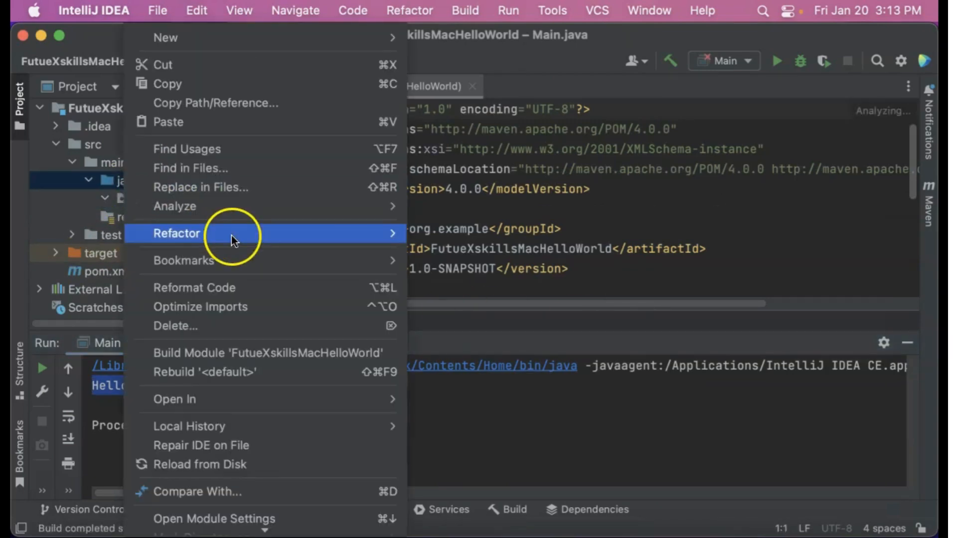
pyautogui.click(176, 233)
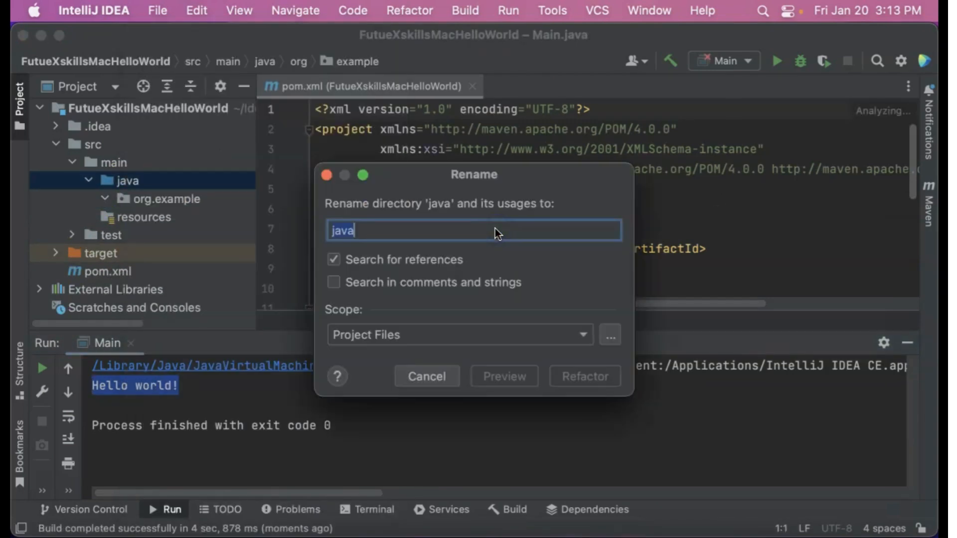
pyautogui.write('s')
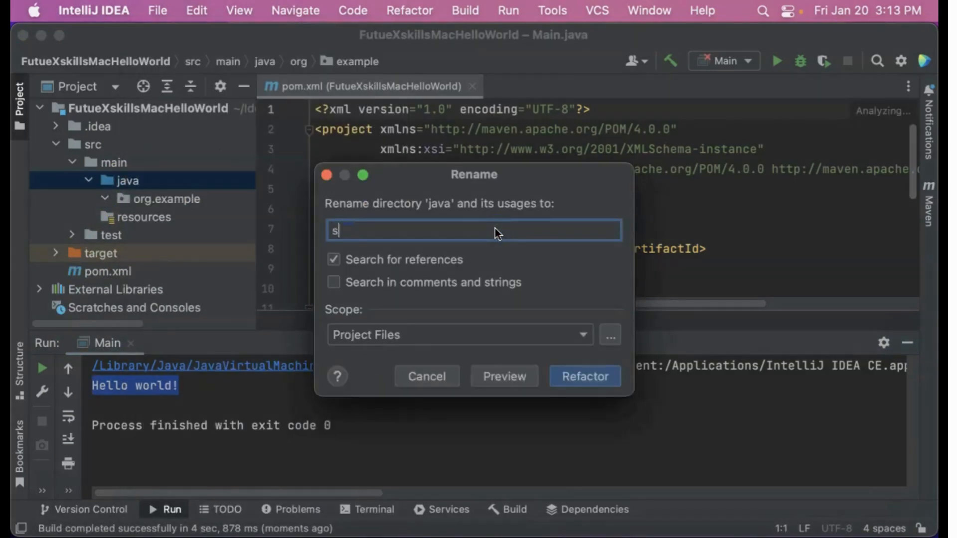
pyautogui.write('cala')
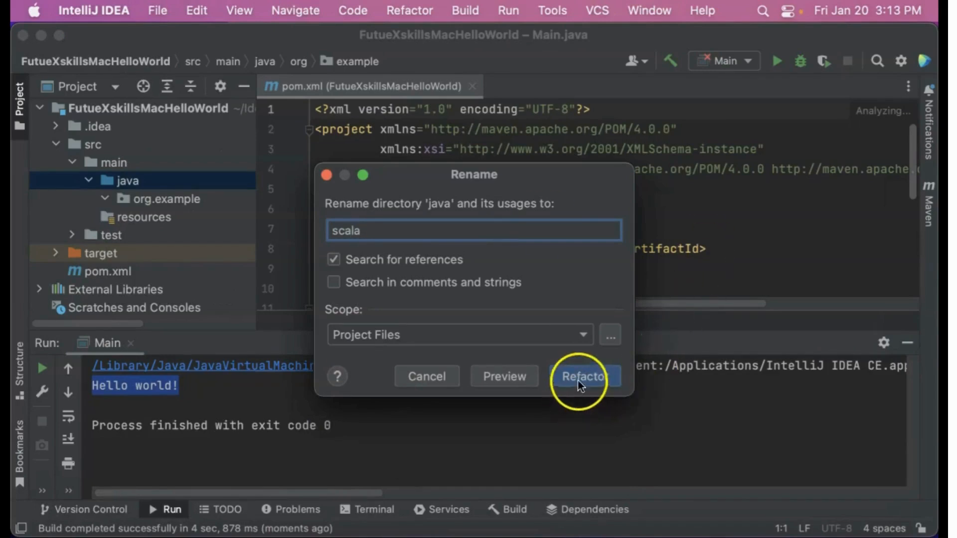
pyautogui.click(584, 375)
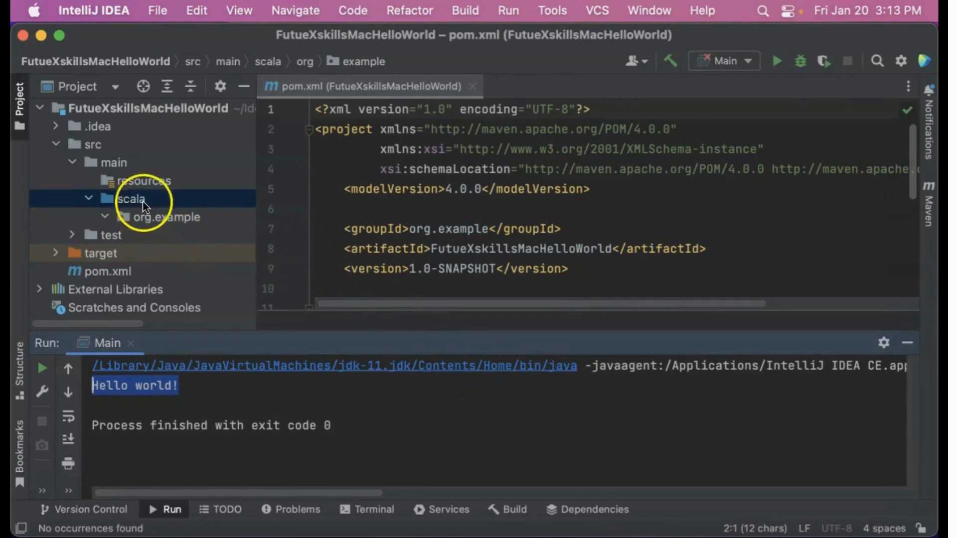
# Choose Scala in Add Frameworks Support for the project module.
pyautogui.rightClick(132, 199)
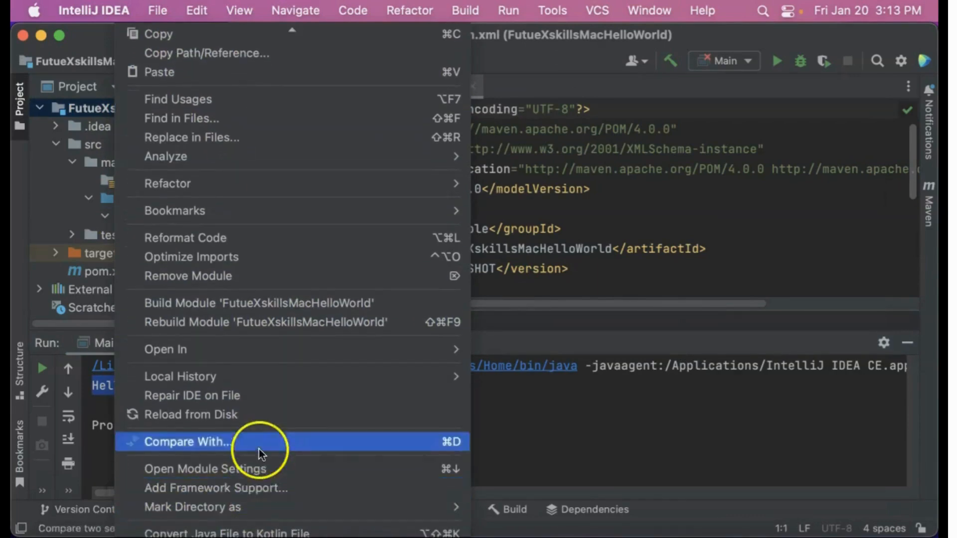
pyautogui.click(215, 488)
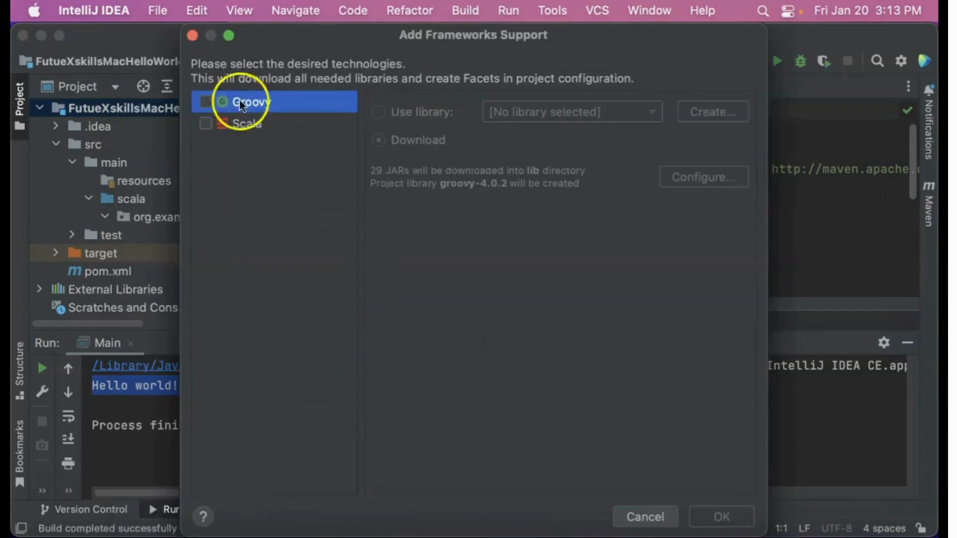
pyautogui.click(206, 124)
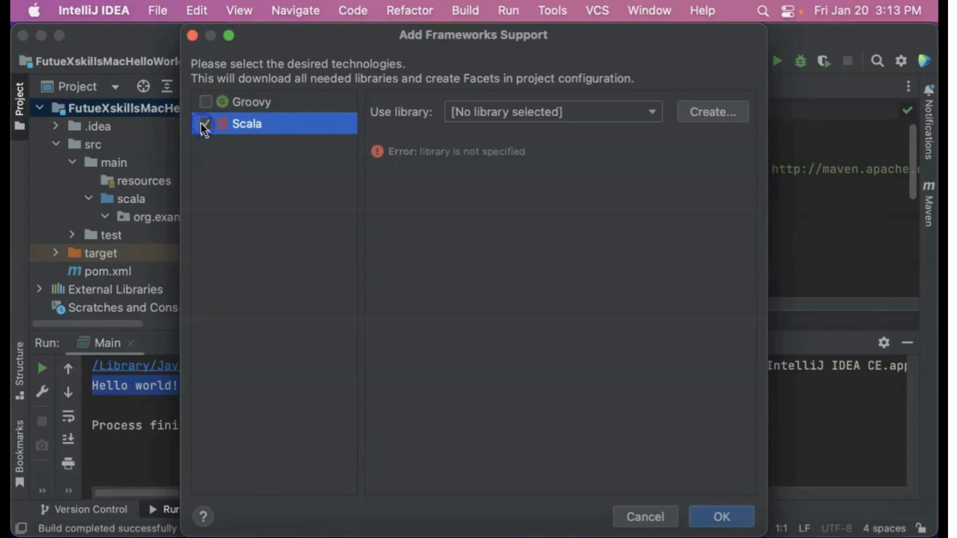
pyautogui.click(205, 123)
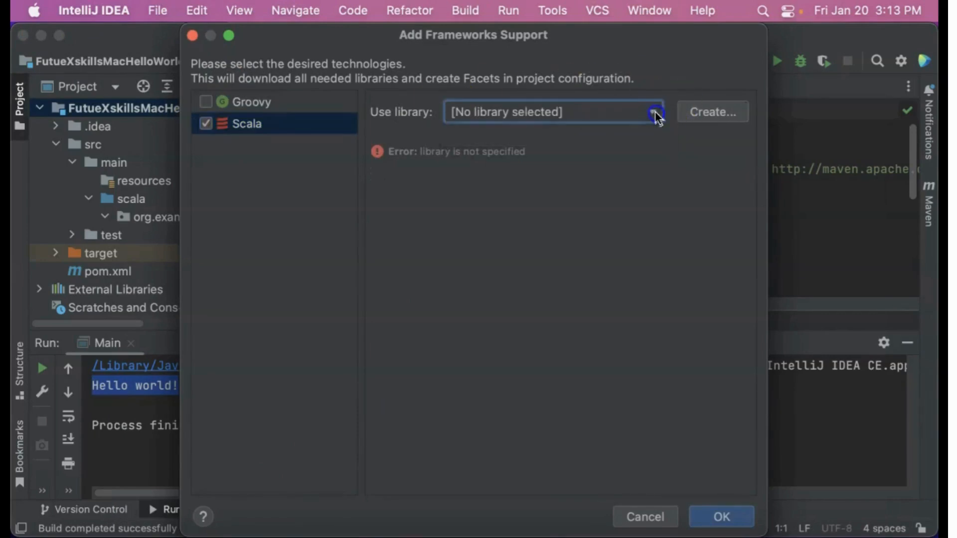
# Create a new Scala SDK by download, choosing version 2.13.10.
pyautogui.click(712, 112)
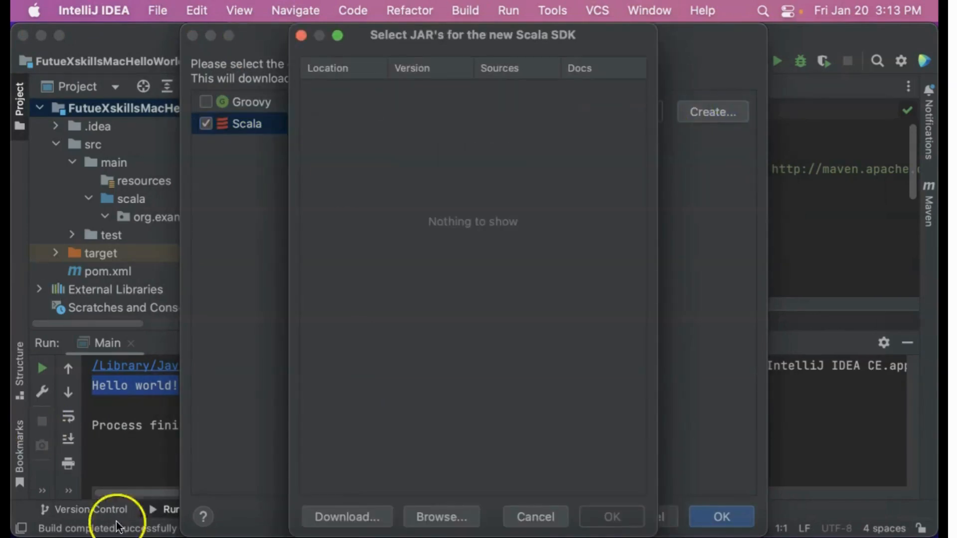
pyautogui.click(346, 516)
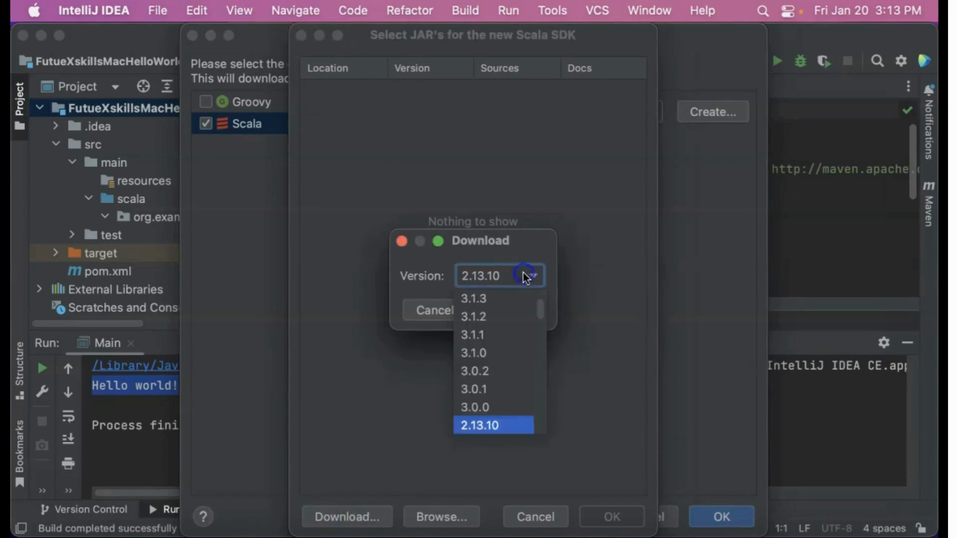
pyautogui.click(479, 424)
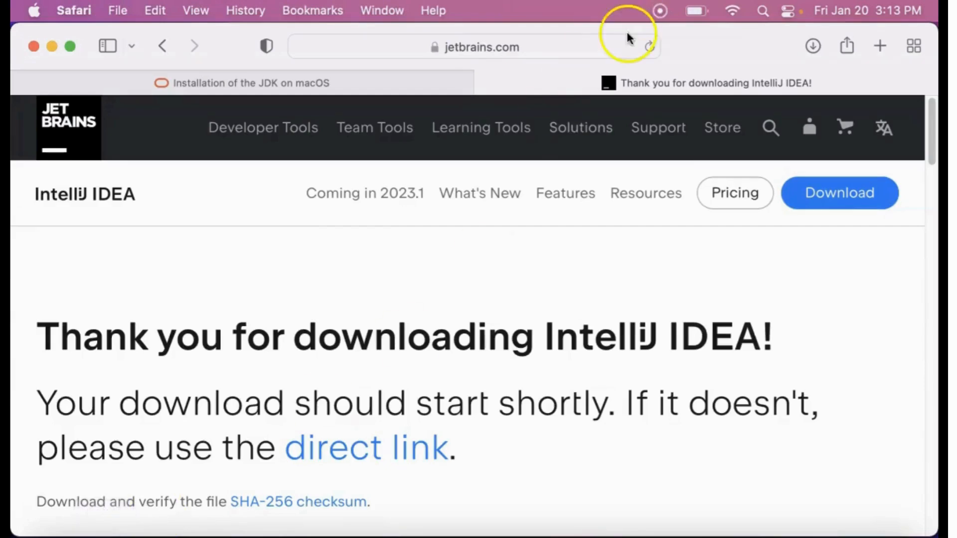
# Search Google for 'maven spark sci' and open the Spark Project Core page on mvnrepository.
pyautogui.click(476, 47)
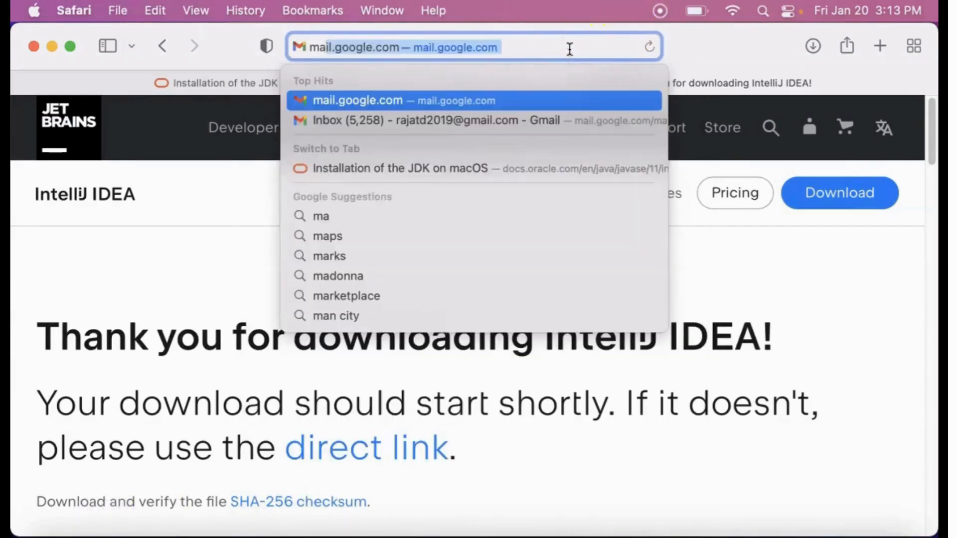
pyautogui.write('maven spark scala depende')
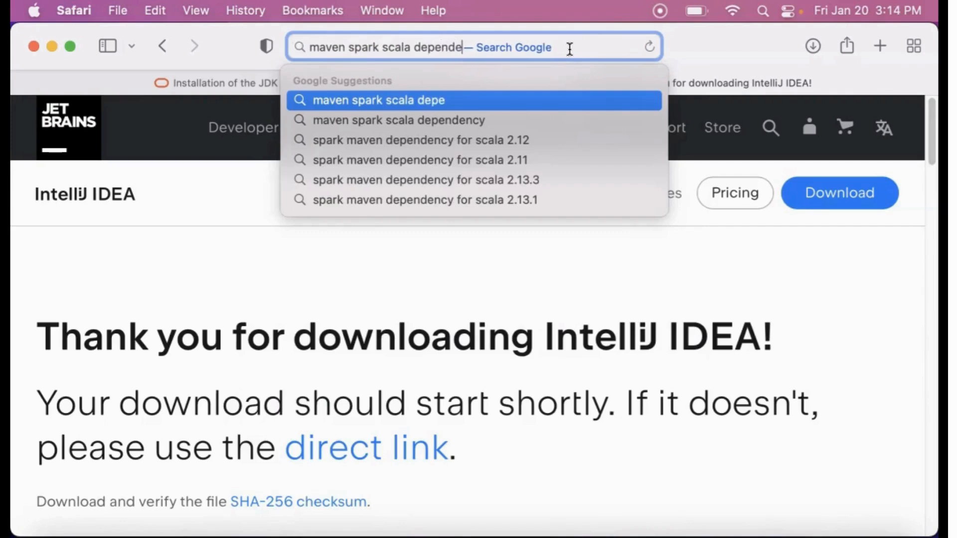
pyautogui.write('ci')
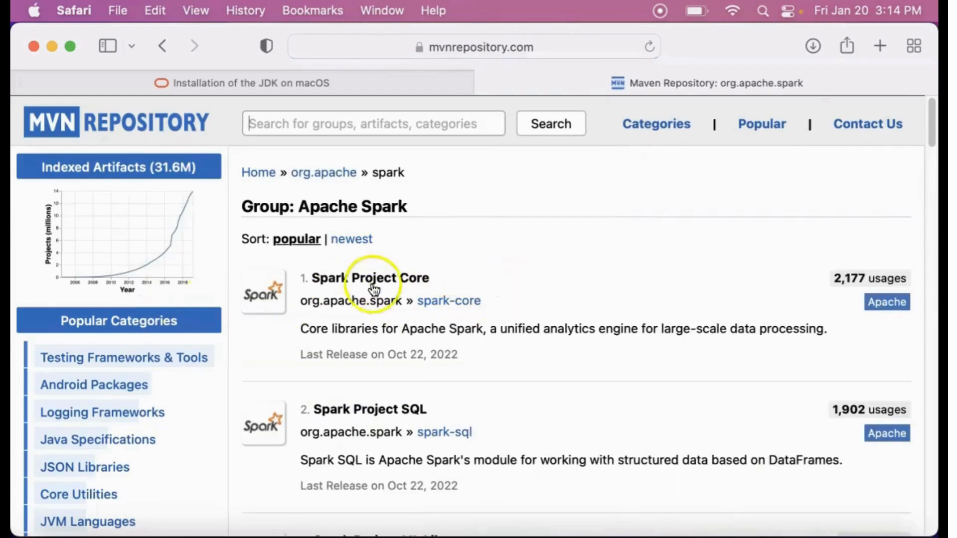
pyautogui.click(370, 278)
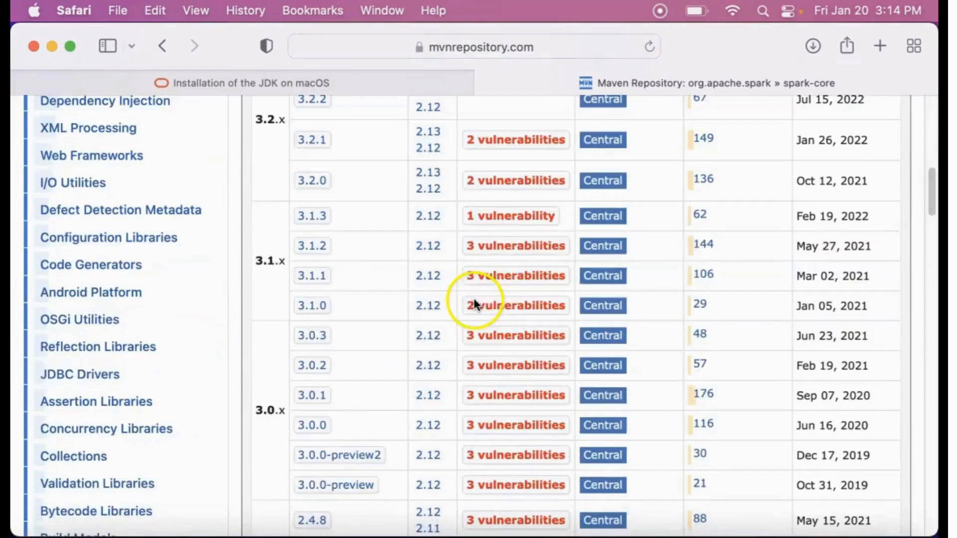
pyautogui.scroll(3)
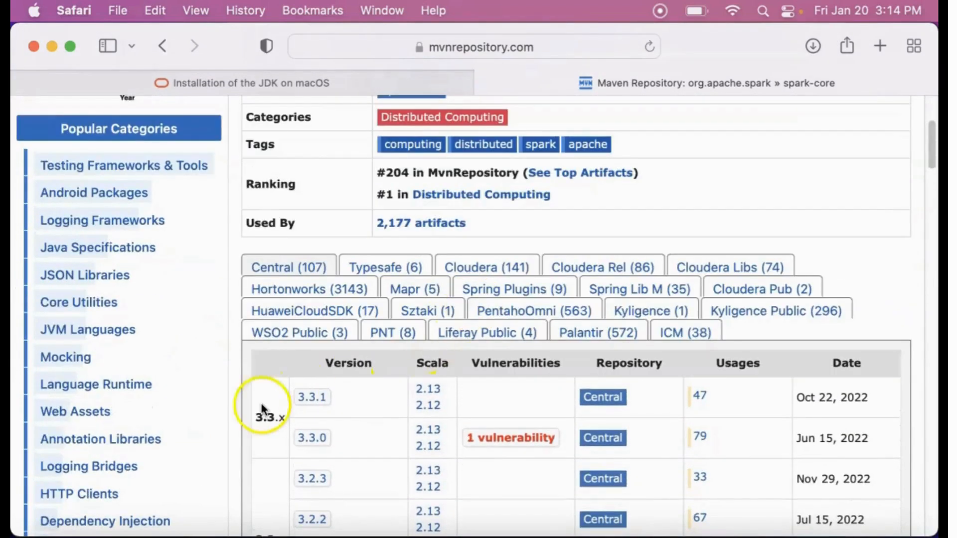
pyautogui.moveTo(357, 396)
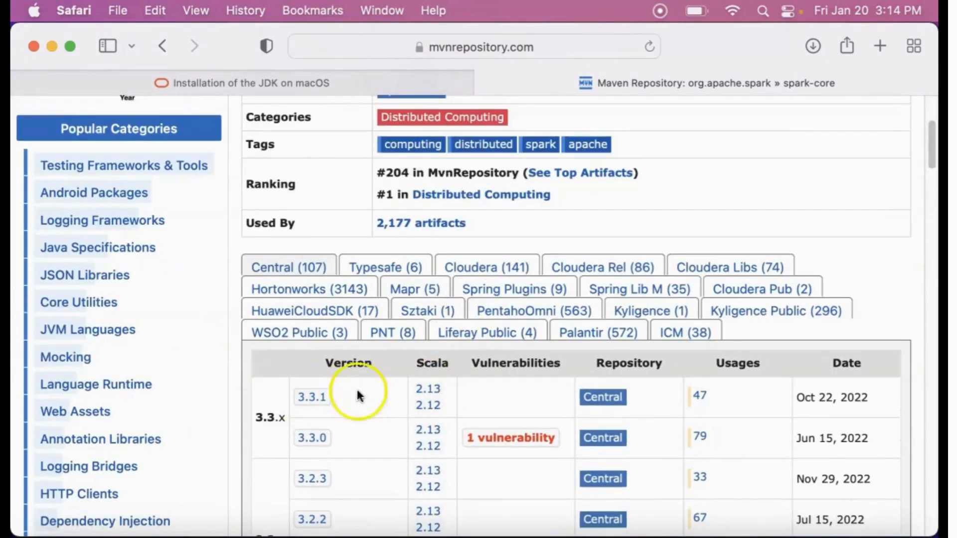
pyautogui.moveTo(431, 391)
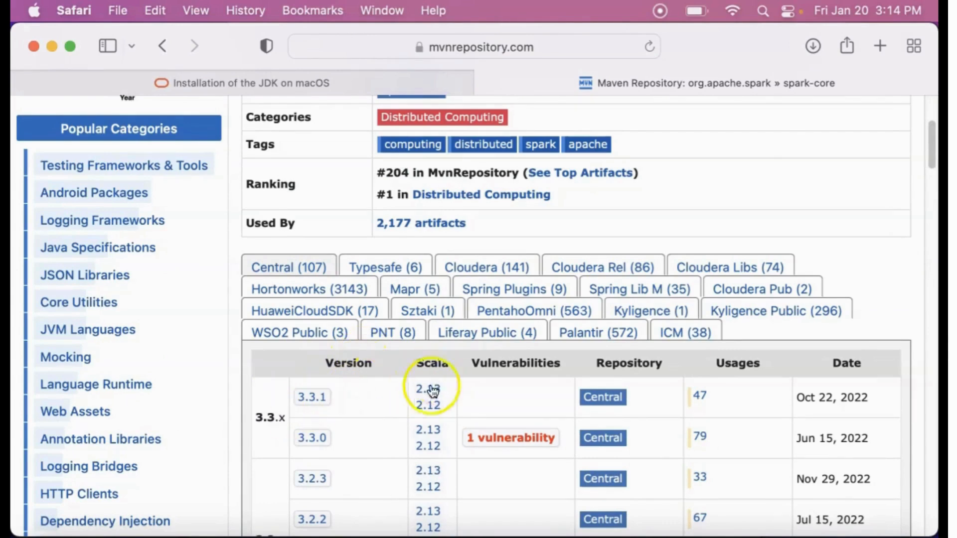
pyautogui.moveTo(249, 431)
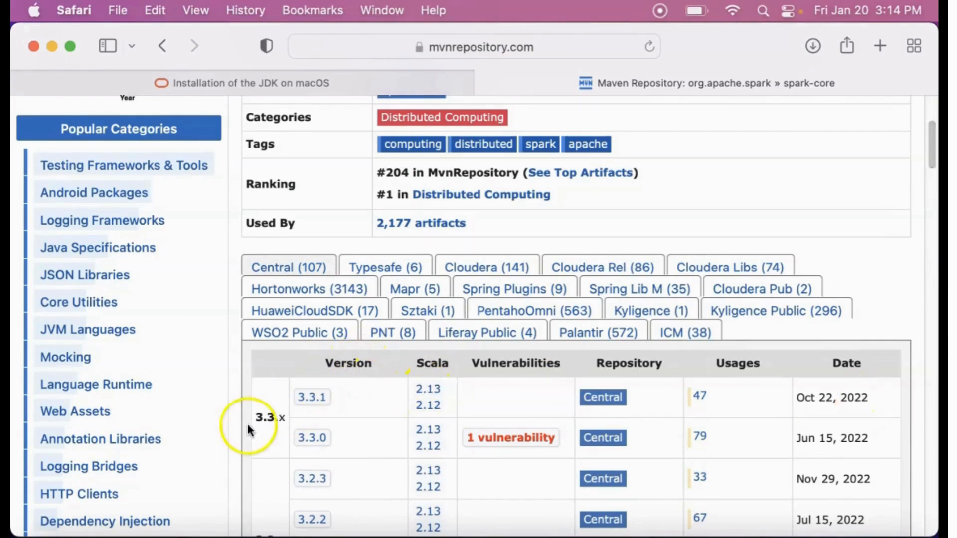
# Open Spark Core 3.3.1 for Scala 2.13 and scroll to its Maven dependency snippet.
pyautogui.click(312, 397)
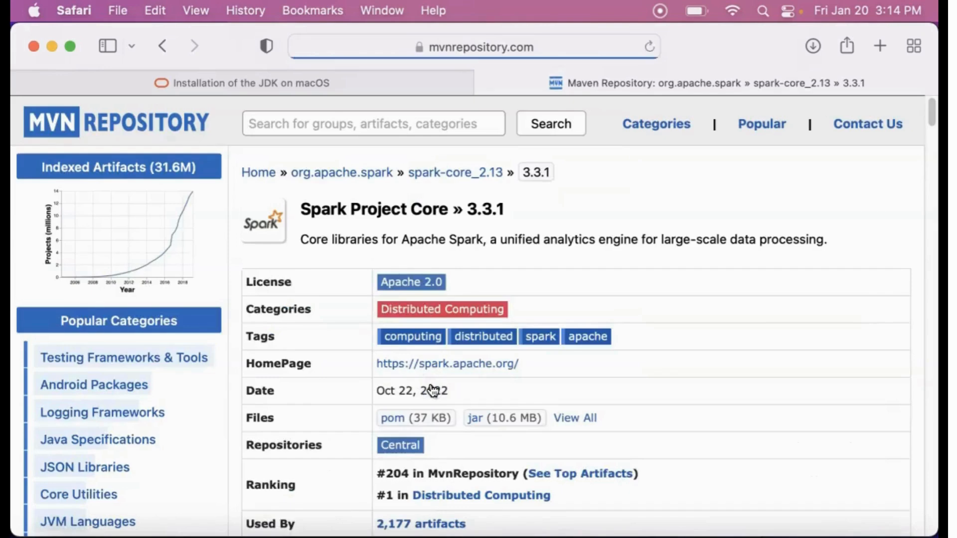
pyautogui.scroll(-3)
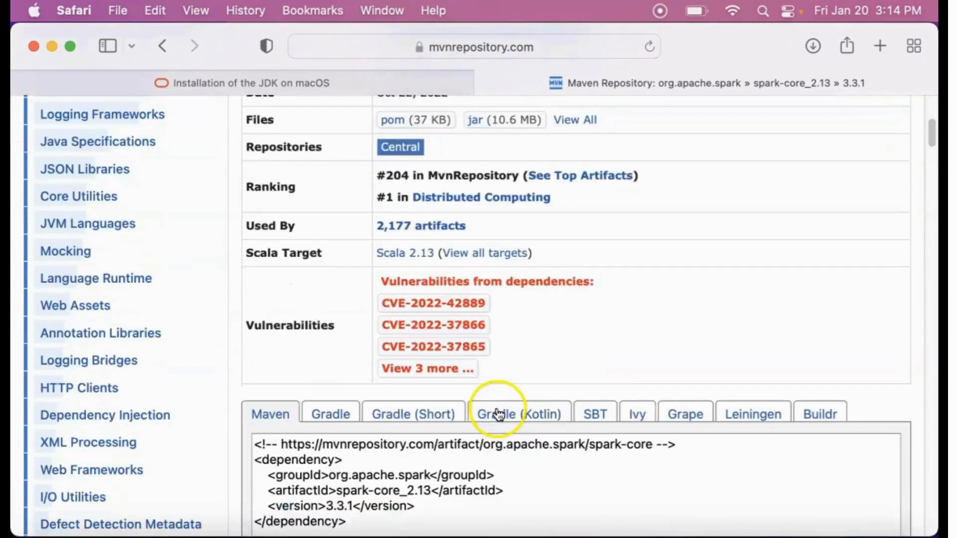
pyautogui.scroll(-3)
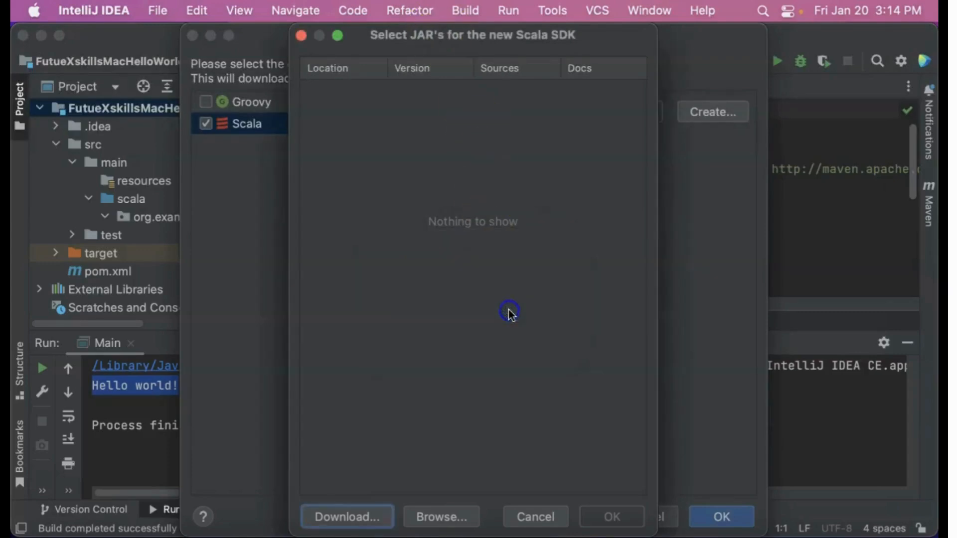
# Accept the downloaded scala-sdk-2.13.10 and confirm adding Scala framework support.
pyautogui.click(347, 517)
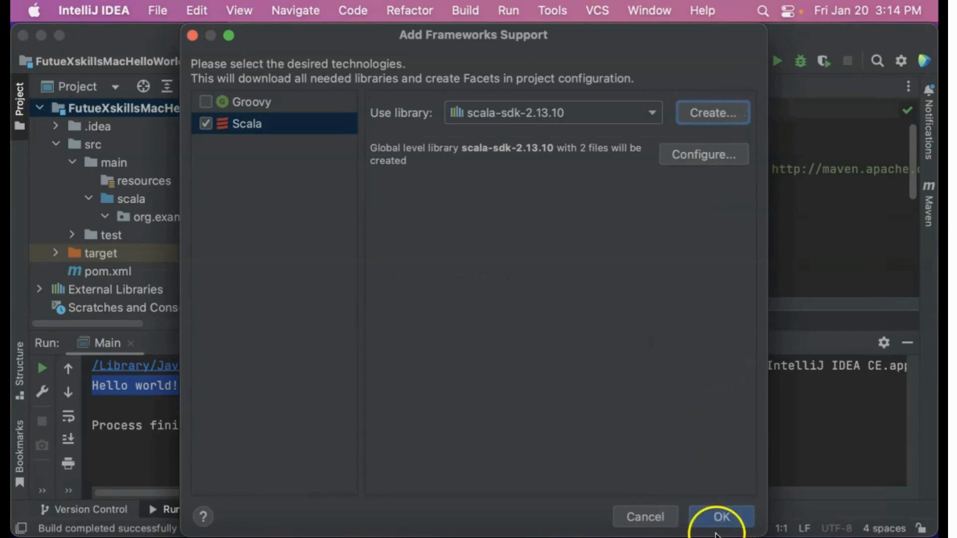
pyautogui.click(721, 517)
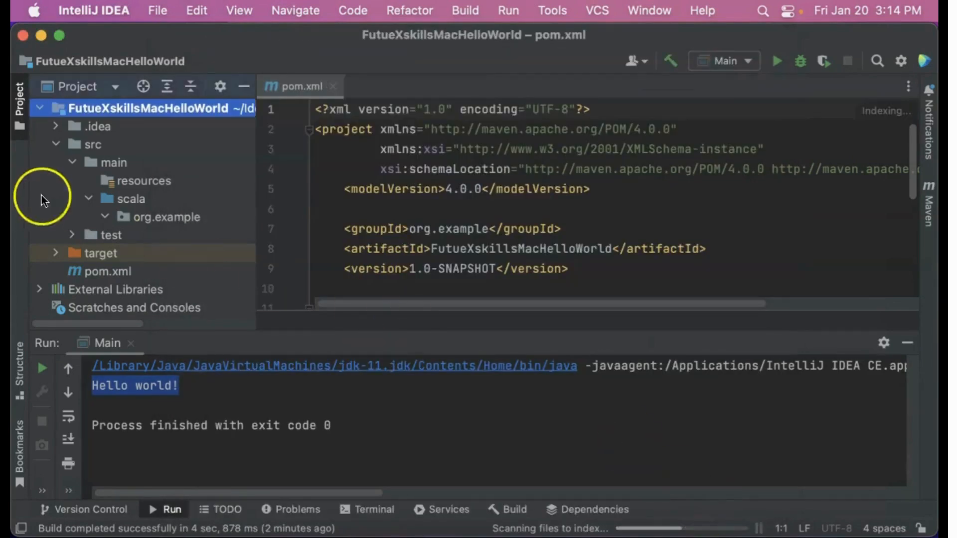
# Start a new Scala class in the scala source folder from its context menu.
pyautogui.click(132, 199)
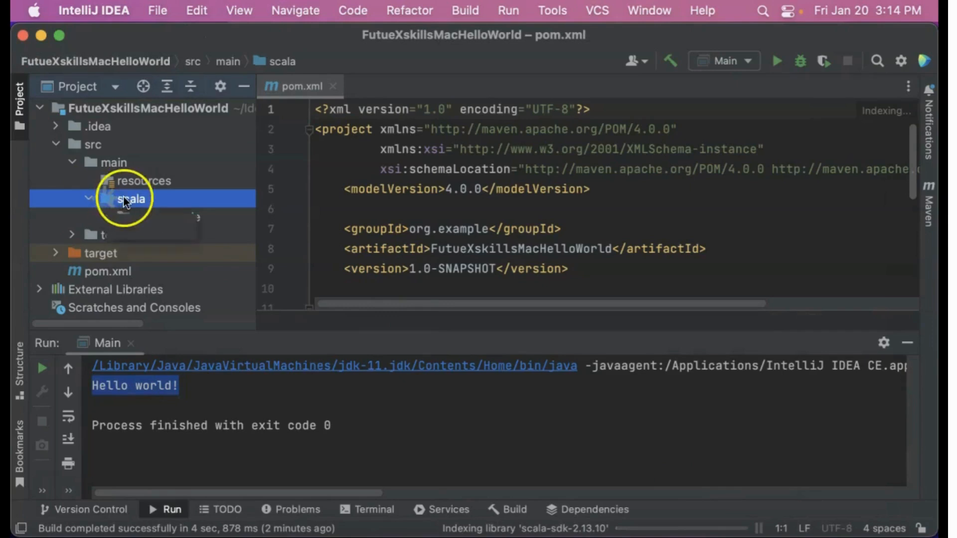
pyautogui.rightClick(131, 198)
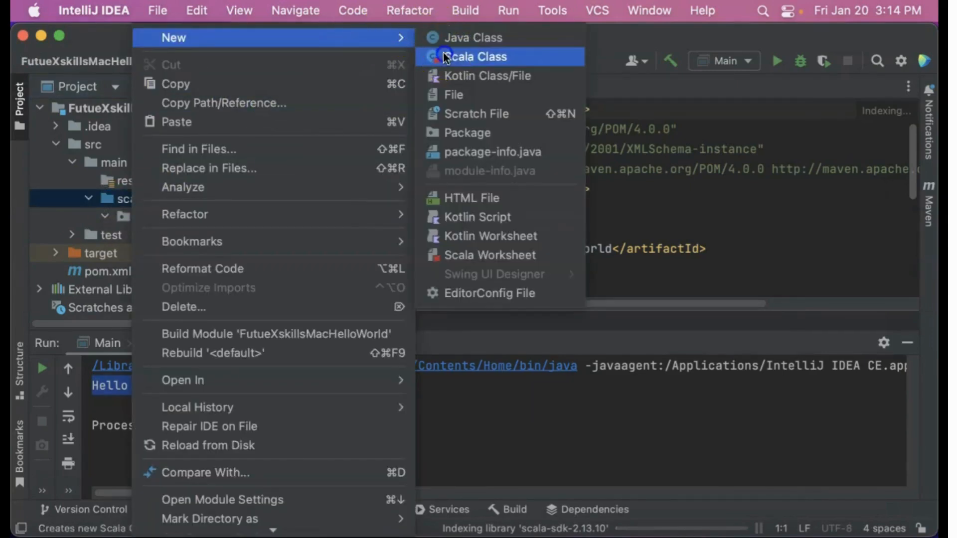
pyautogui.click(476, 56)
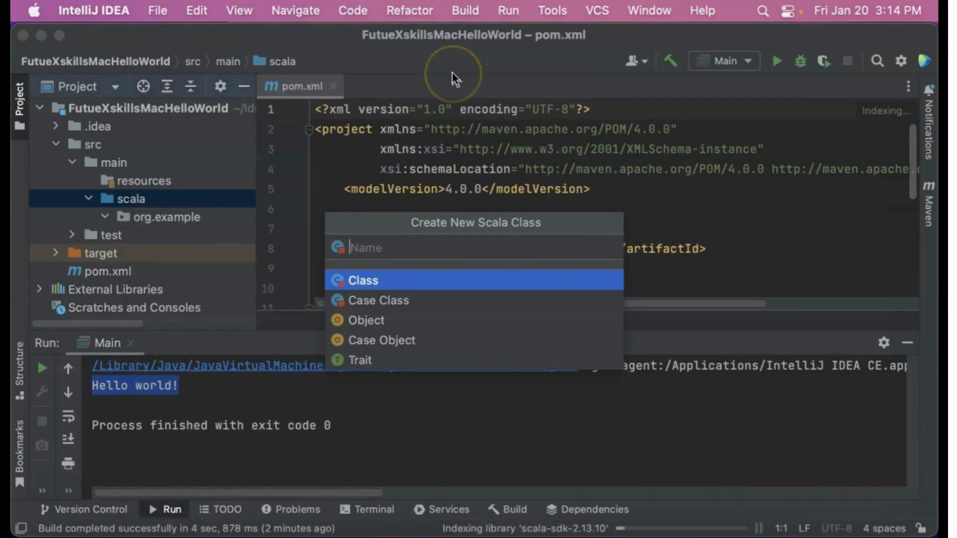
# Name it HelloWorldSparkScala and create it as an Object.
pyautogui.write('Hello')
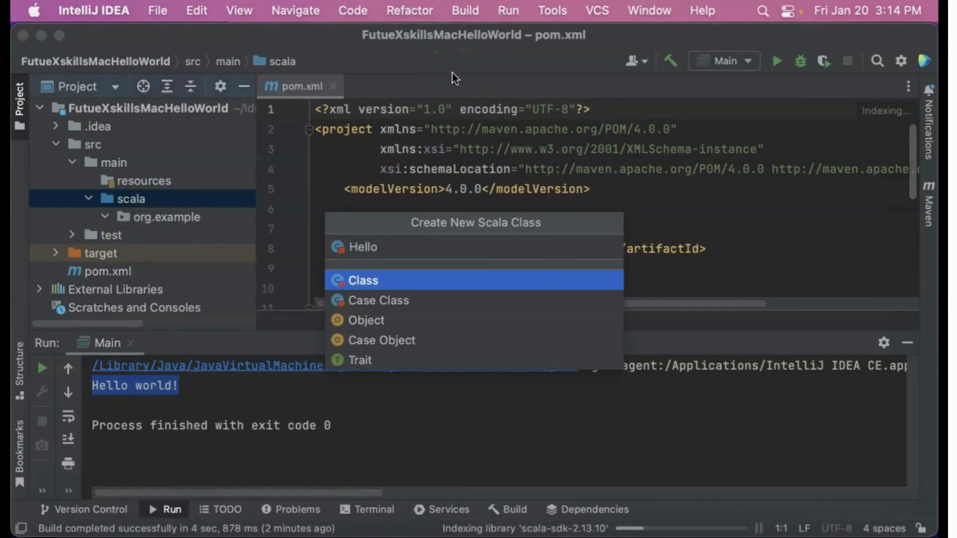
pyautogui.write('HelloWorldSpark')
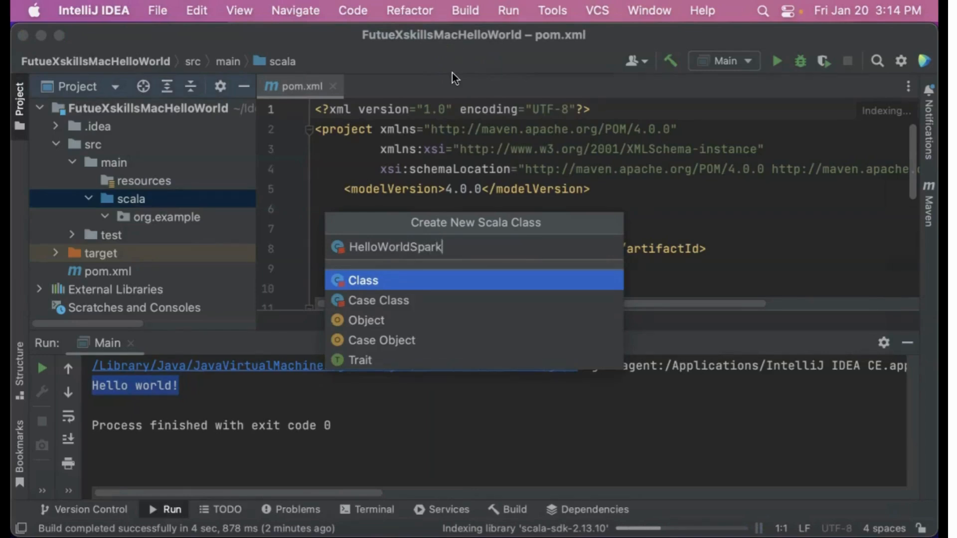
pyautogui.write('Scala')
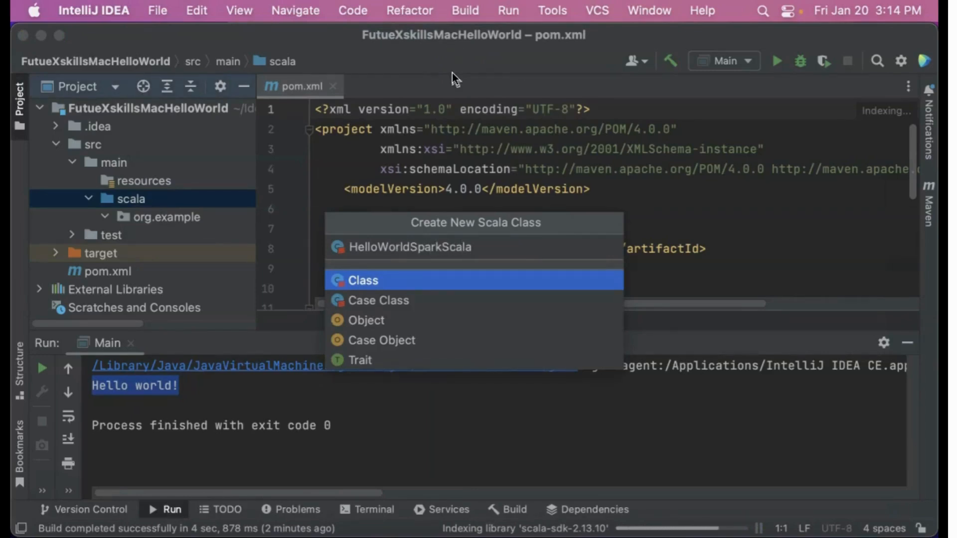
pyautogui.moveTo(388, 320)
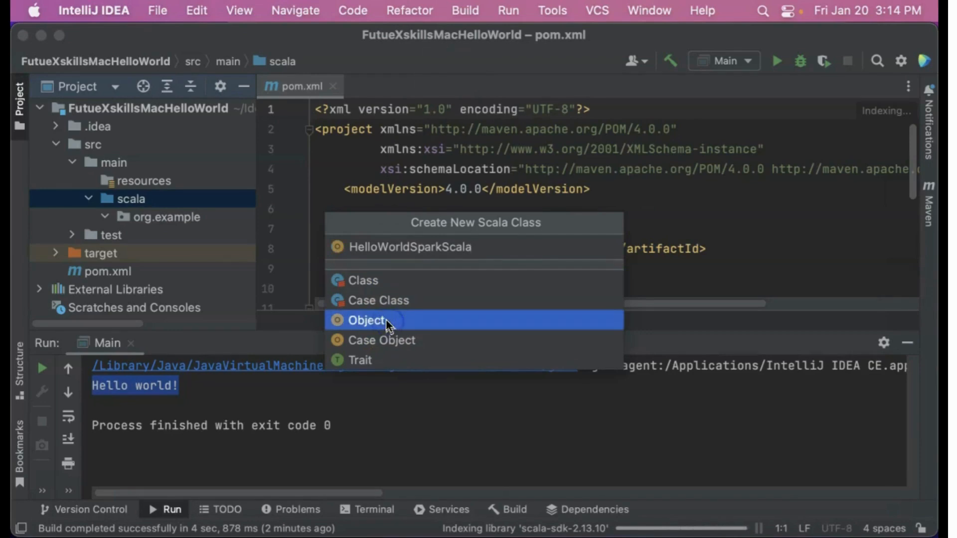
pyautogui.click(365, 319)
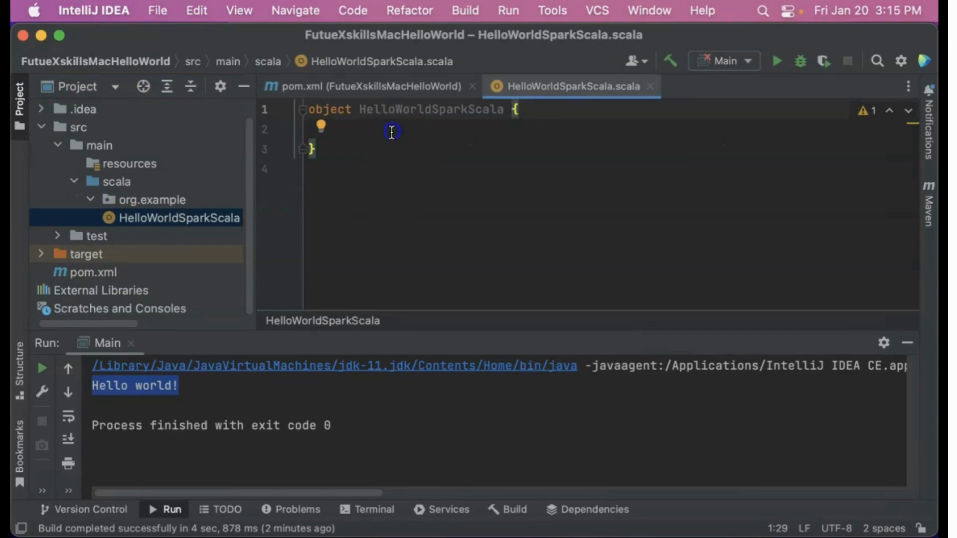
# Add a main method containing println("my first spark scala").
pyautogui.write('main(args: Array[String]): Unit = {')
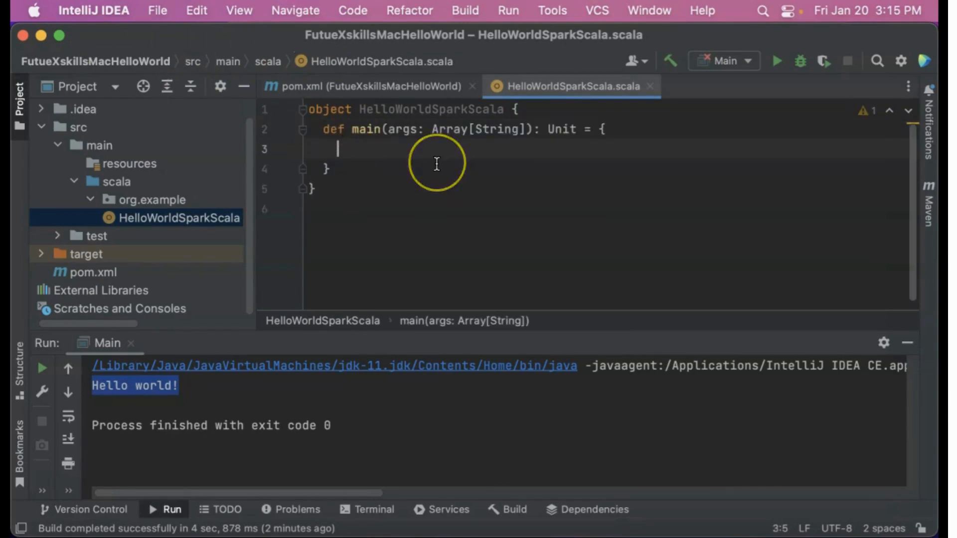
pyautogui.write('prt')
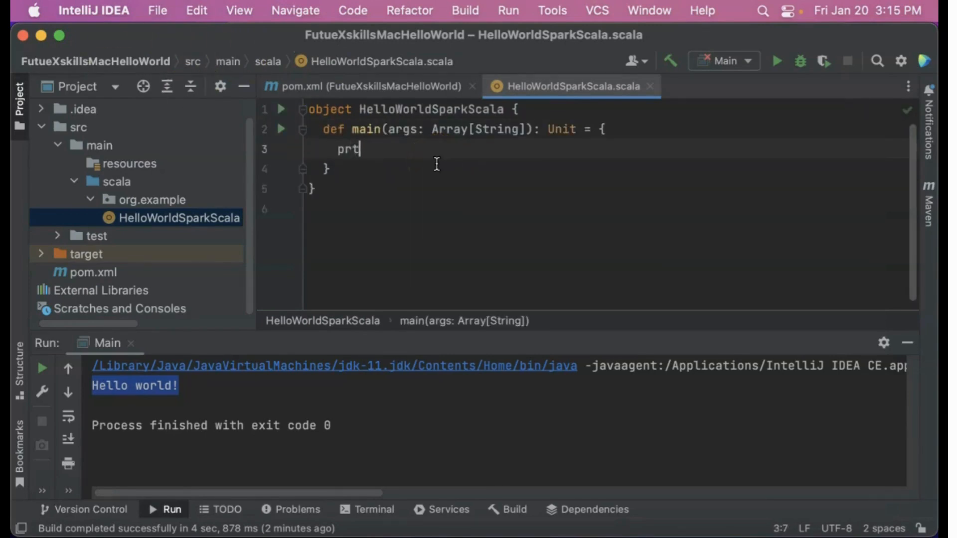
pyautogui.write('ing')
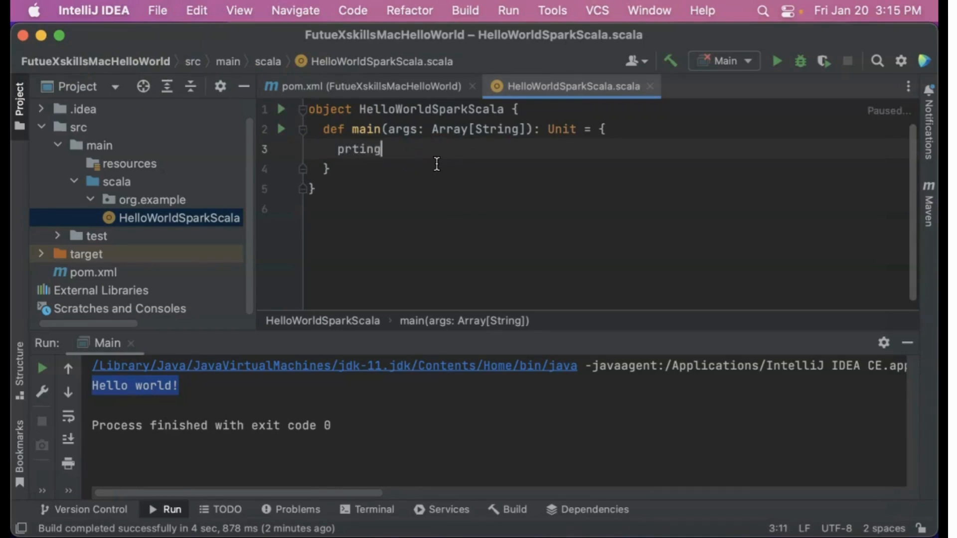
pyautogui.press('Backspace')
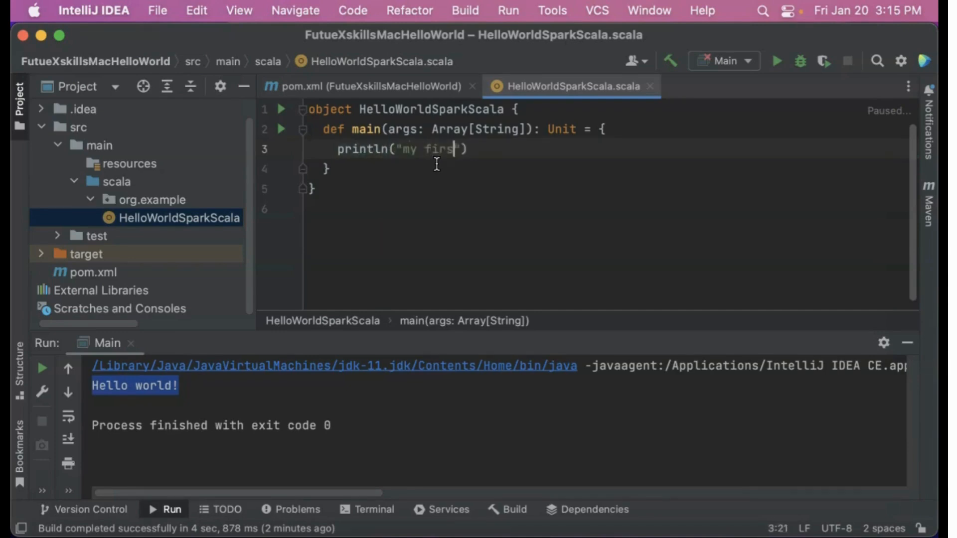
pyautogui.write('spark sca')
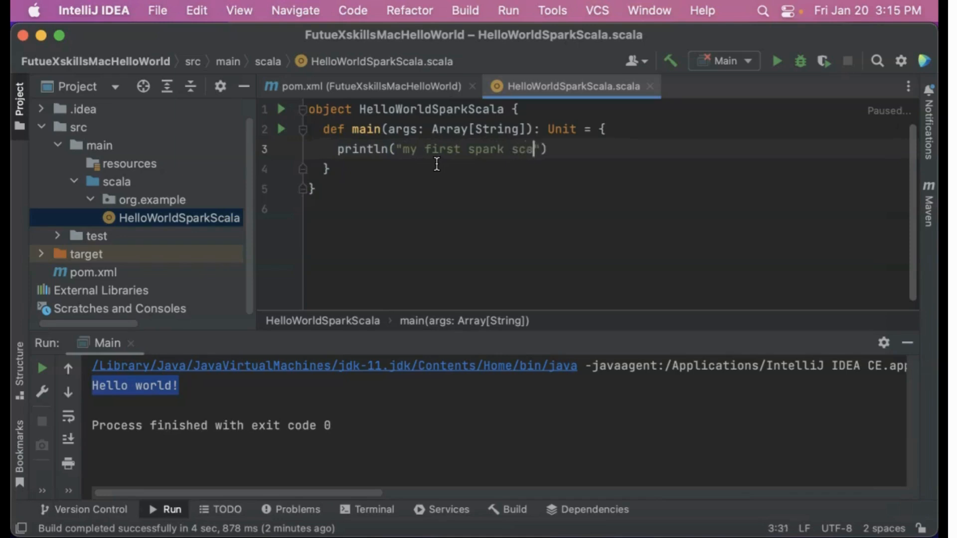
pyautogui.write('la')
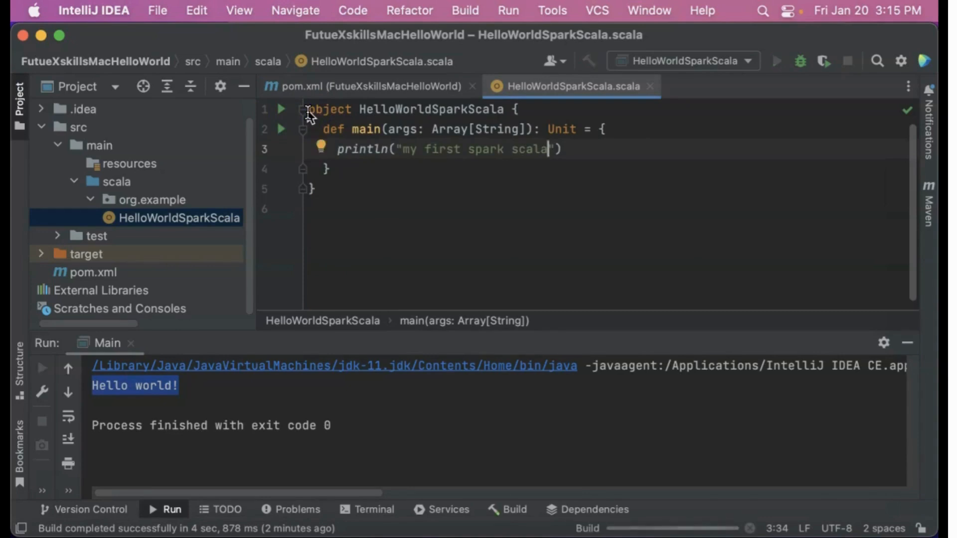
pyautogui.click(776, 61)
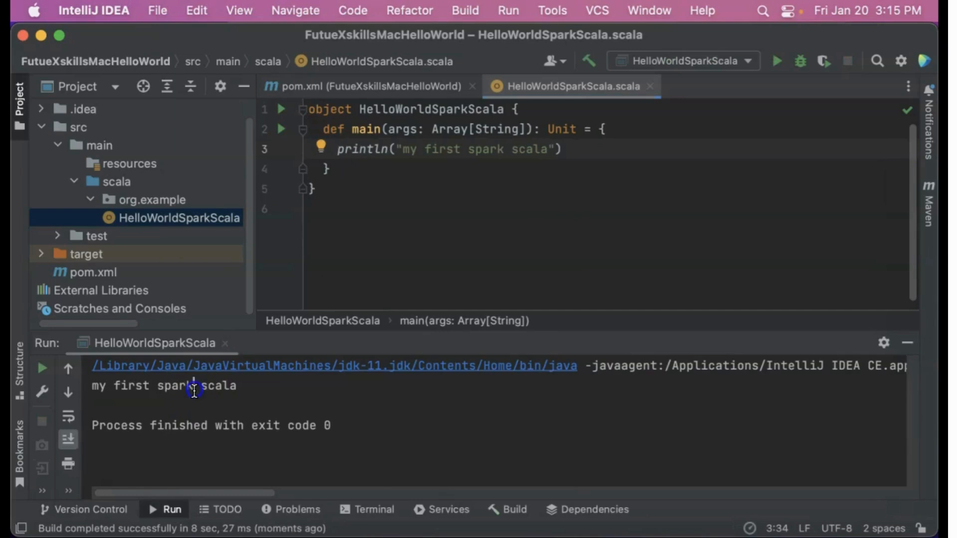
pyautogui.doubleClick(163, 386)
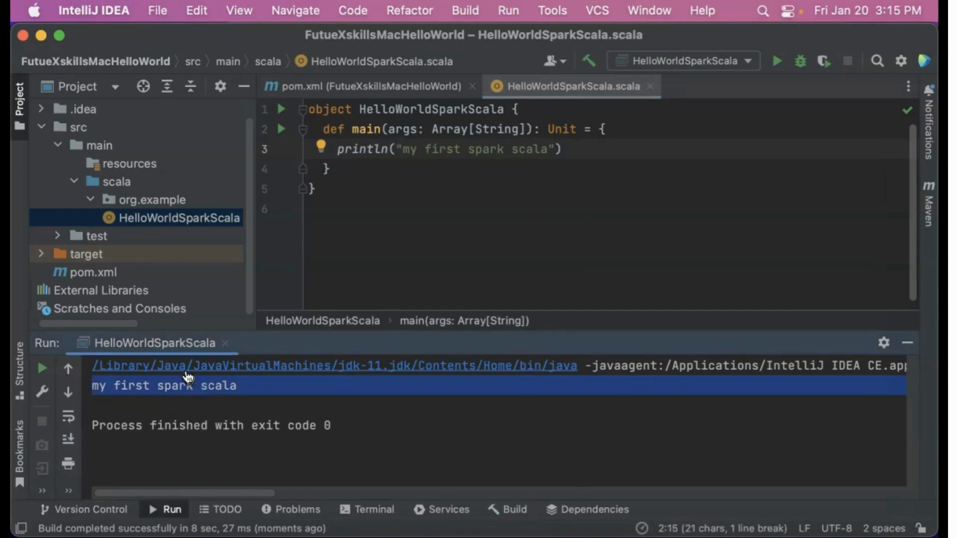
pyautogui.moveTo(479, 117)
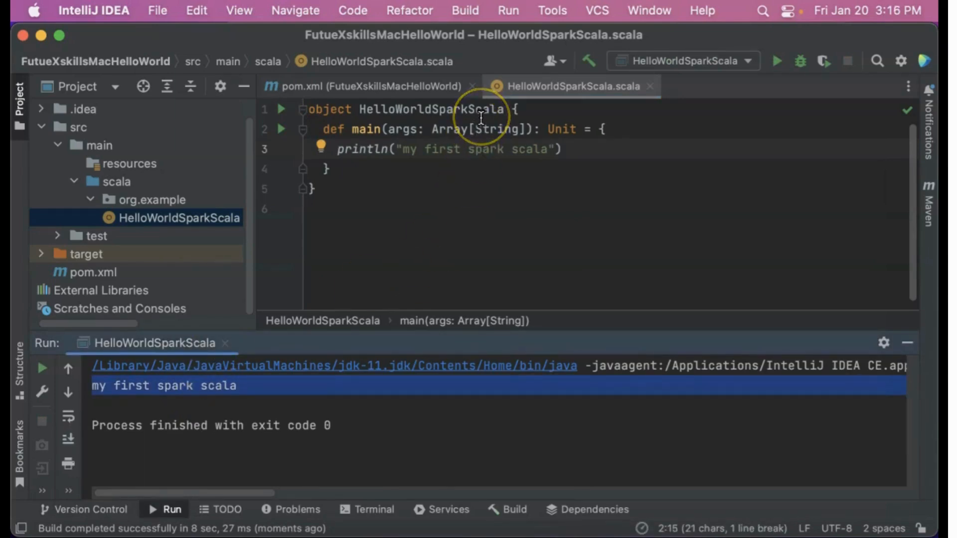
pyautogui.moveTo(342, 185)
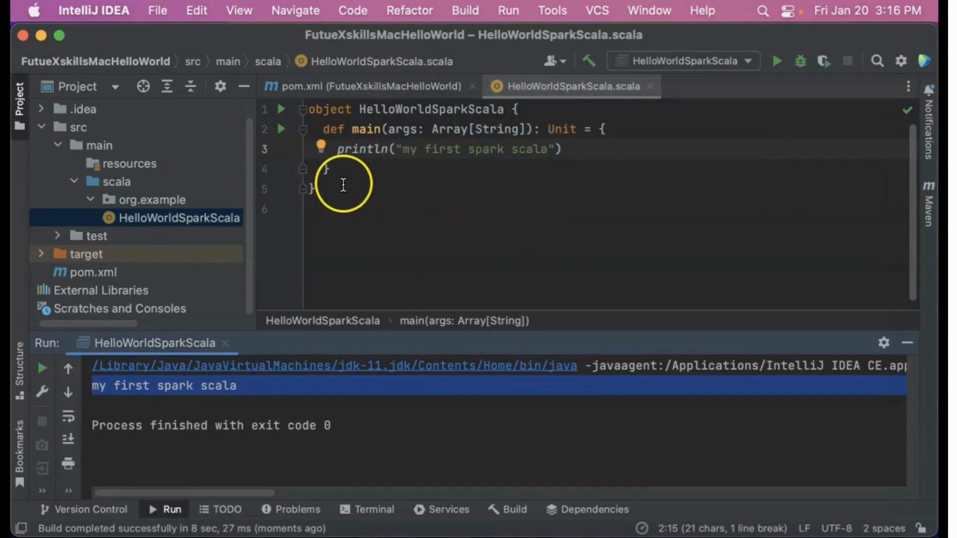
pyautogui.moveTo(101, 279)
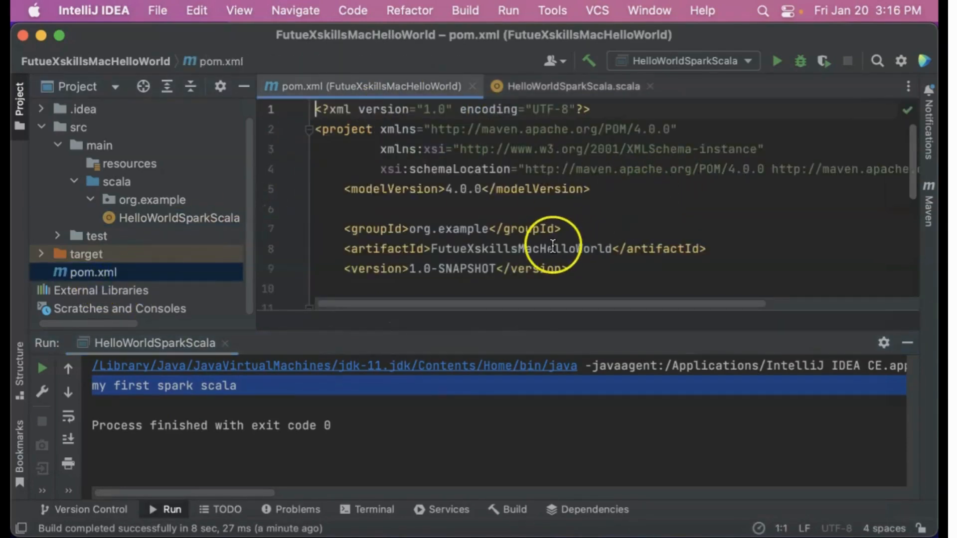
# In pom.xml, type <dependencies> on the empty line after the project version.
pyautogui.click(552, 248)
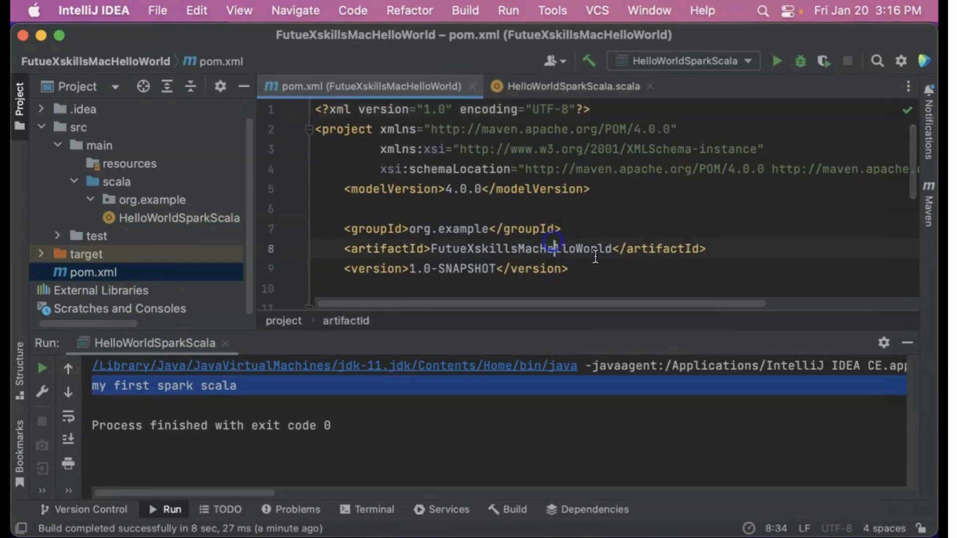
pyautogui.click(519, 189)
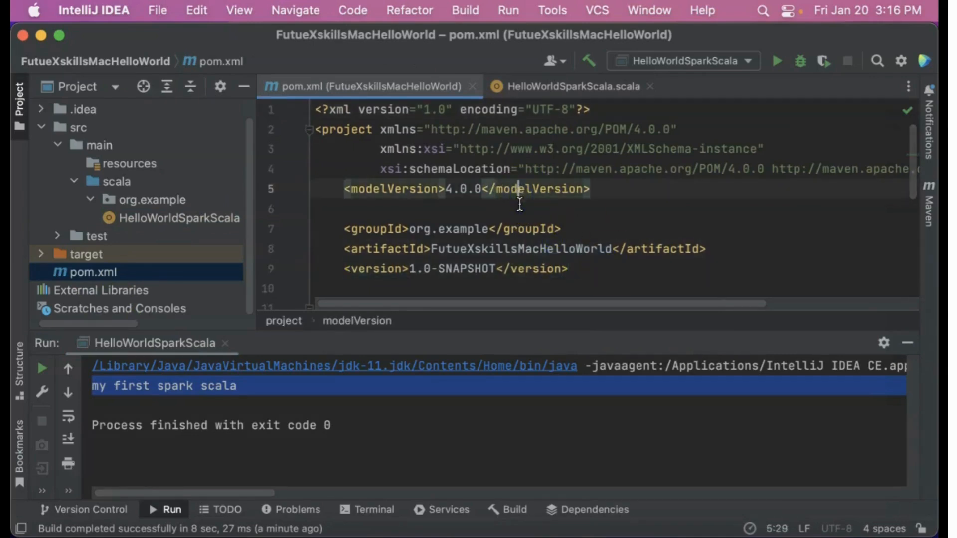
pyautogui.click(604, 288)
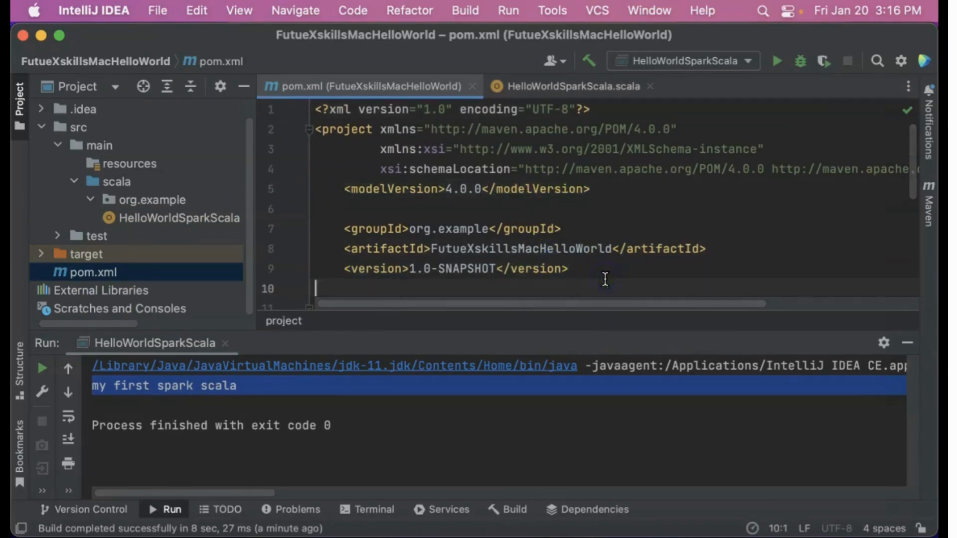
pyautogui.scroll(-3)
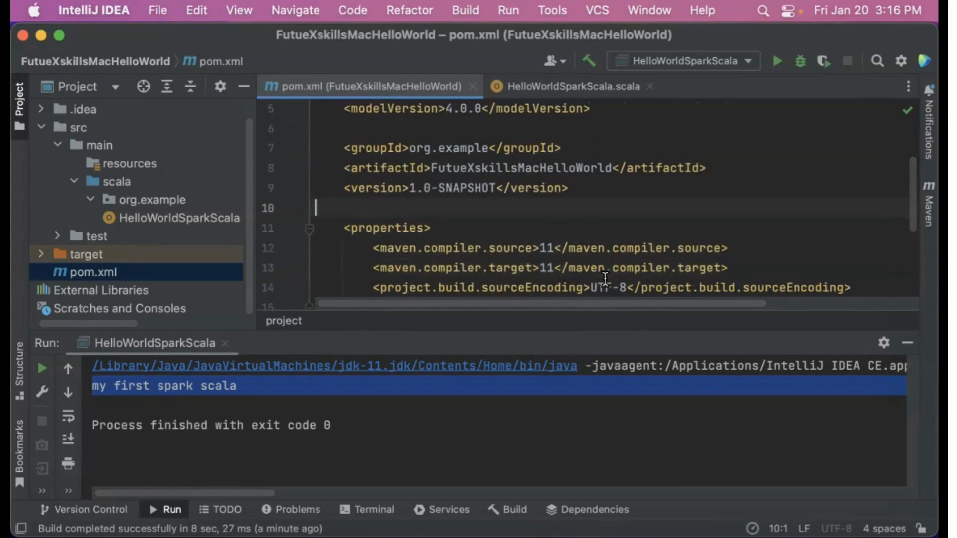
pyautogui.write('<')
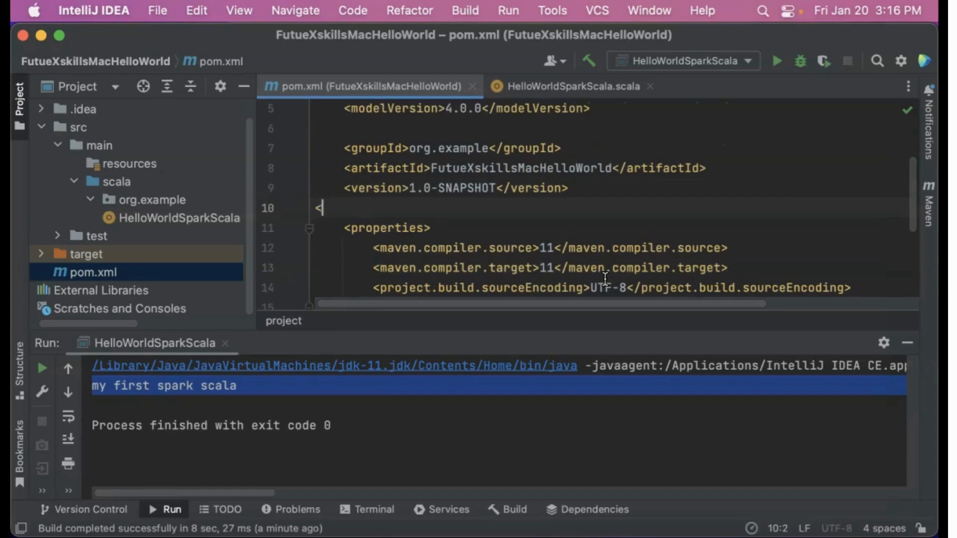
pyautogui.write('depe')
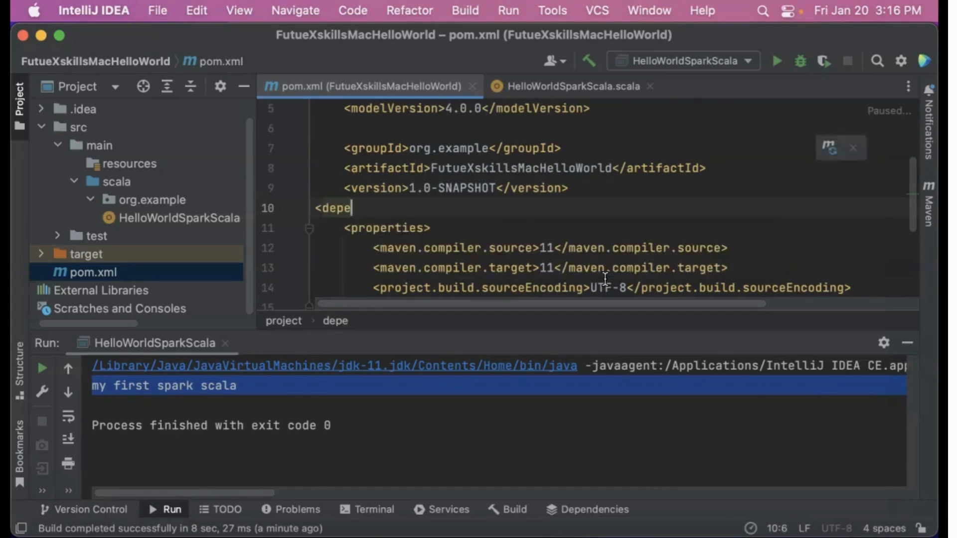
pyautogui.write('ndencies>')
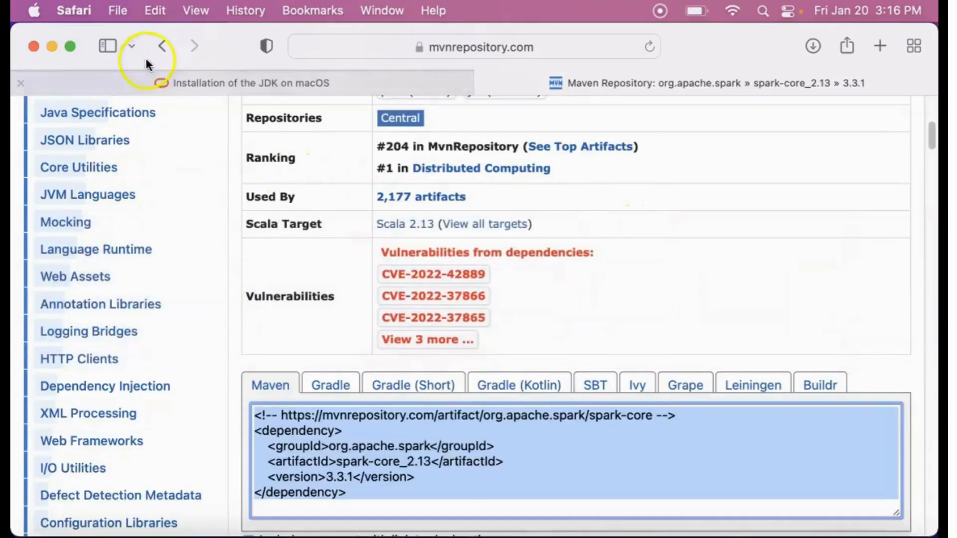
# Navigate back to org.apache.spark, open Spark Project SQL and copy its 3.3.1 Maven snippet.
pyautogui.click(163, 46)
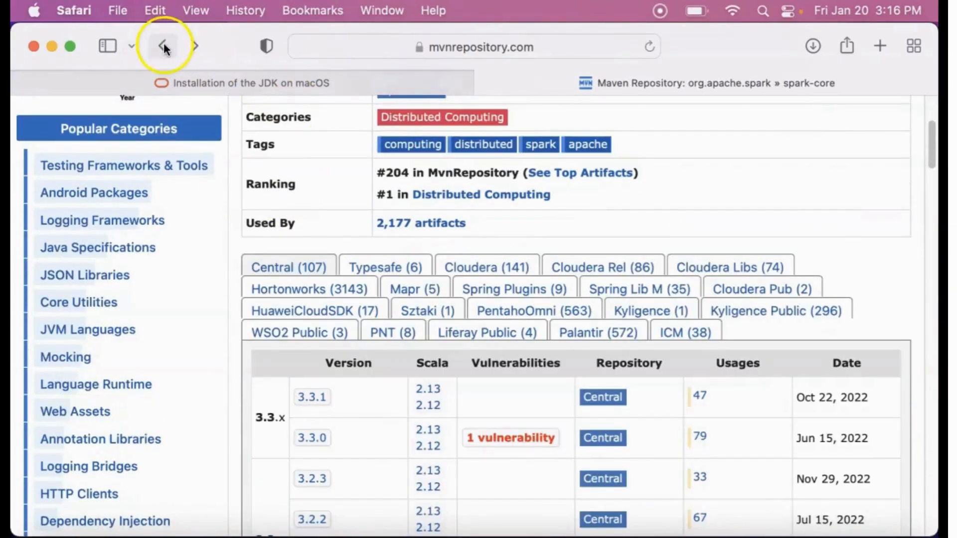
pyautogui.click(163, 47)
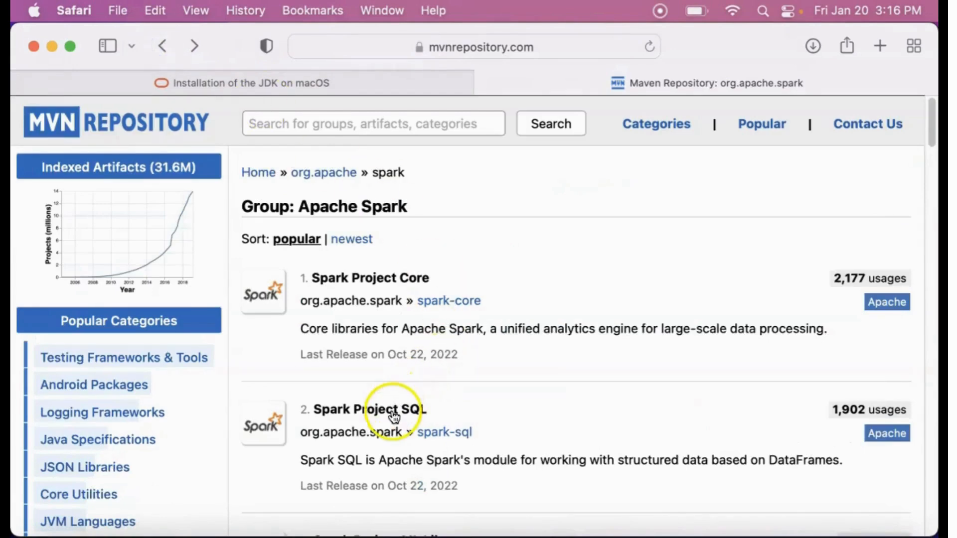
pyautogui.click(370, 408)
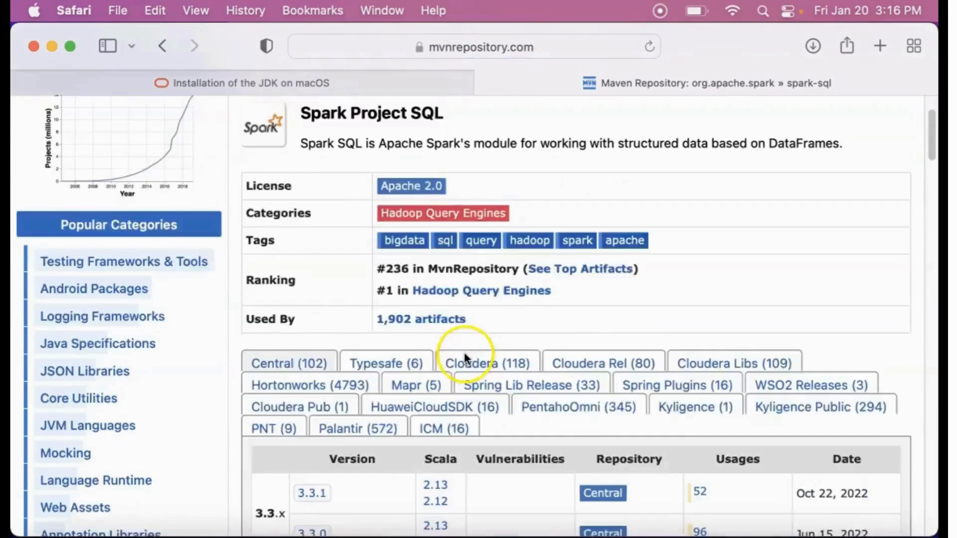
pyautogui.scroll(-3)
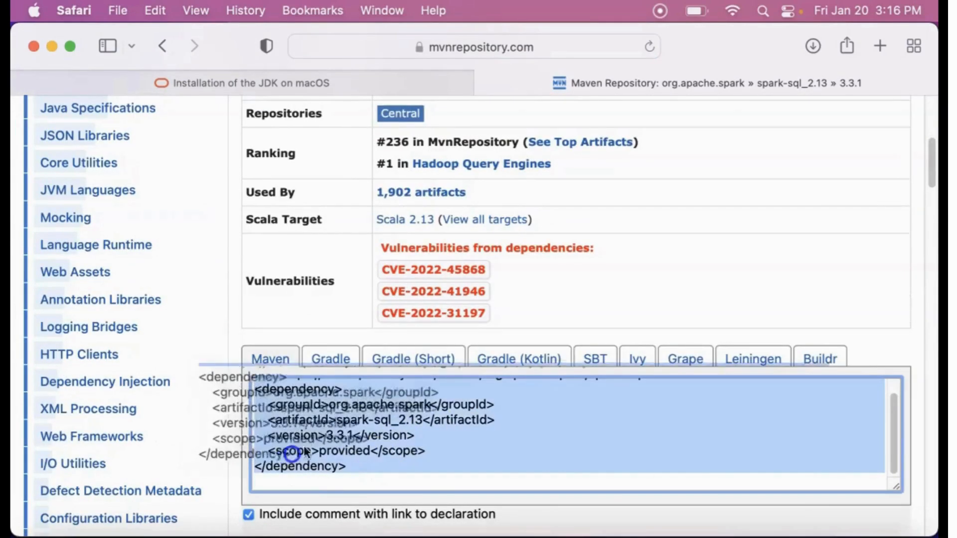
pyautogui.click(354, 463)
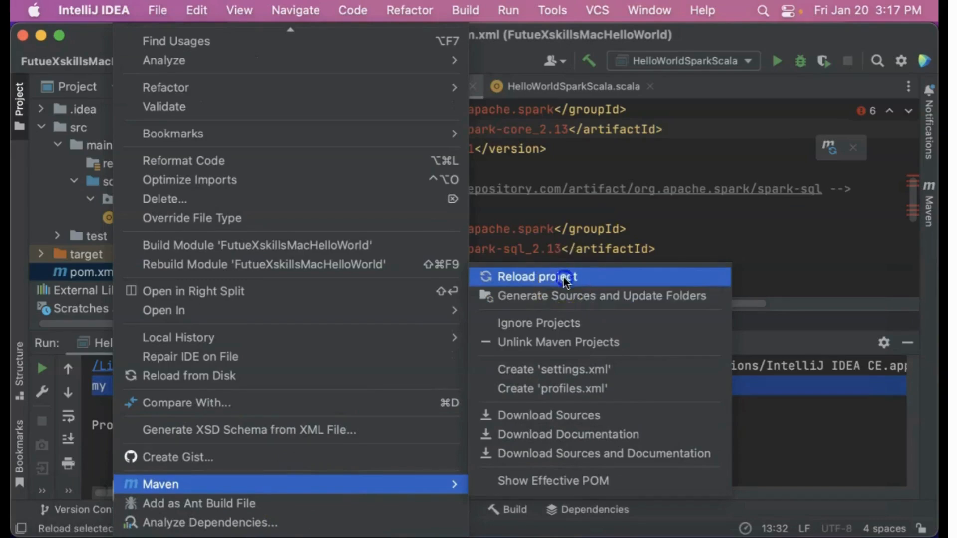
# Reload the Maven project with the spark-sql dependency and locate HelloWorldSparkScala in the tree.
pyautogui.click(536, 276)
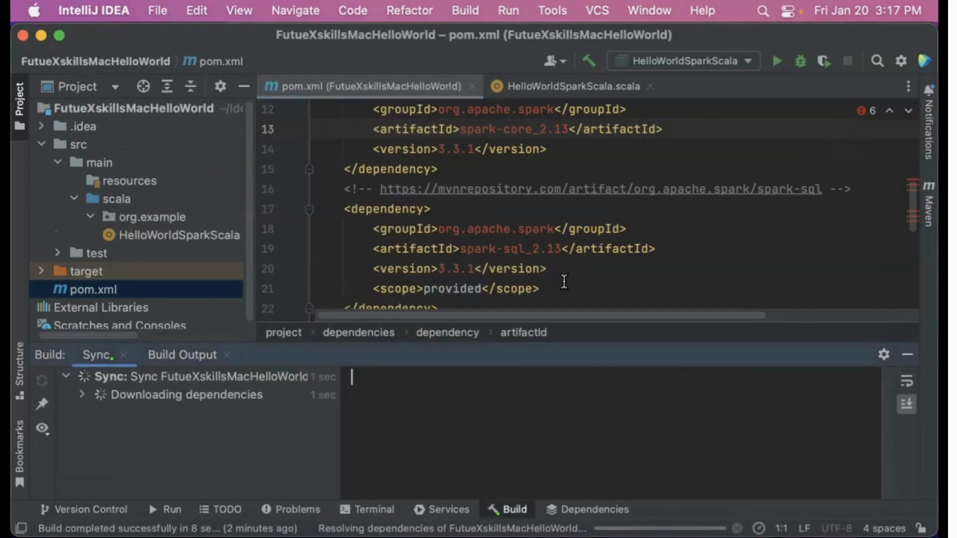
pyautogui.moveTo(238, 270)
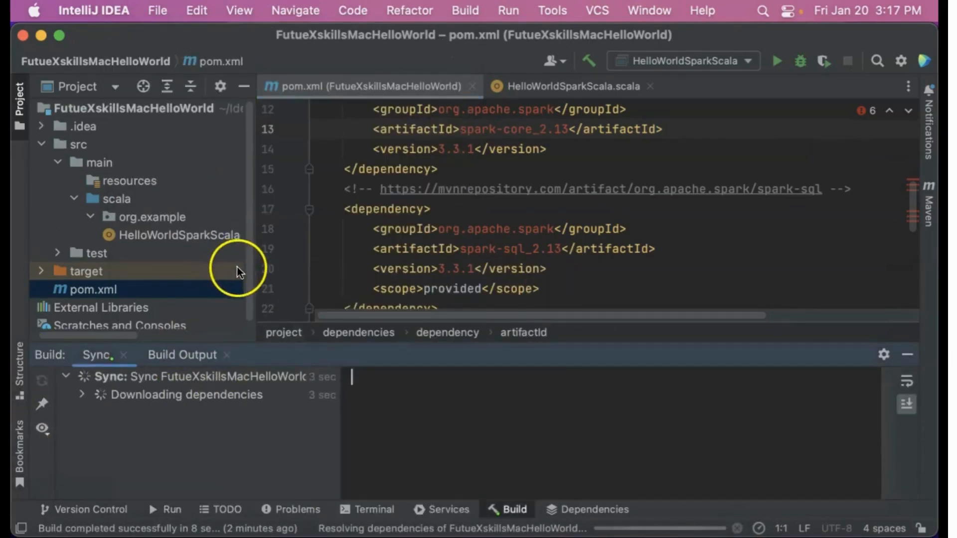
pyautogui.moveTo(174, 404)
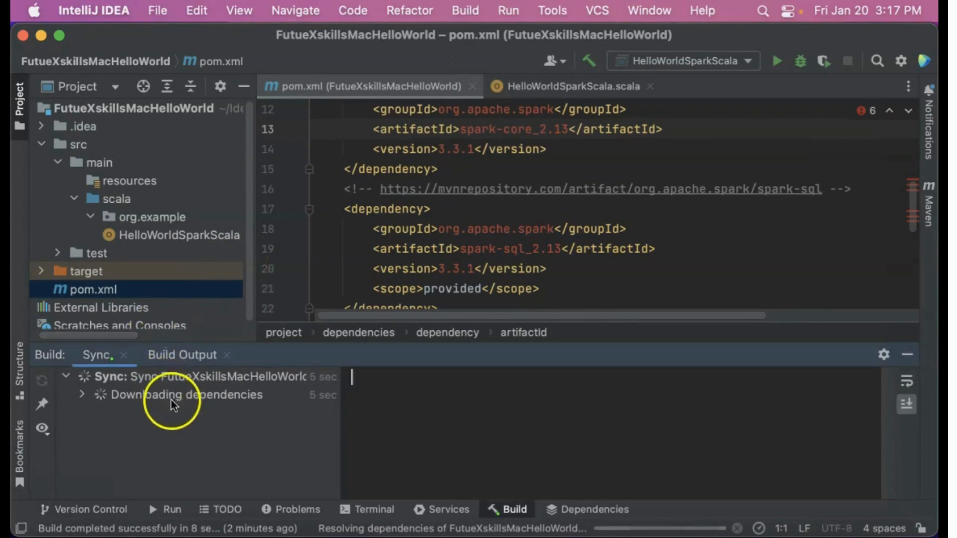
pyautogui.moveTo(279, 392)
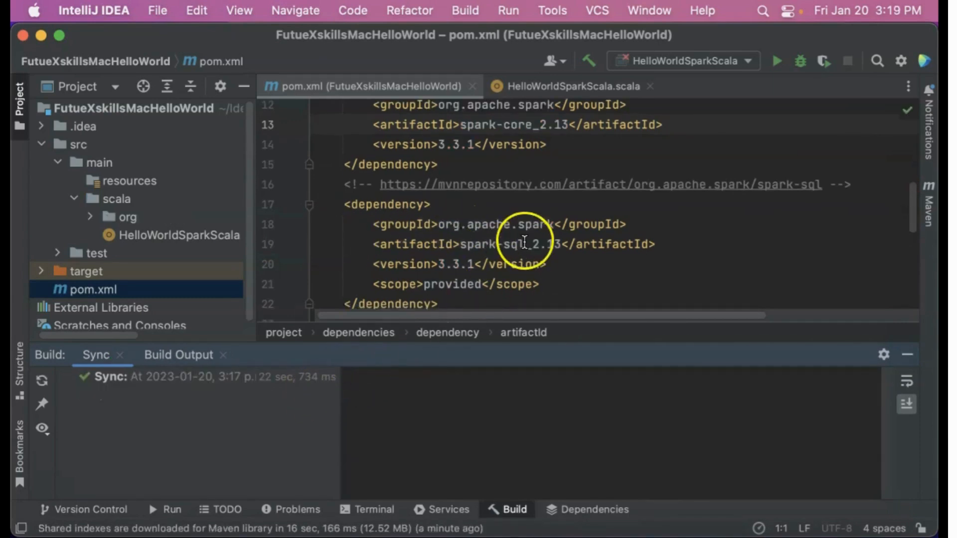
pyautogui.scroll(3)
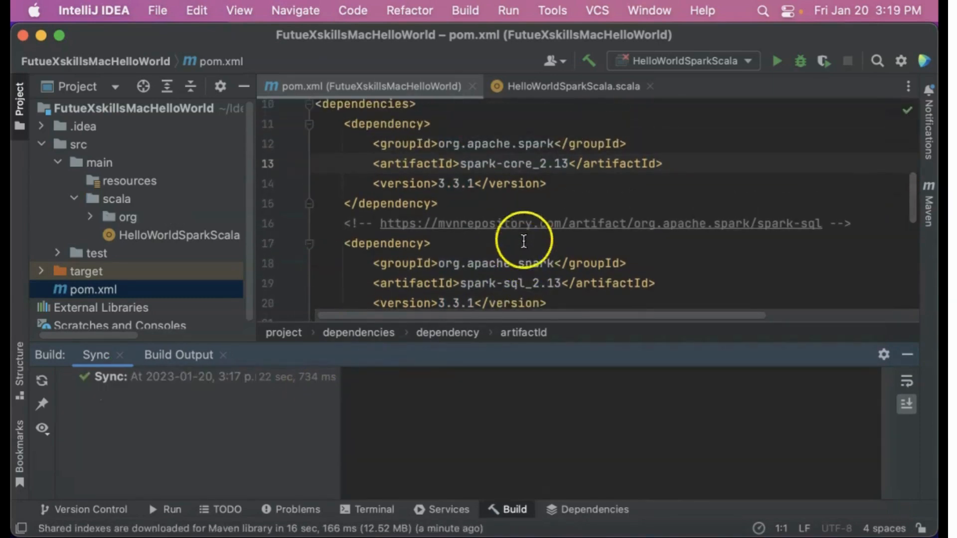
pyautogui.click(179, 235)
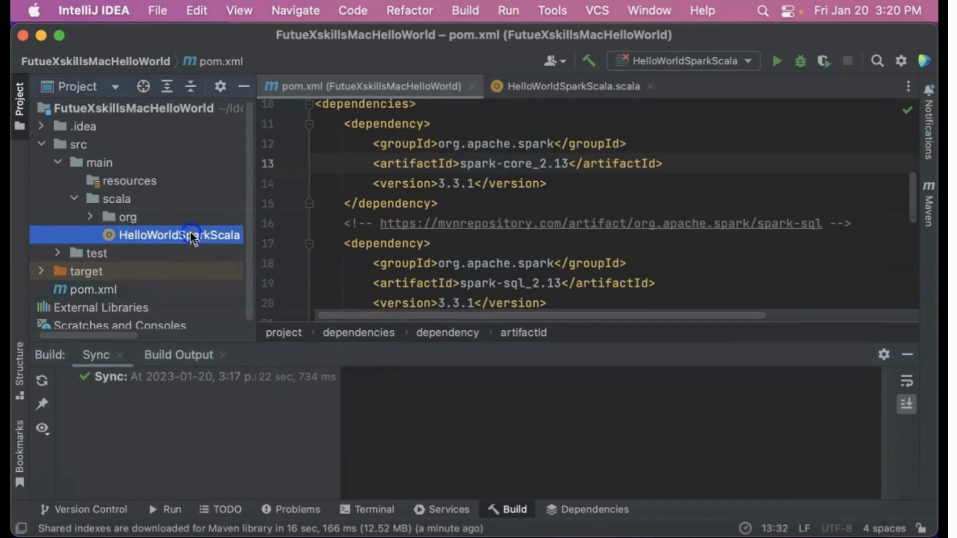
# From HelloWorldSparkScala's banner, set up scala-sdk-2.13.10 as the module's Scala SDK.
pyautogui.click(570, 86)
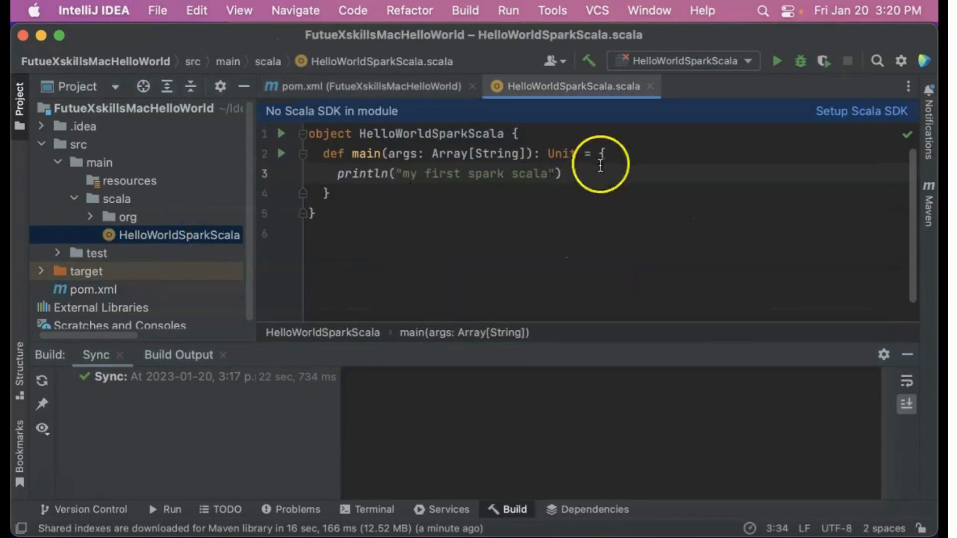
pyautogui.click(560, 174)
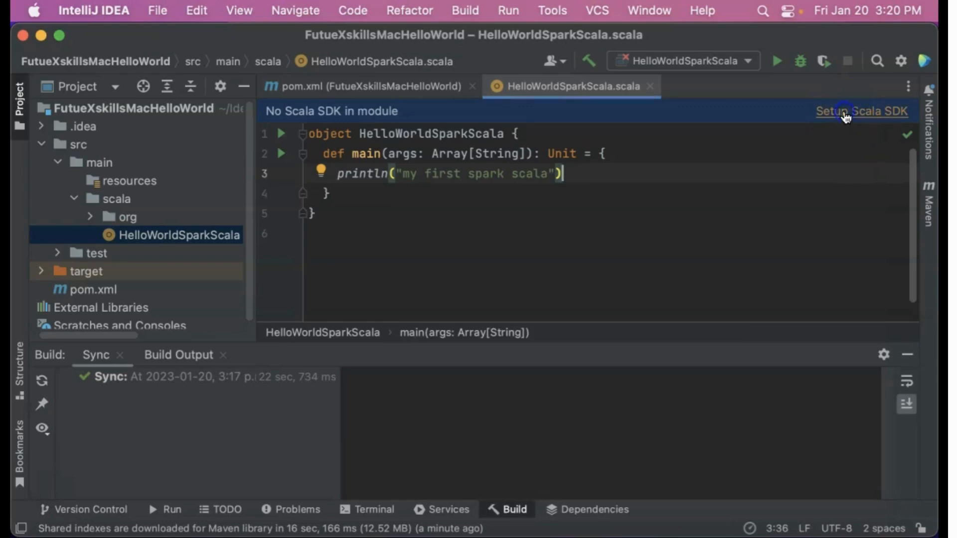
pyautogui.click(861, 111)
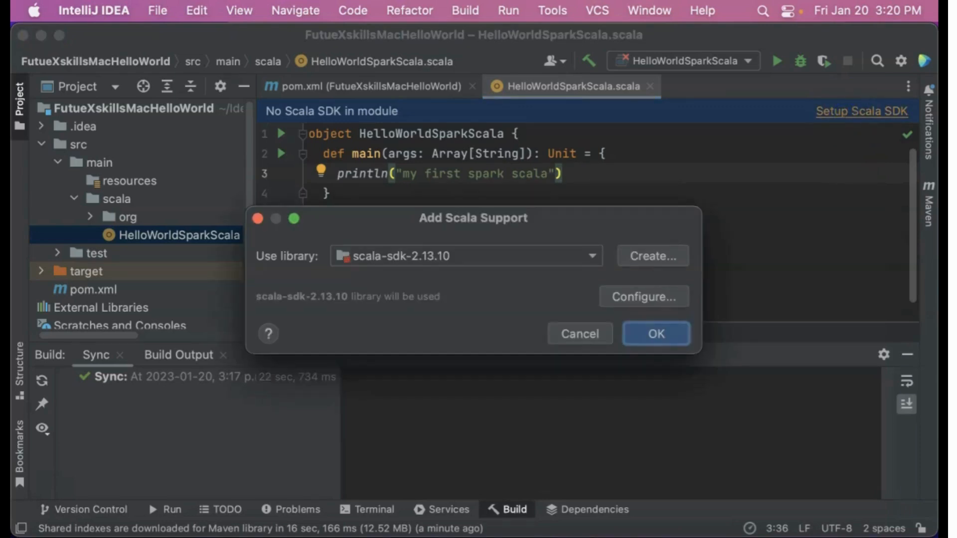
pyautogui.moveTo(802, 263)
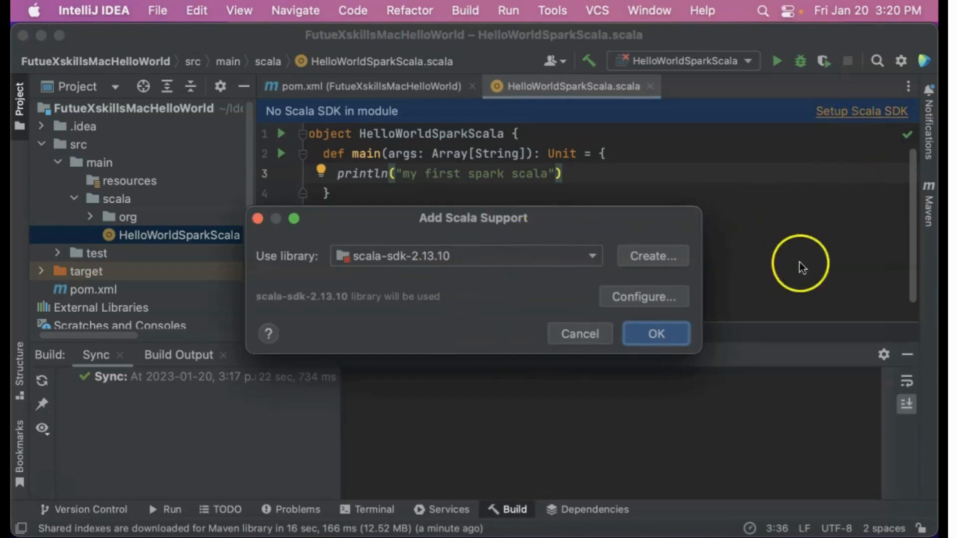
pyautogui.moveTo(702, 271)
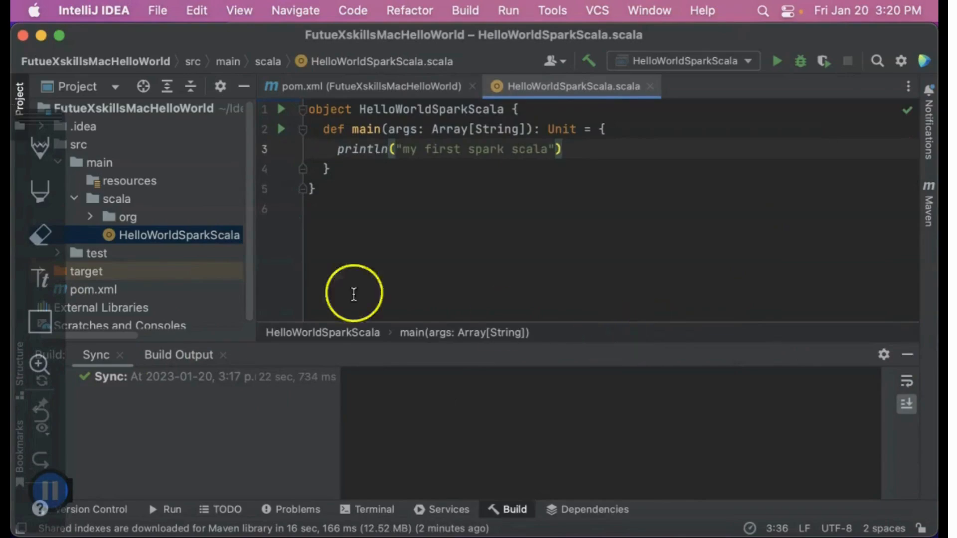
pyautogui.click(116, 199)
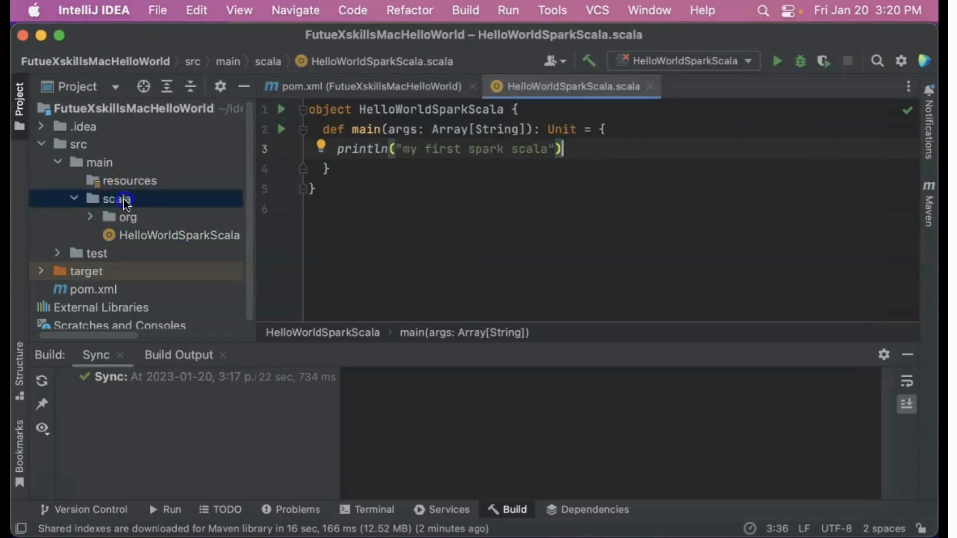
# Mark the scala folder as a sources root and run HelloWorldSparkScala.
pyautogui.rightClick(115, 198)
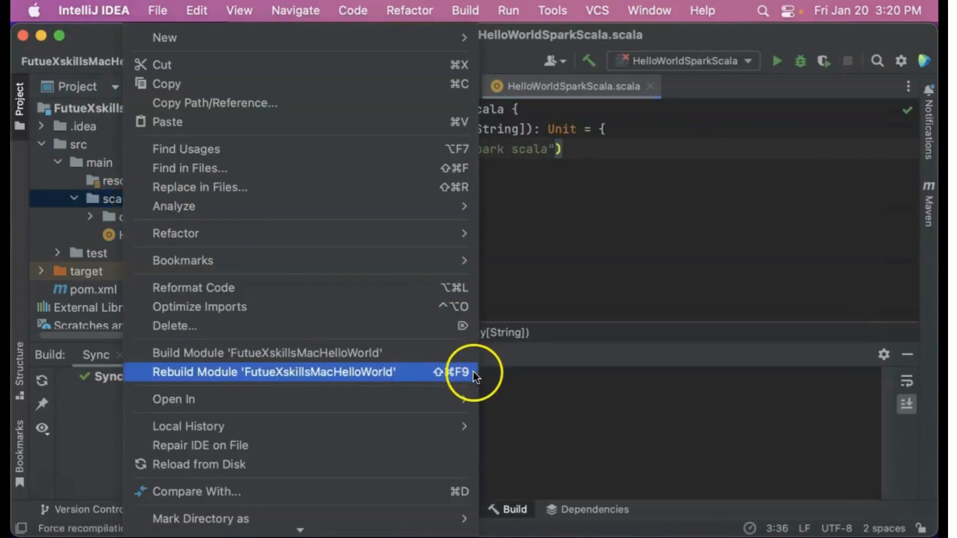
pyautogui.moveTo(460, 518)
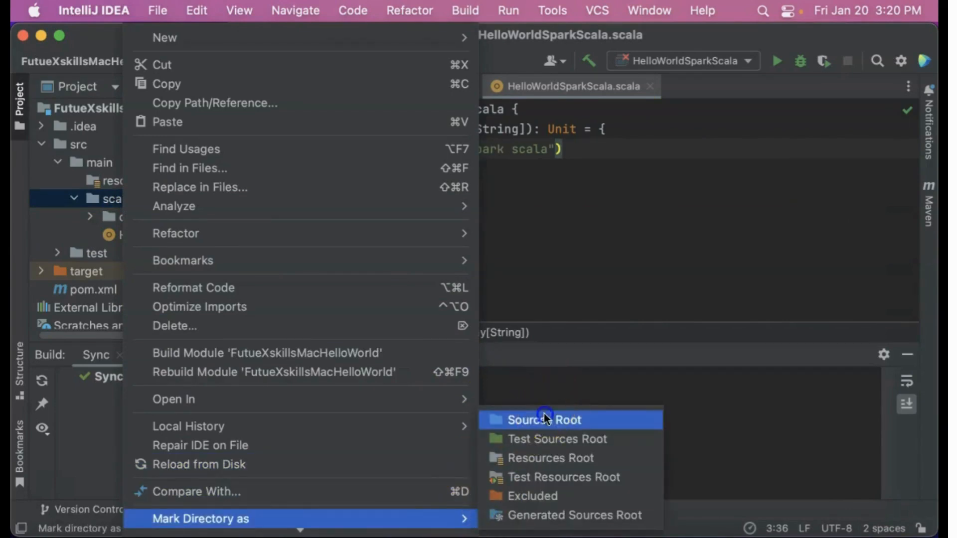
pyautogui.click(544, 419)
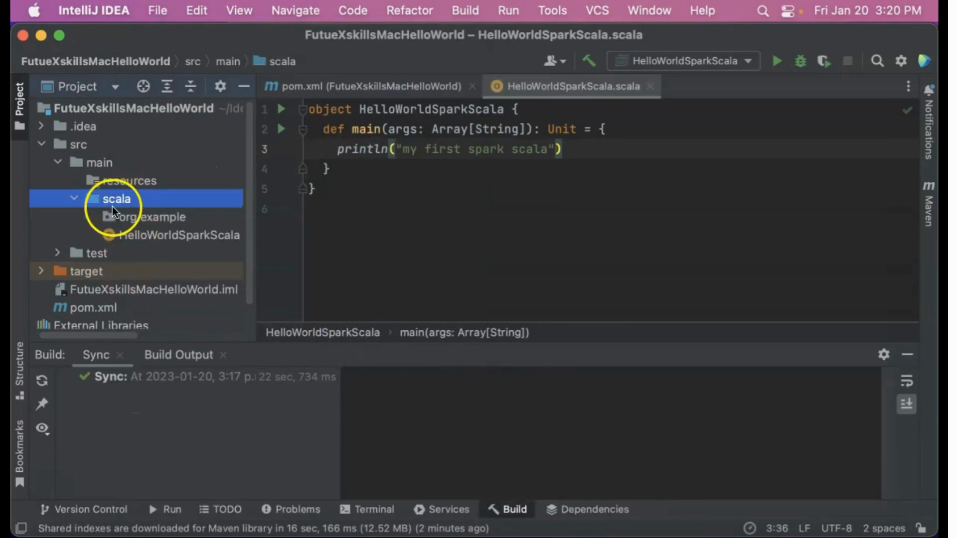
pyautogui.moveTo(193, 248)
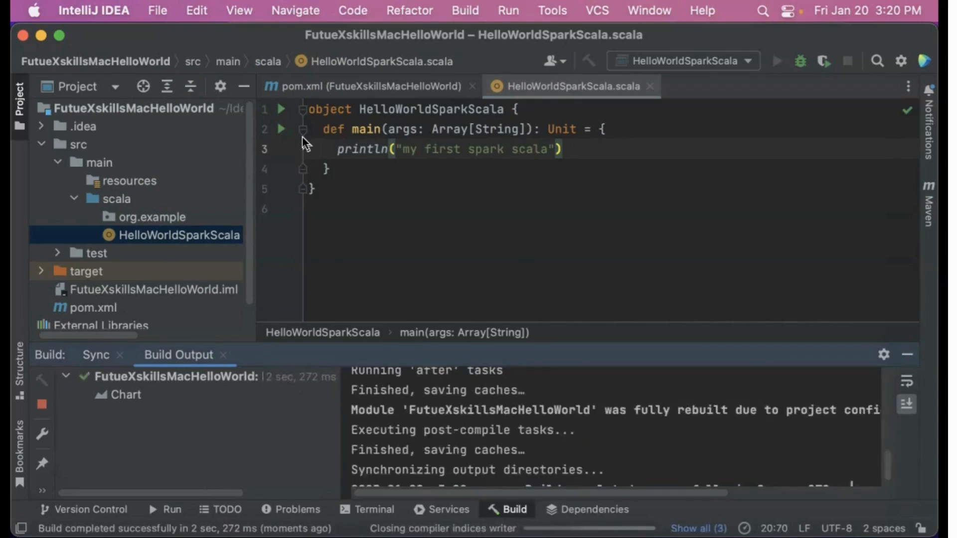
pyautogui.click(775, 61)
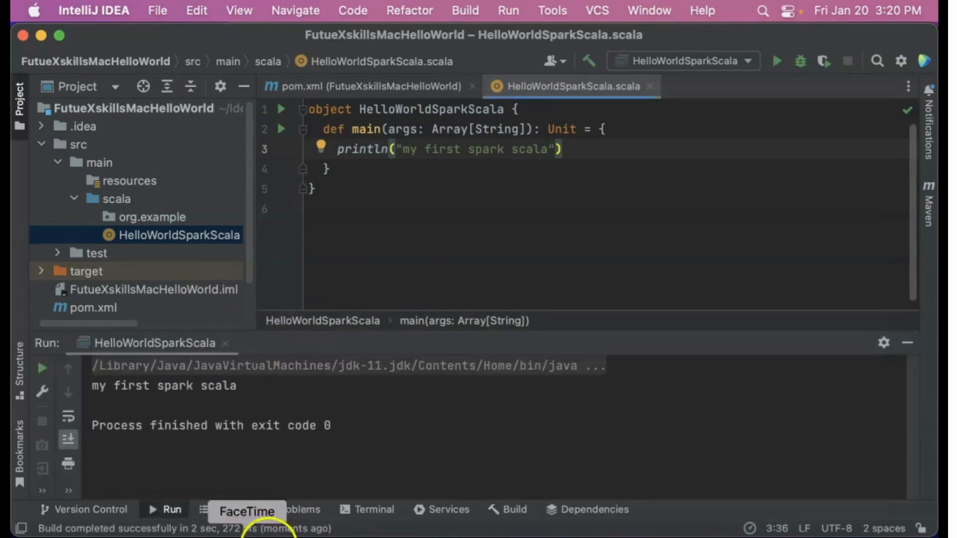
pyautogui.moveTo(36, 534)
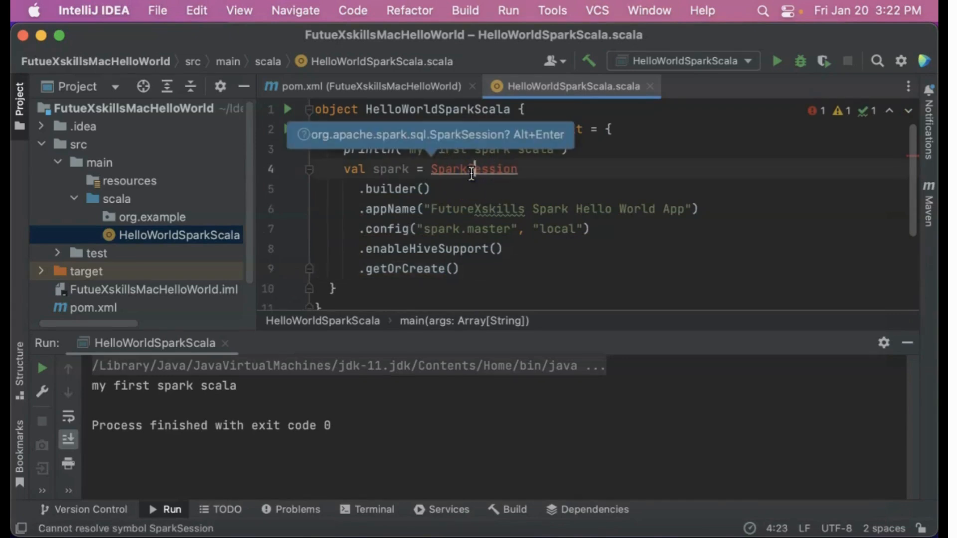
pyautogui.moveTo(466, 170)
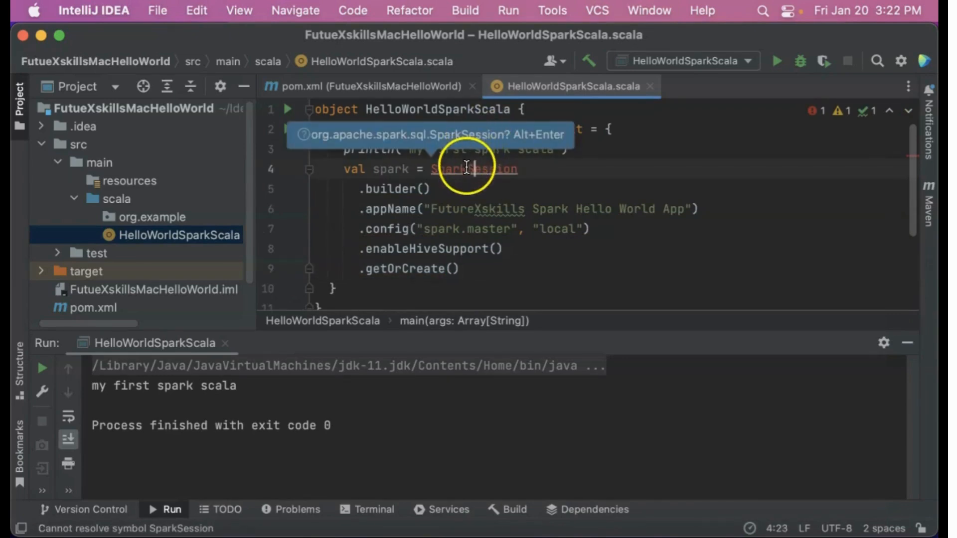
# Import org.apache.spark.sql.SparkSession for the builder chain in main.
pyautogui.click(472, 169)
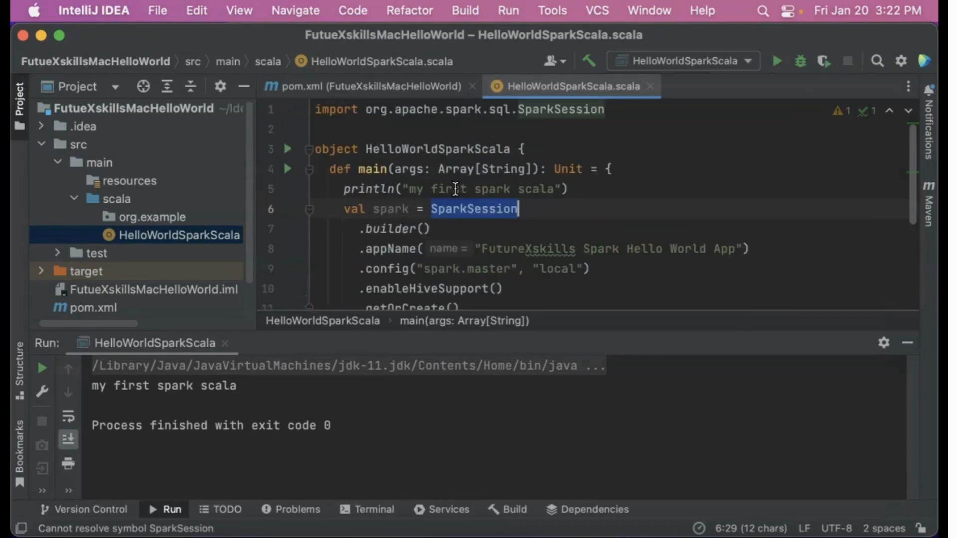
pyautogui.moveTo(489, 226)
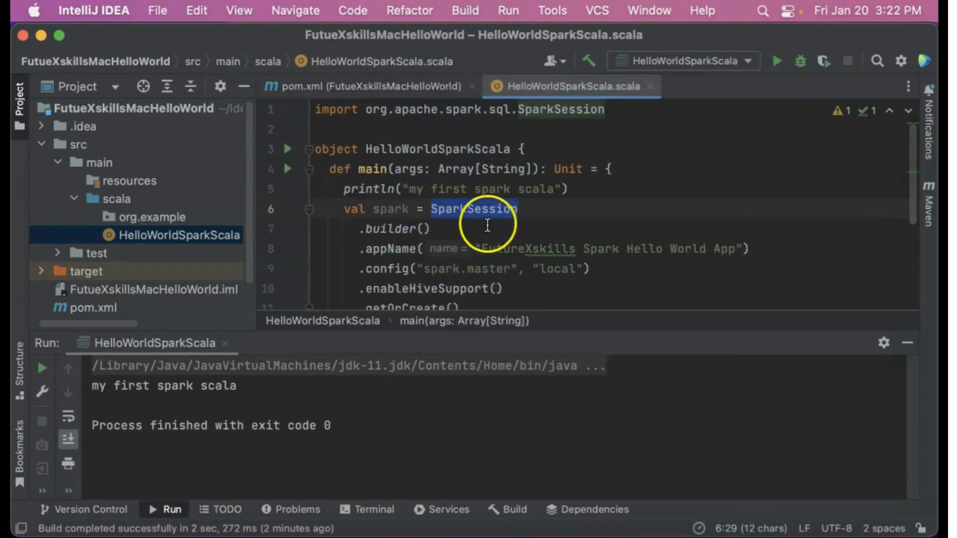
pyautogui.scroll(3)
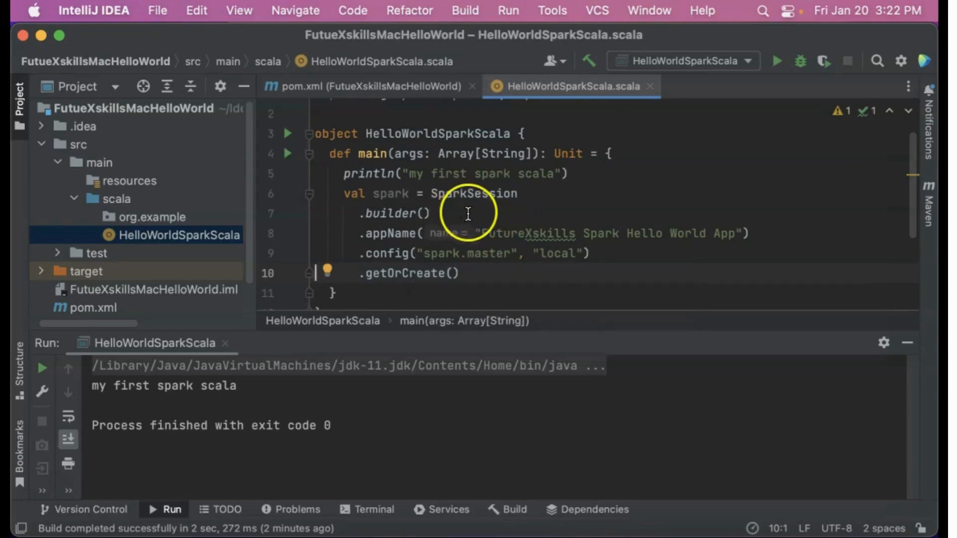
# Run HelloWorldSparkScala from the gutter; it fails with NoClassDefFoundError for SparkSession.
pyautogui.click(287, 153)
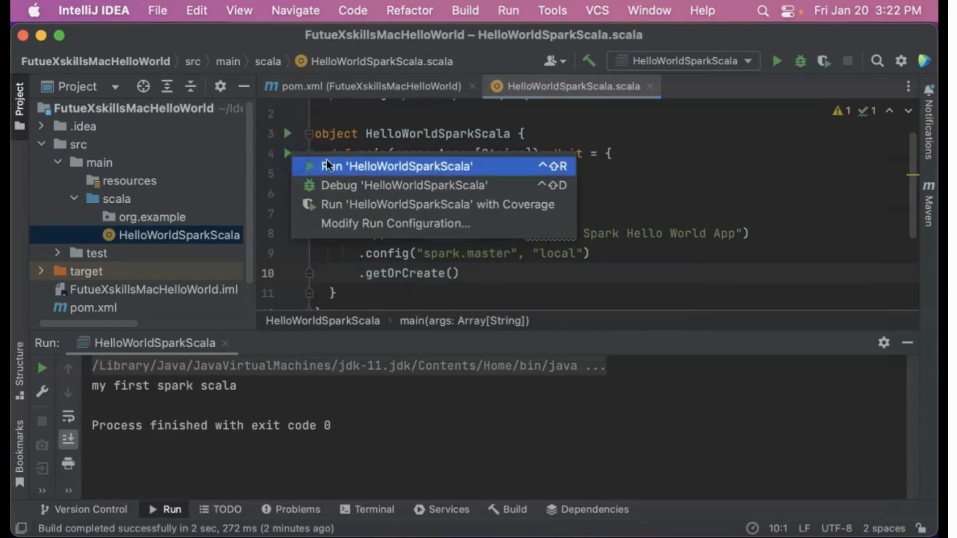
pyautogui.click(396, 166)
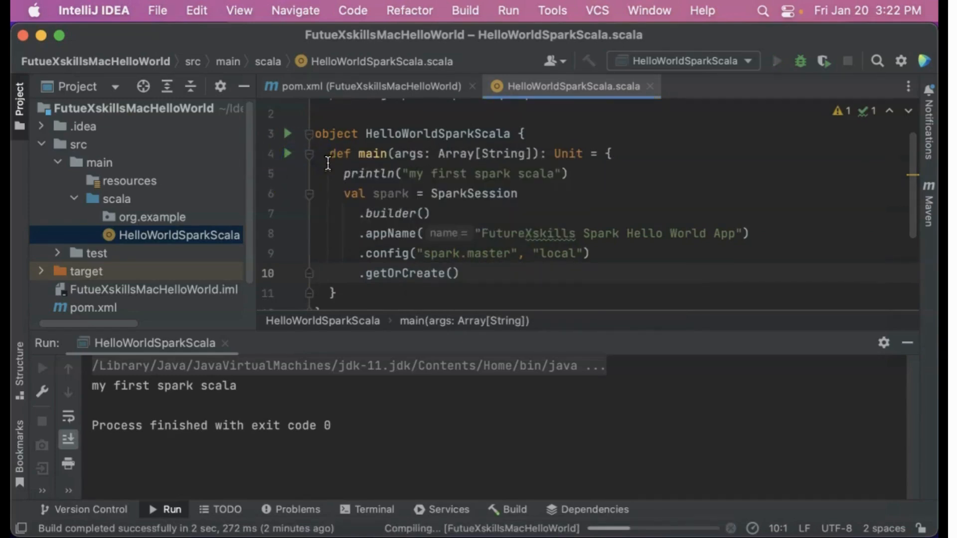
pyautogui.click(776, 60)
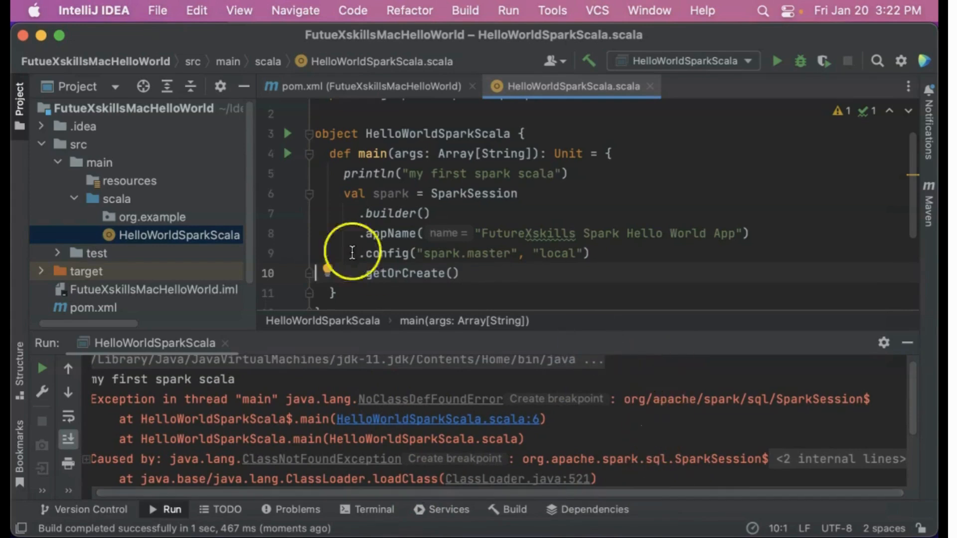
pyautogui.click(95, 308)
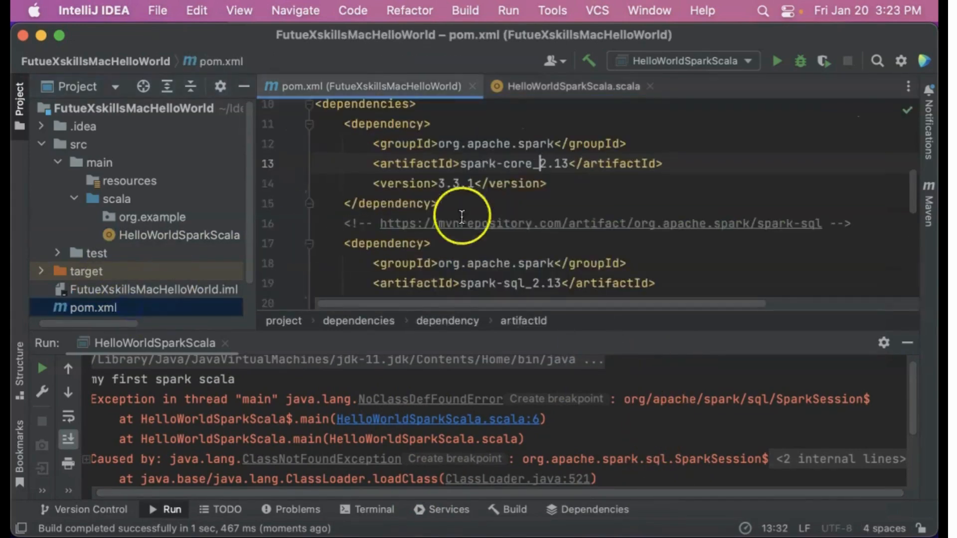
# Set the spark-sql dependency scope to compile and reopen HelloWorldSparkScala.
pyautogui.scroll(-3)
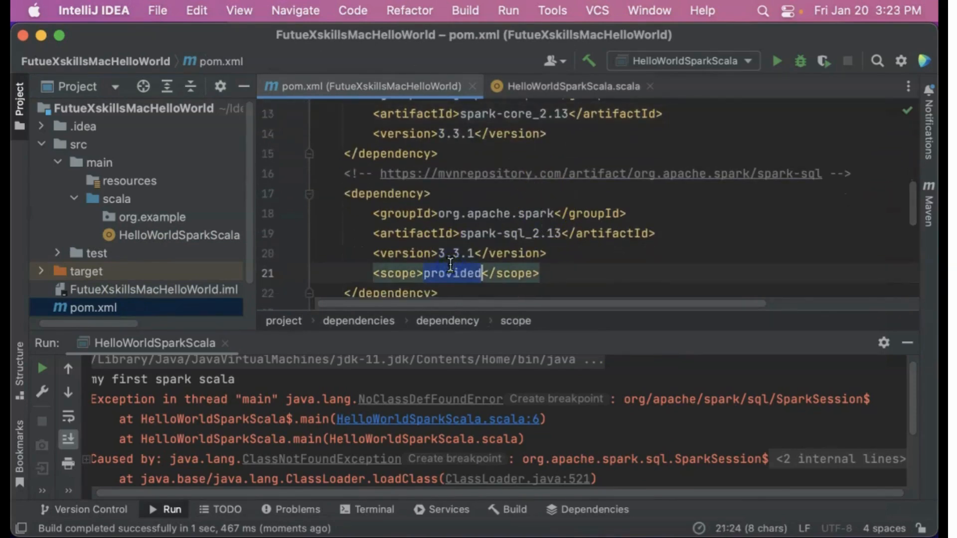
pyautogui.write('compile')
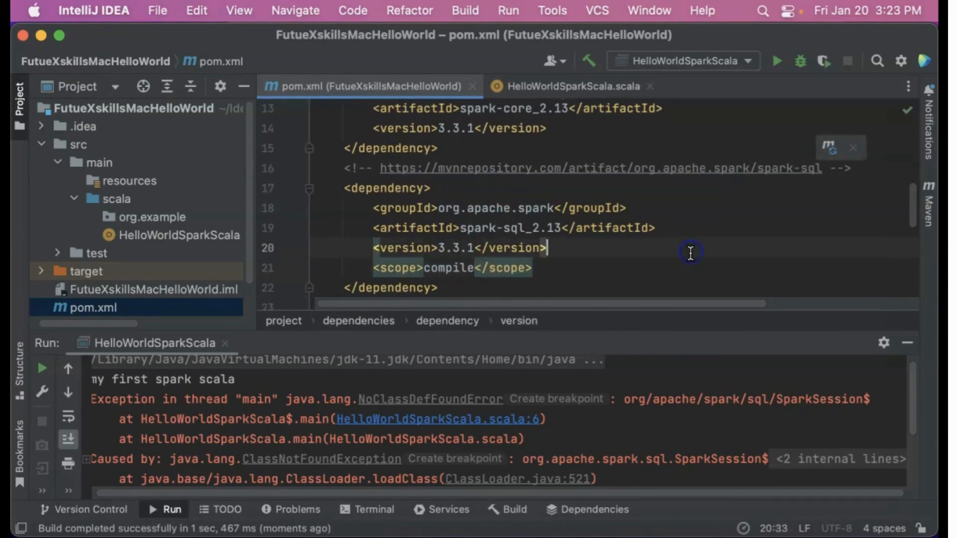
pyautogui.moveTo(213, 217)
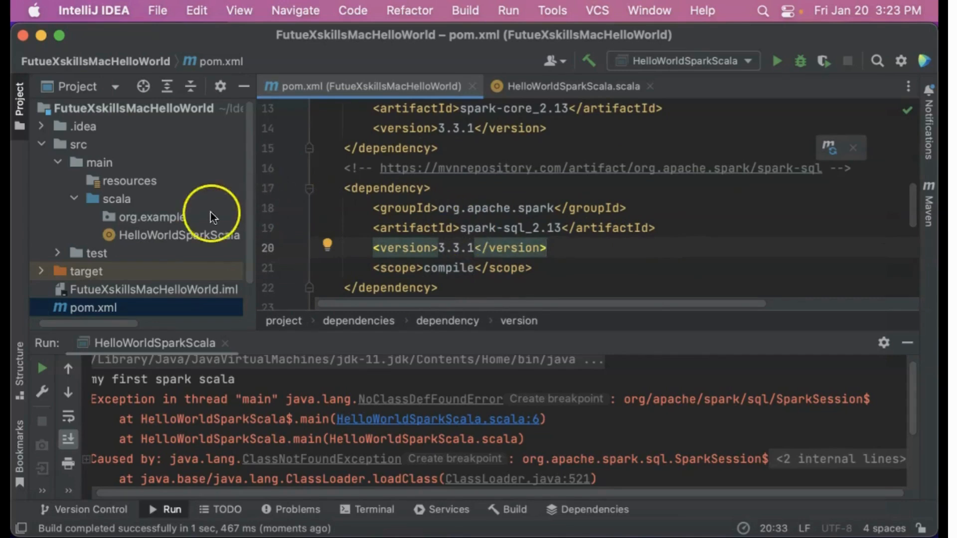
pyautogui.click(179, 235)
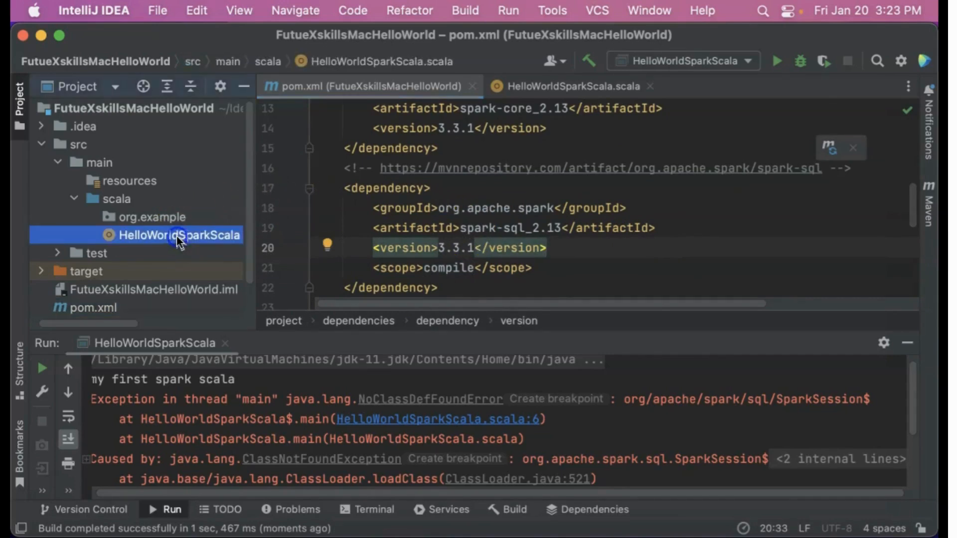
pyautogui.click(572, 85)
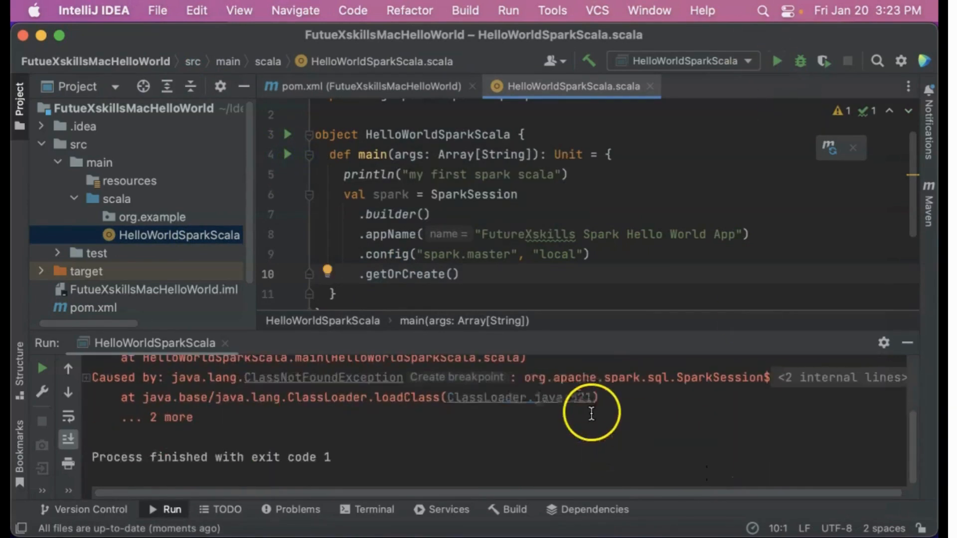
# Reload the Maven project from pom.xml to apply the dependency changes.
pyautogui.click(95, 308)
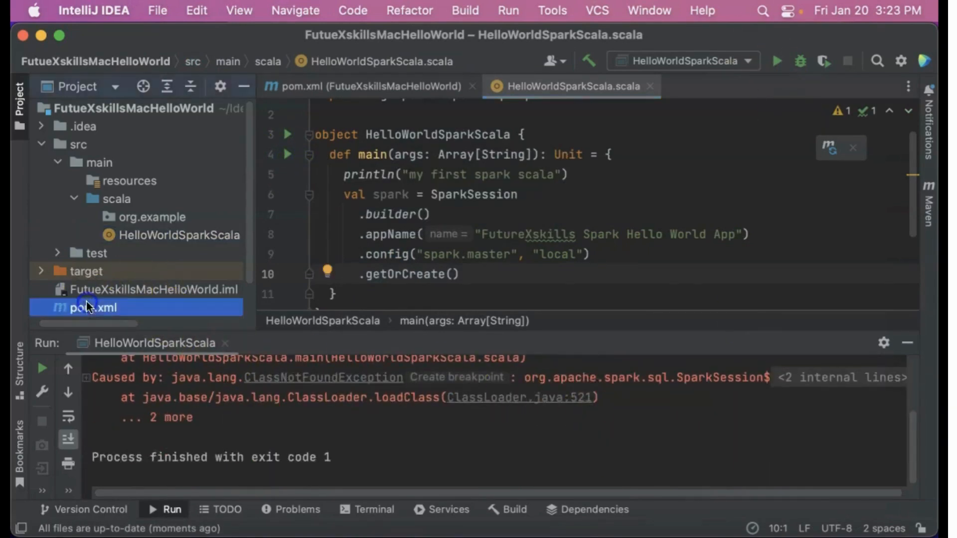
pyautogui.rightClick(93, 307)
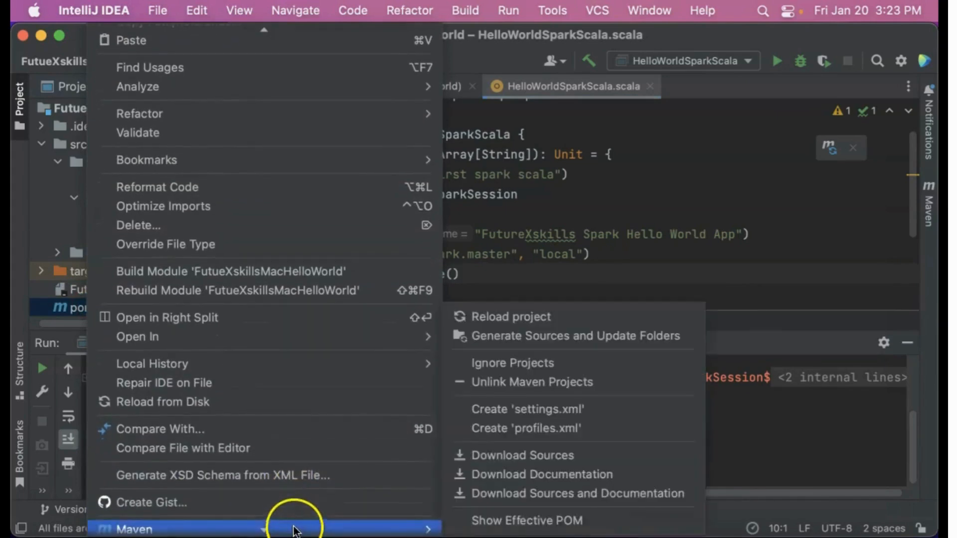
pyautogui.moveTo(525, 427)
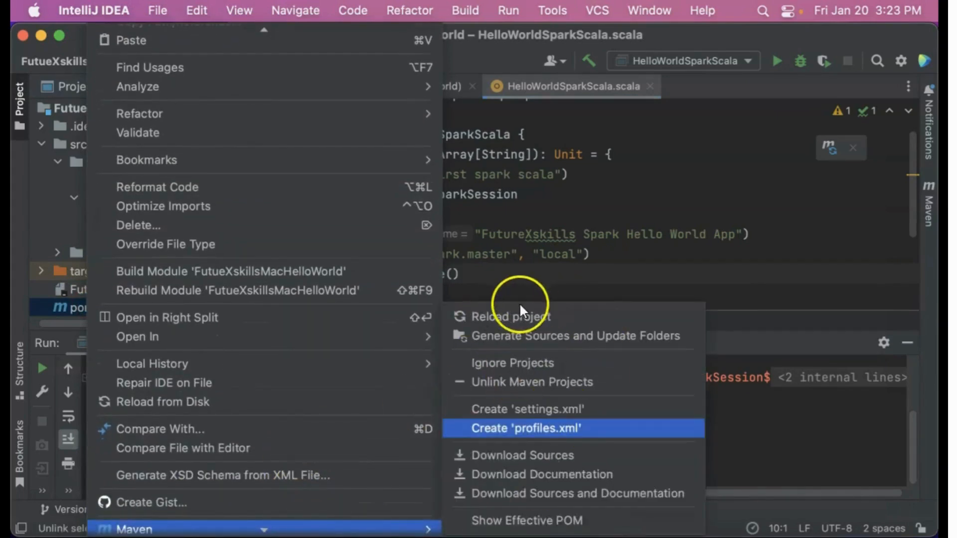
pyautogui.click(511, 316)
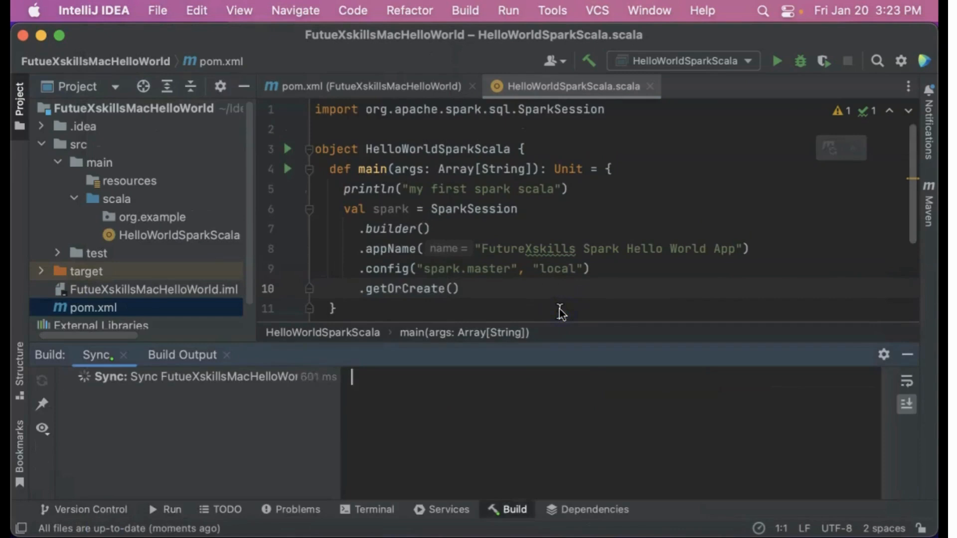
pyautogui.click(548, 310)
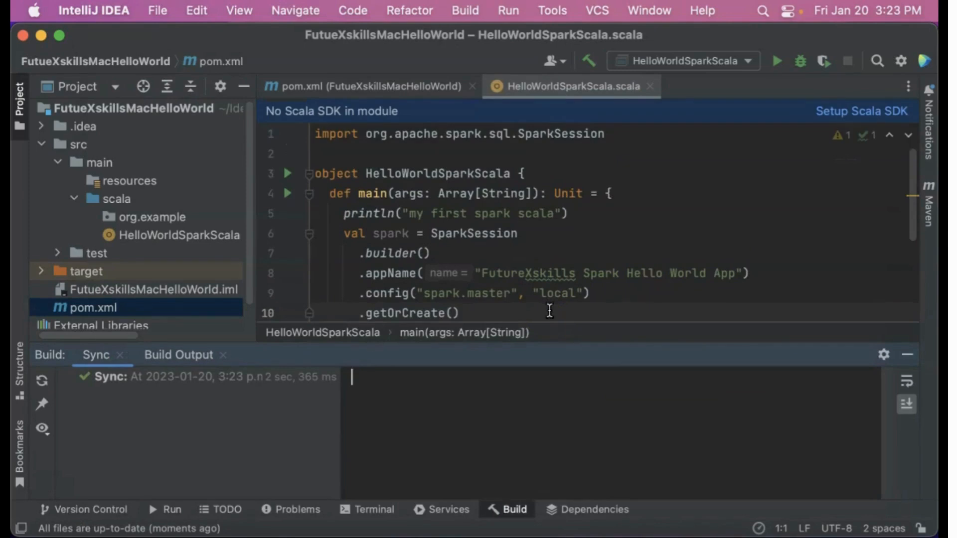
# Attach scala-sdk-2.13.10 to the module and run HelloWorldSparkScala again.
pyautogui.click(861, 110)
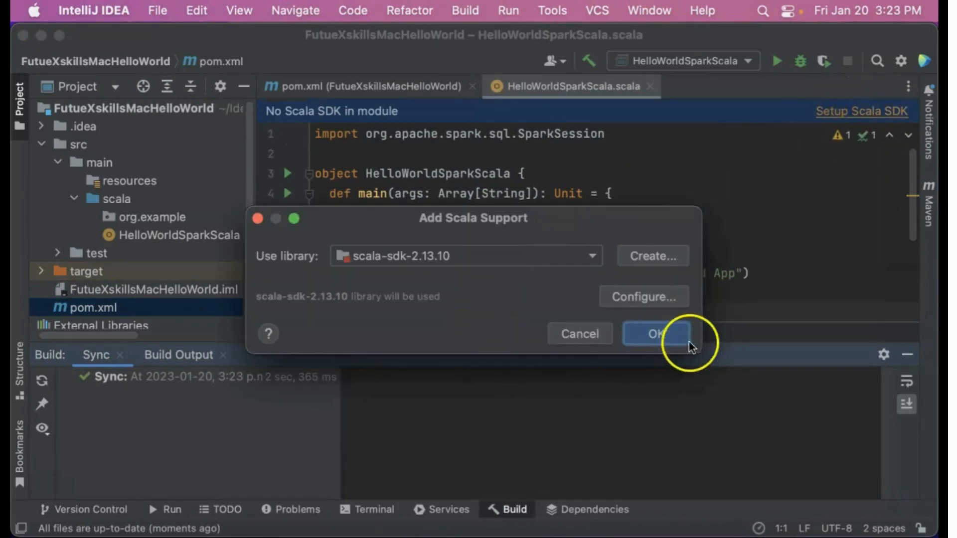
pyautogui.click(656, 334)
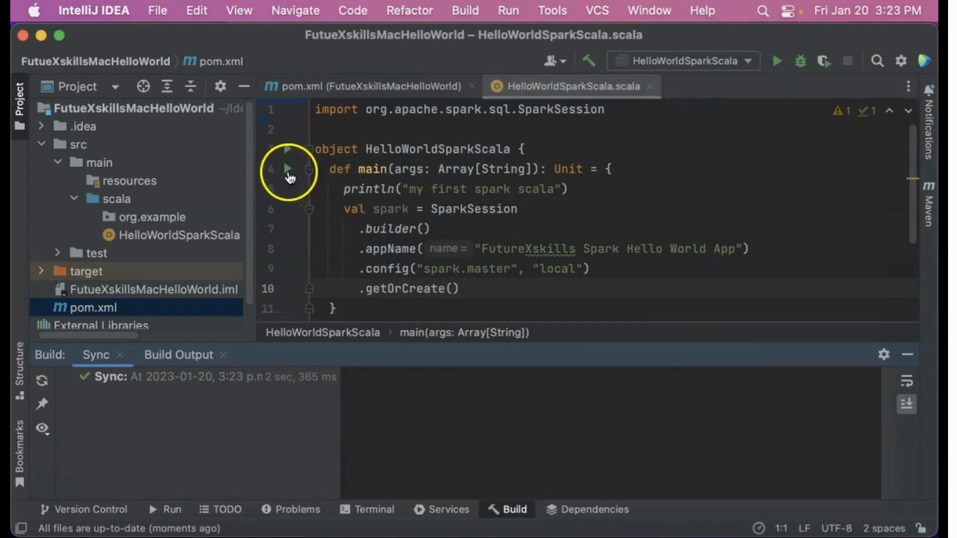
pyautogui.click(287, 170)
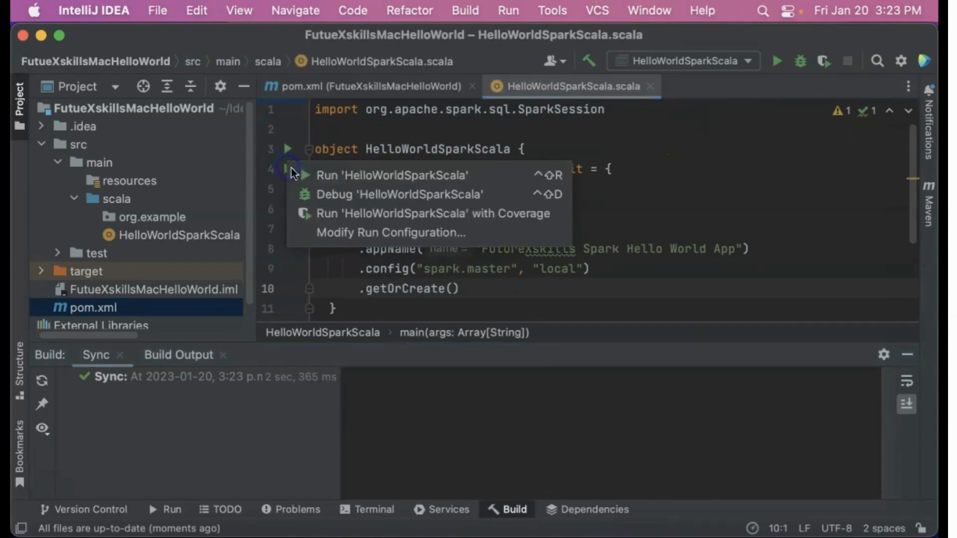
pyautogui.click(392, 175)
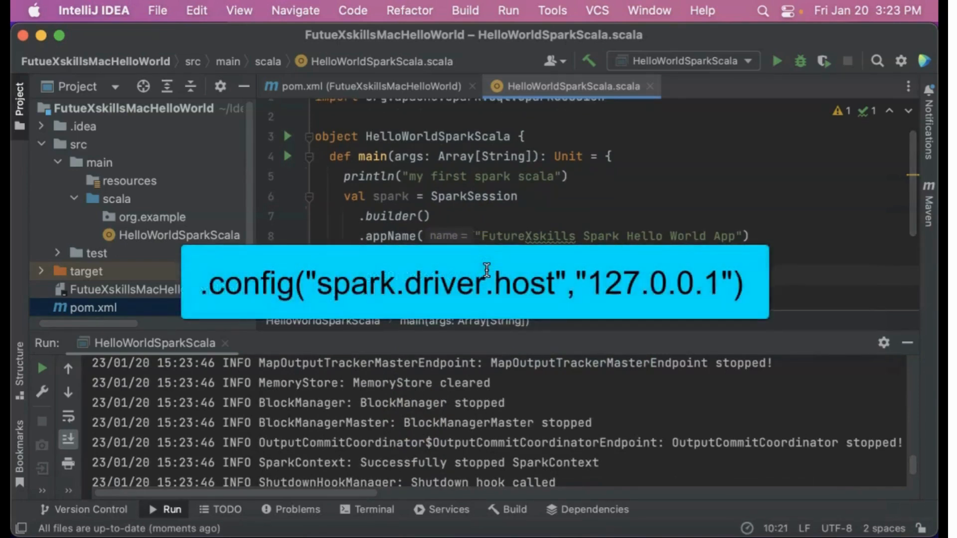
pyautogui.moveTo(583, 262)
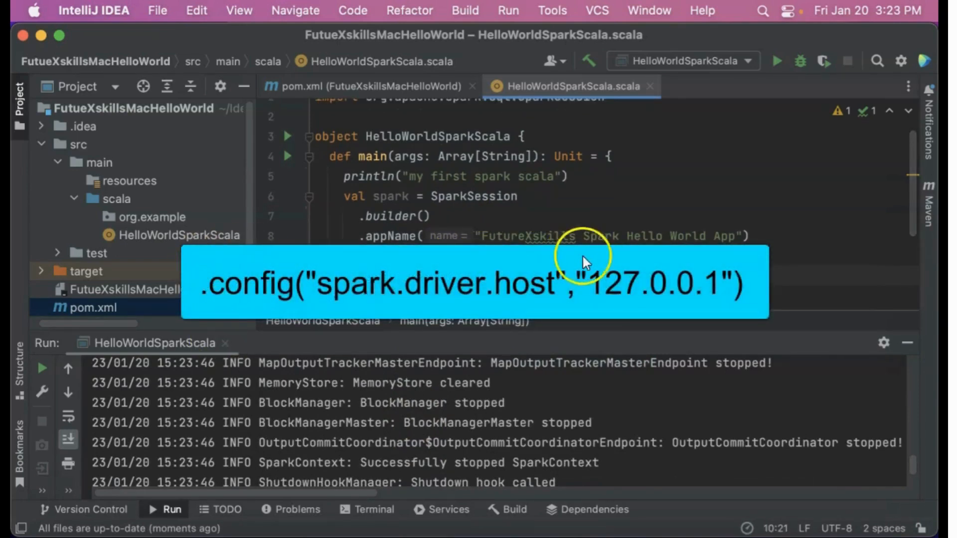
pyautogui.moveTo(394, 290)
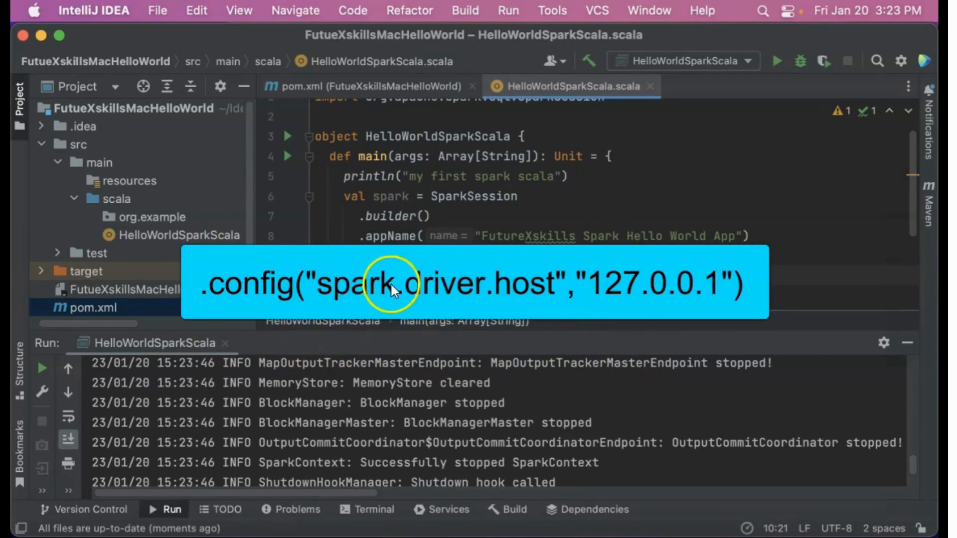
pyautogui.moveTo(570, 323)
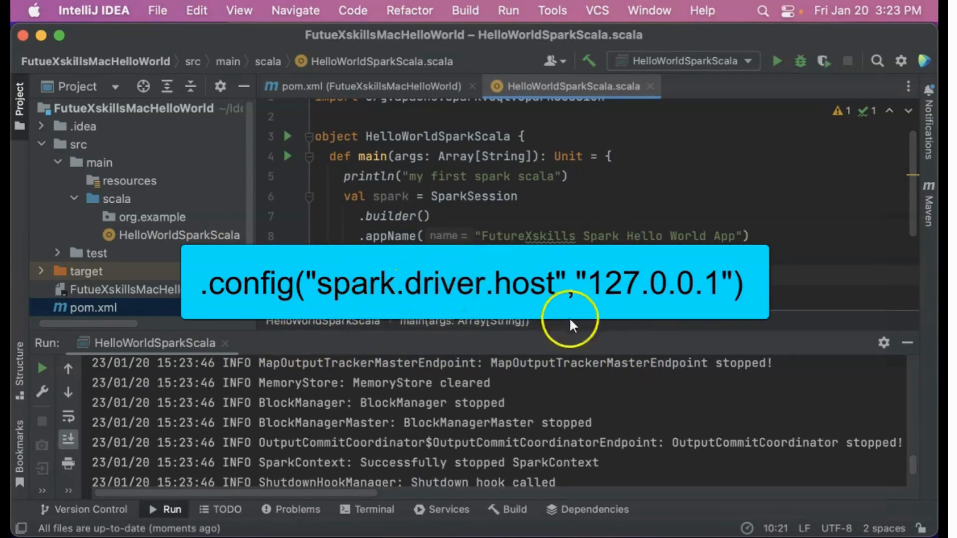
pyautogui.moveTo(619, 290)
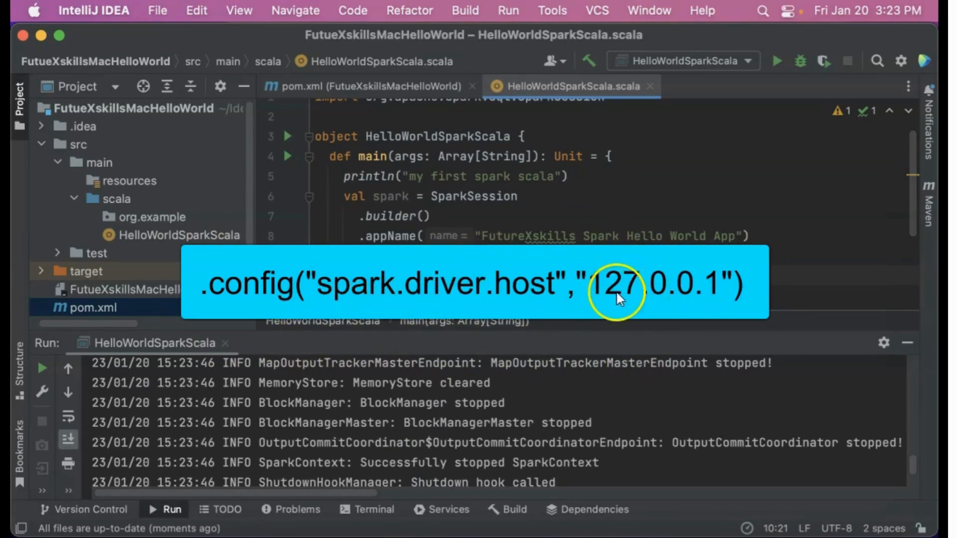
pyautogui.moveTo(531, 278)
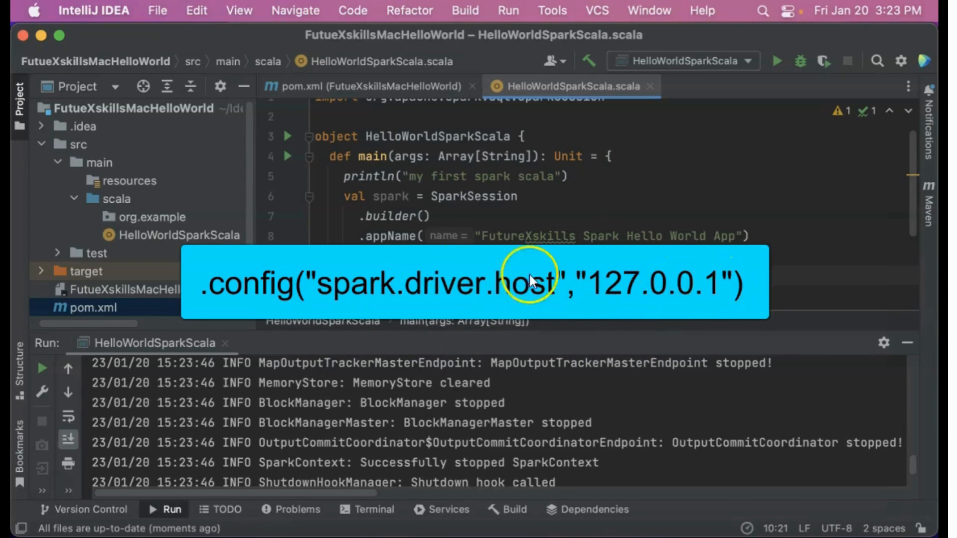
pyautogui.moveTo(445, 302)
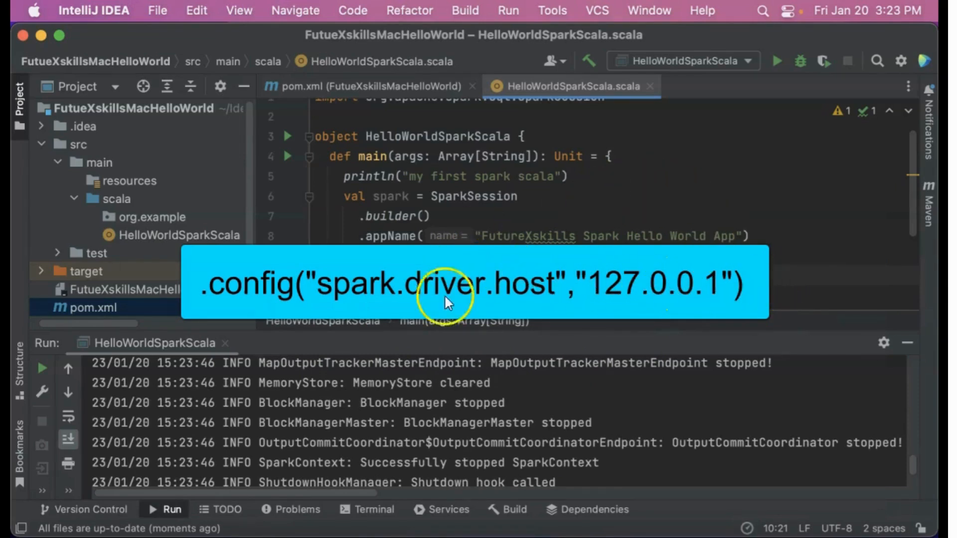
pyautogui.moveTo(478, 348)
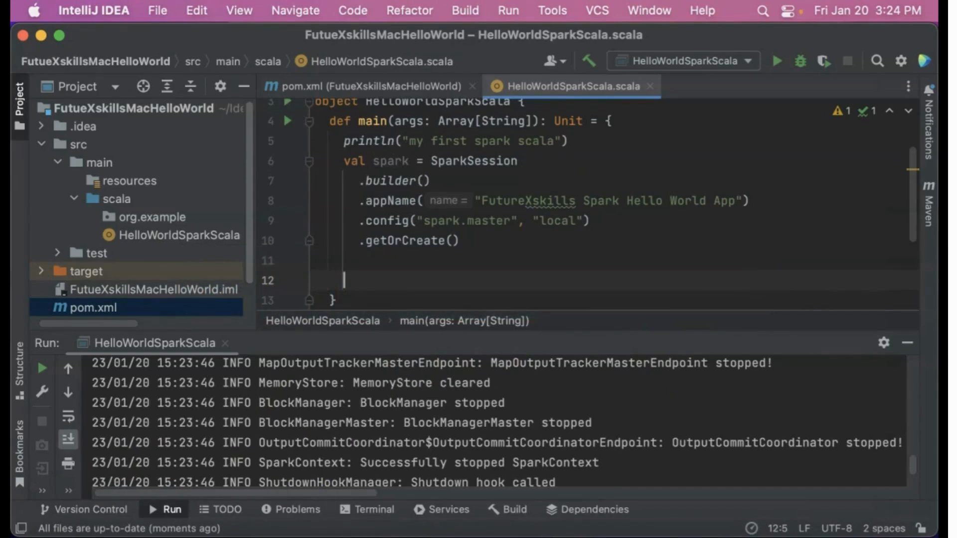
pyautogui.moveTo(340, 377)
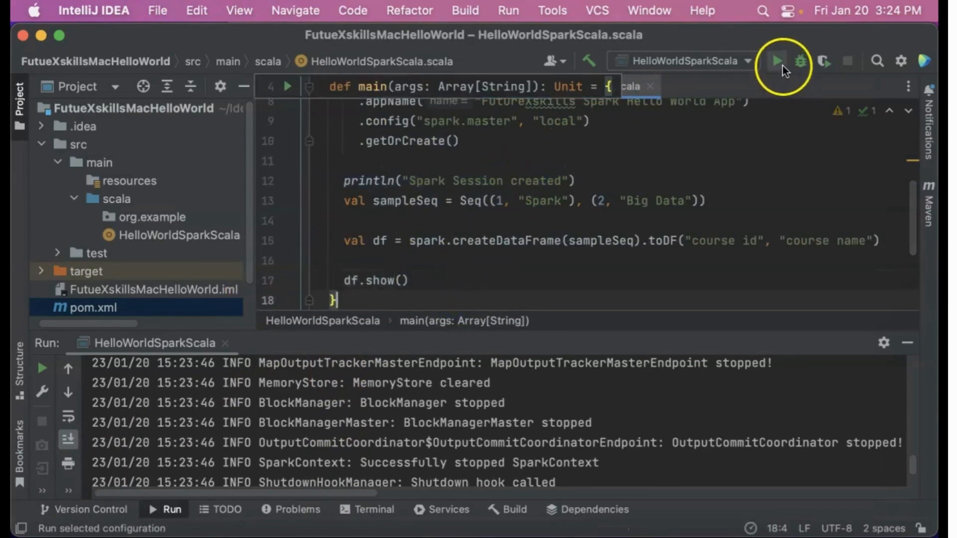
# Run the Spark app with the two-row course DataFrame and df.show() added.
pyautogui.click(776, 61)
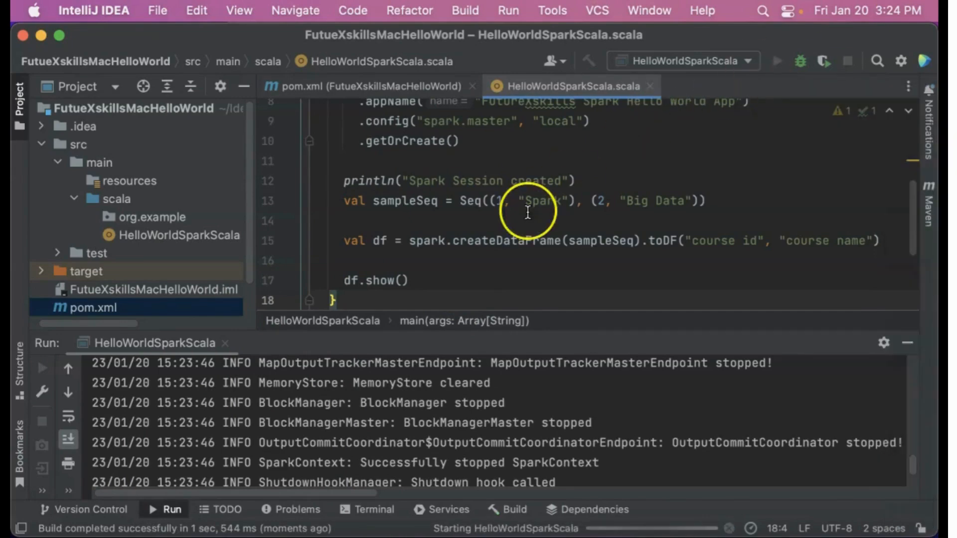
pyautogui.click(776, 61)
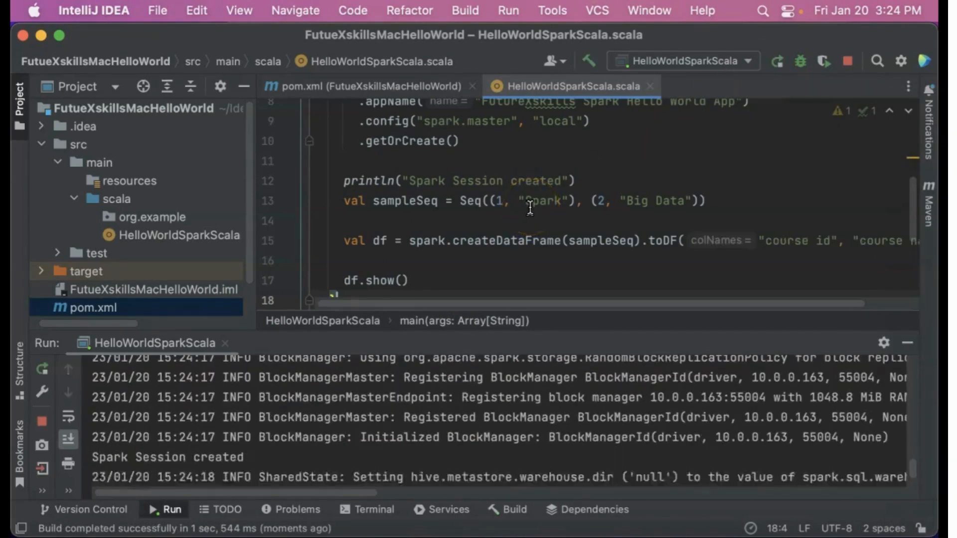
pyautogui.moveTo(529, 207)
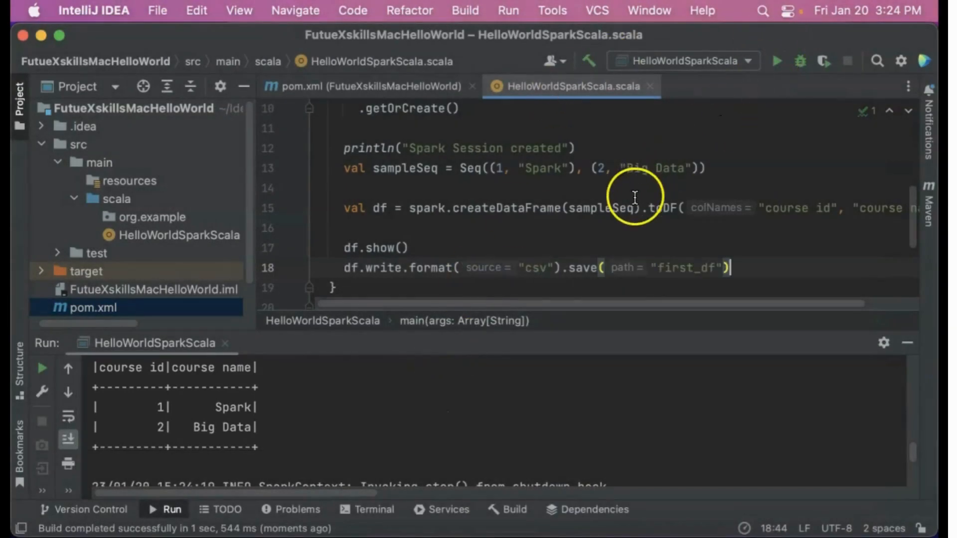
pyautogui.moveTo(781, 147)
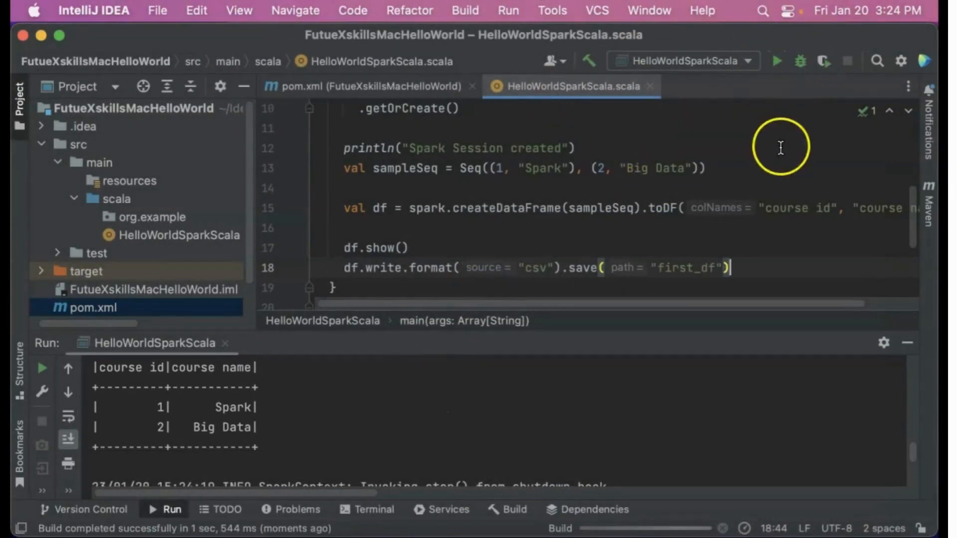
# Run the app to write the CSV and expand first_df to see _SUCCESS and part files.
pyautogui.click(776, 61)
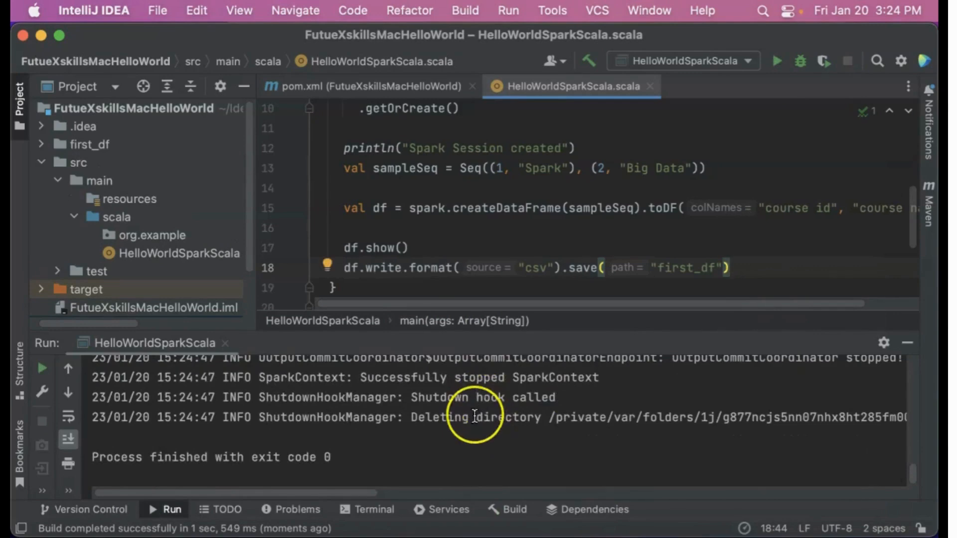
pyautogui.scroll(3)
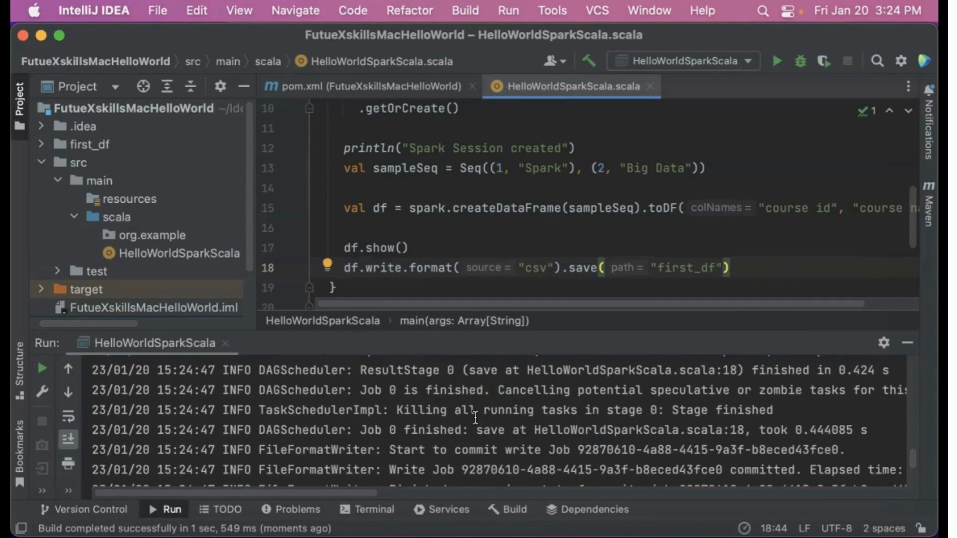
pyautogui.click(91, 143)
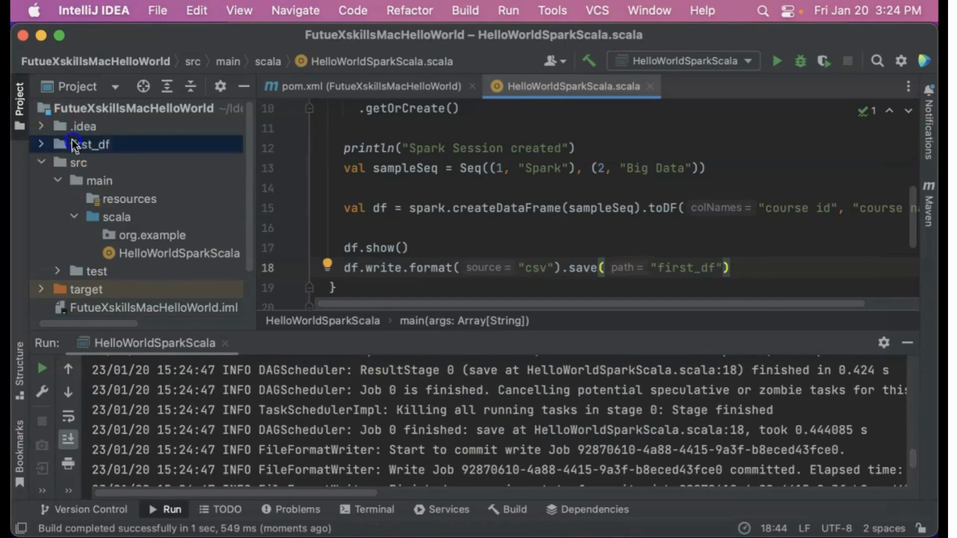
pyautogui.click(41, 144)
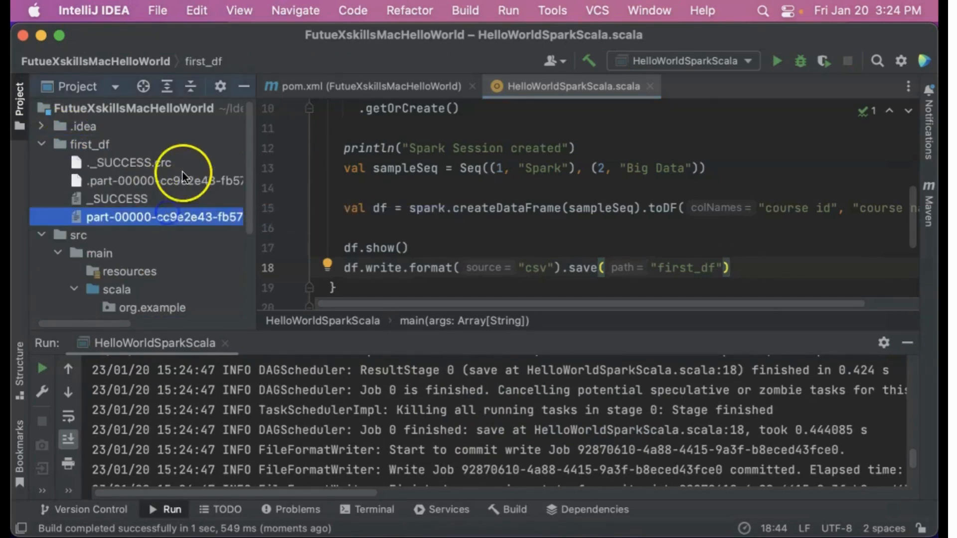
pyautogui.click(165, 180)
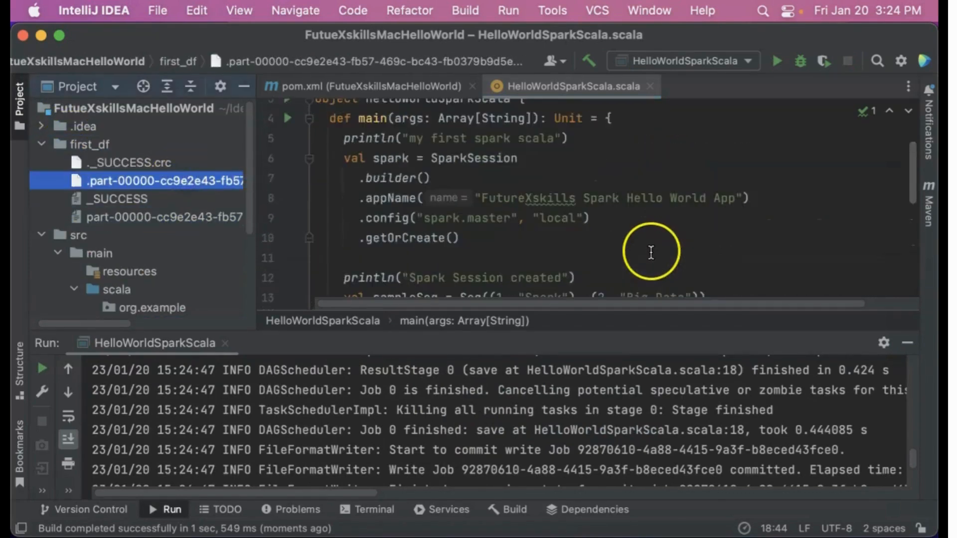
pyautogui.scroll(-3)
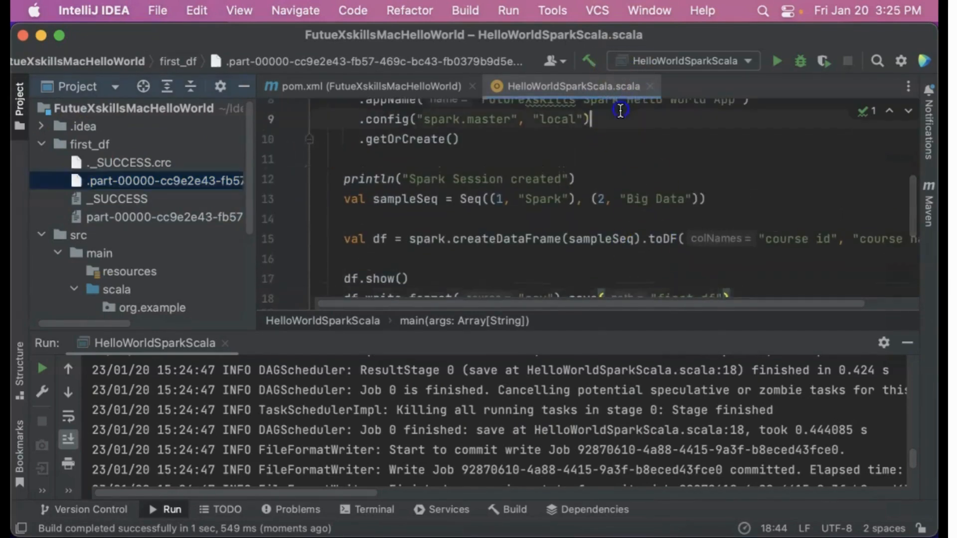
# Add .enableHiveSupport(), run into the IllegalArgumentException, and bring up pom.xml.
pyautogui.write('.en')
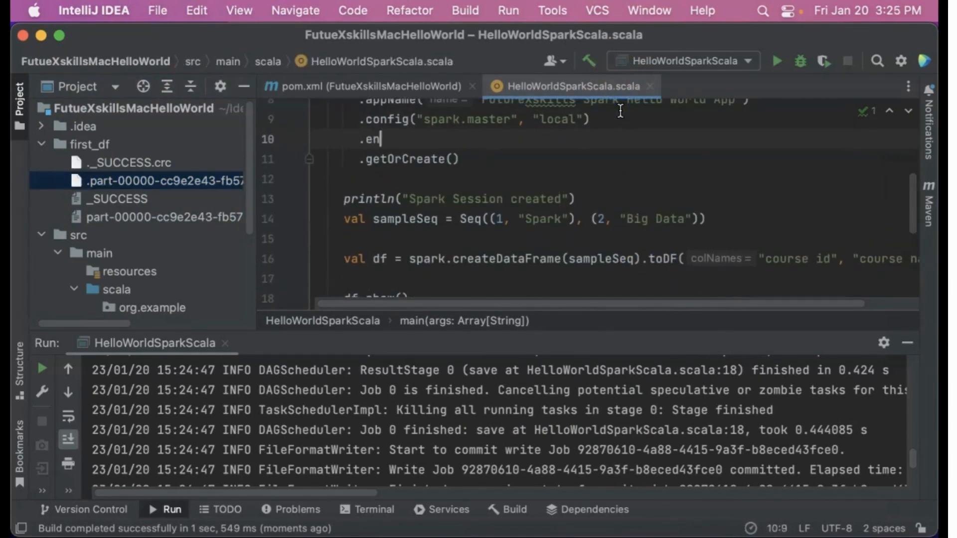
pyautogui.write('ableHiveSupport(')
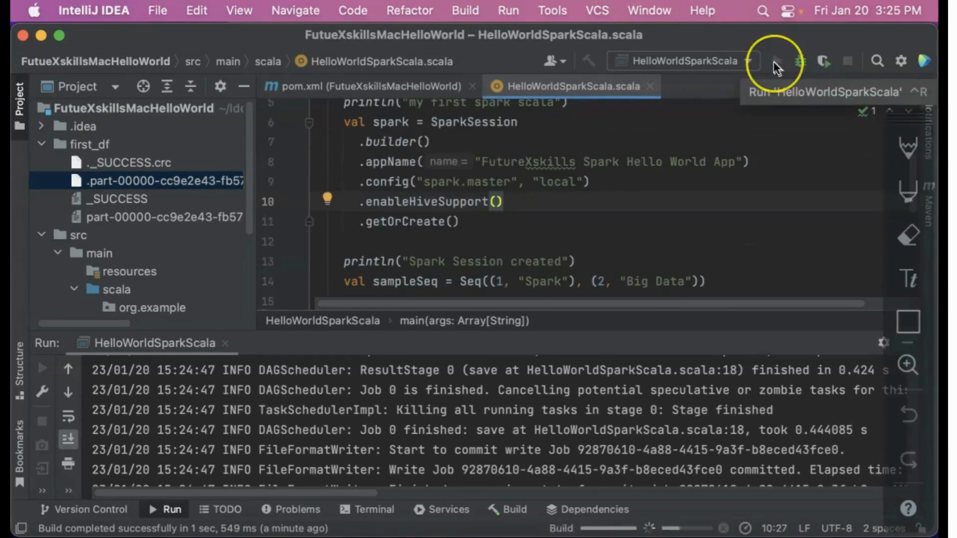
pyautogui.click(775, 61)
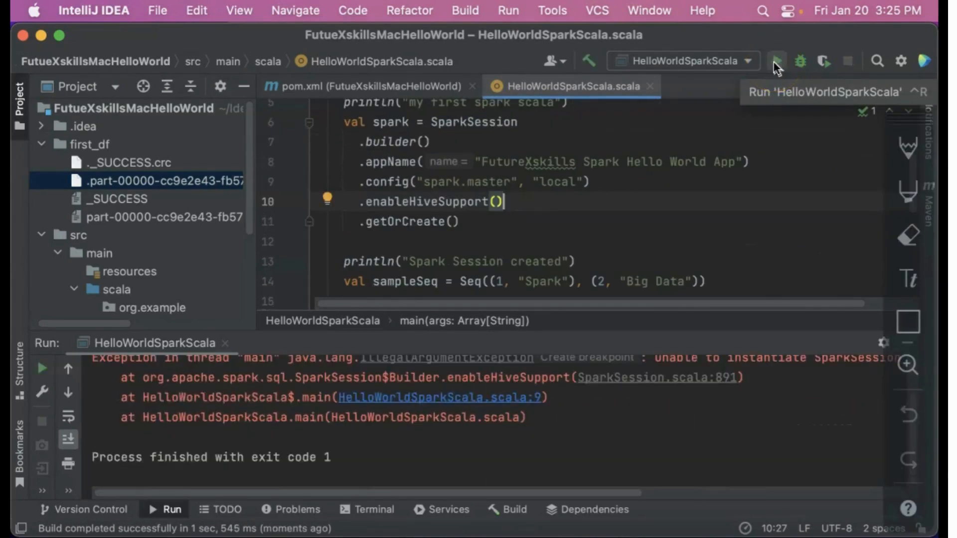
pyautogui.moveTo(255, 421)
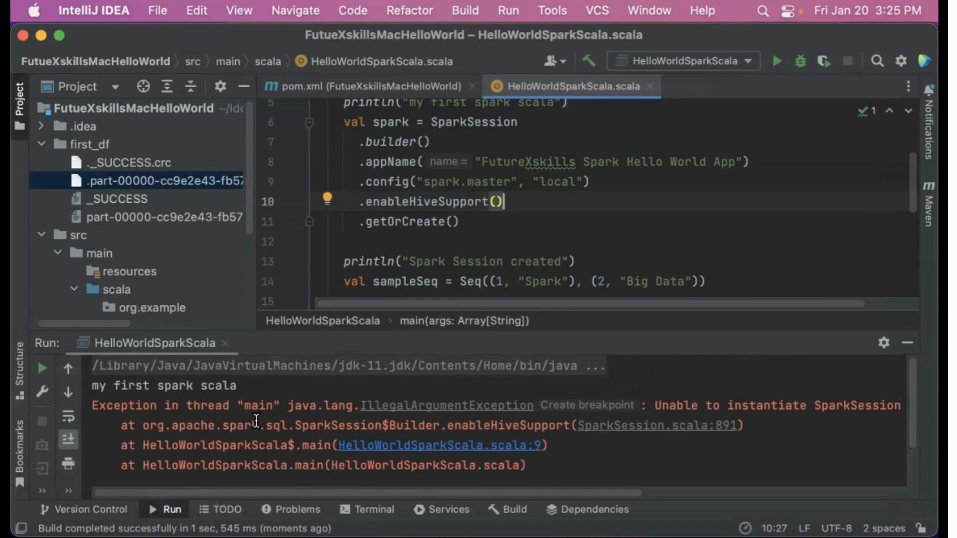
pyautogui.moveTo(263, 161)
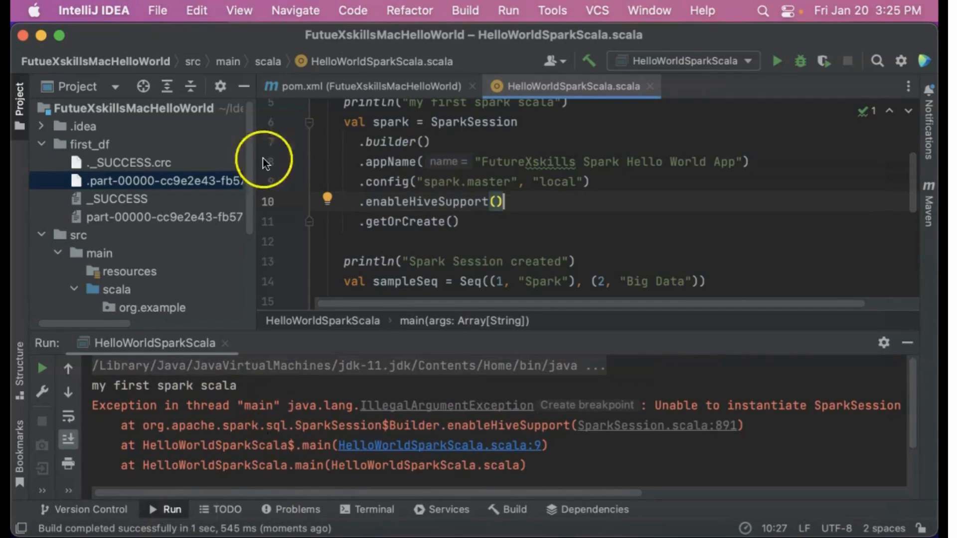
pyautogui.scroll(-3)
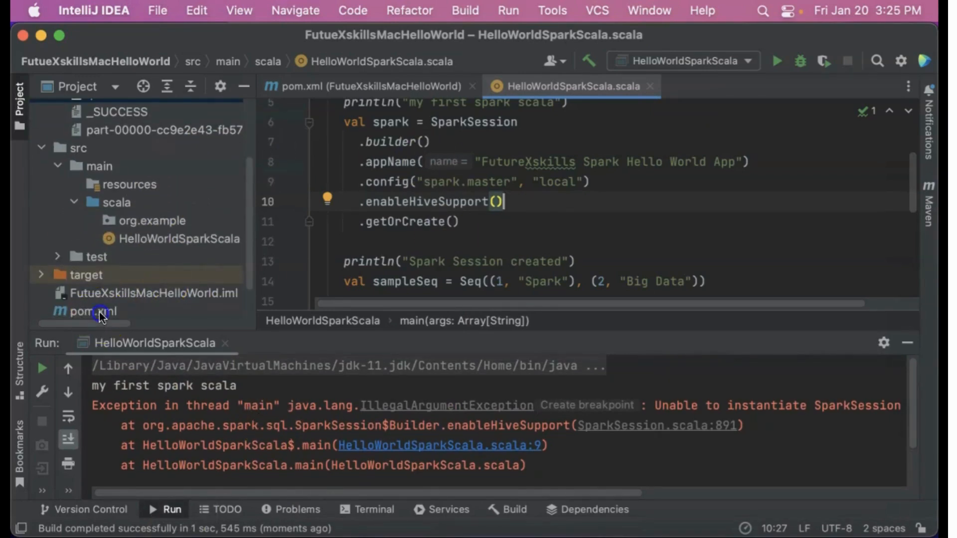
pyautogui.click(93, 311)
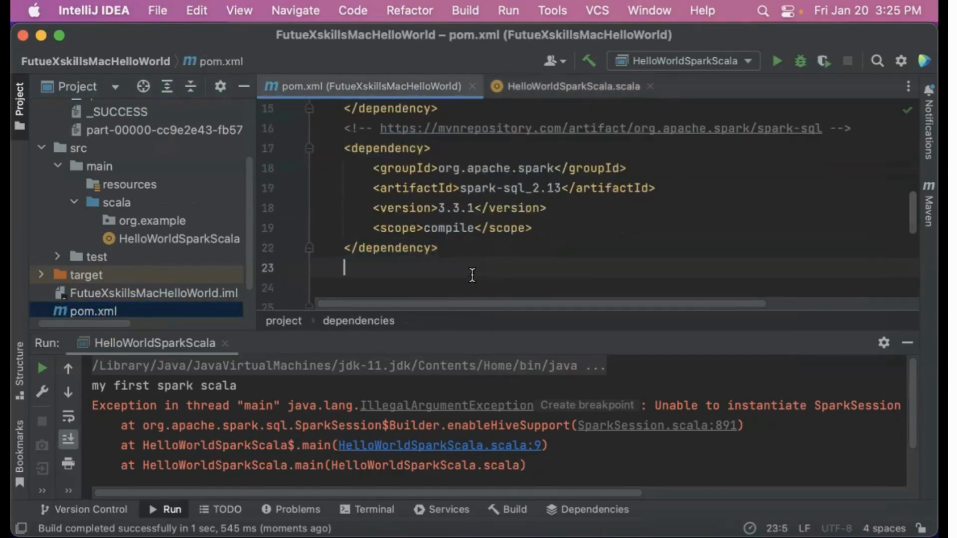
pyautogui.moveTo(473, 290)
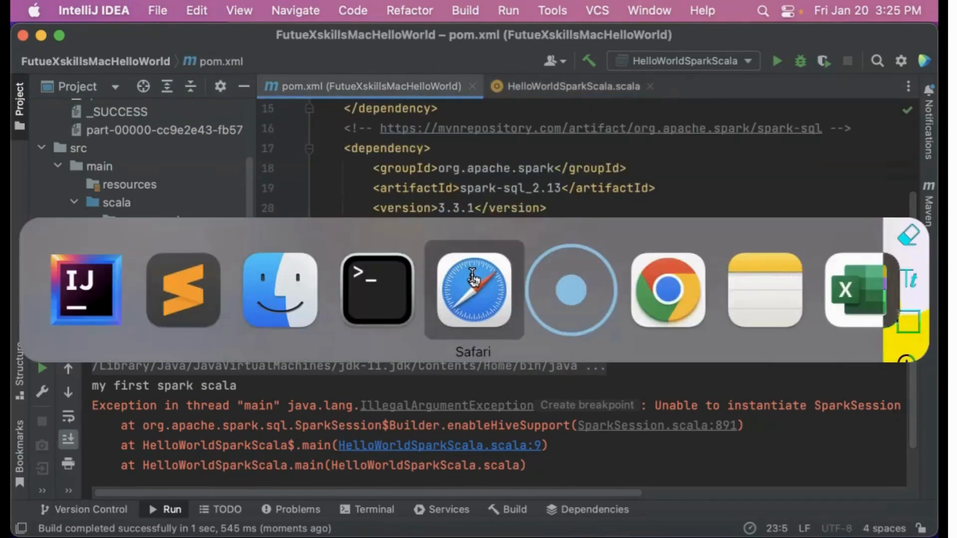
# In Safari, go back to the Apache Spark group page on mvnrepository and browse versions.
pyautogui.click(472, 290)
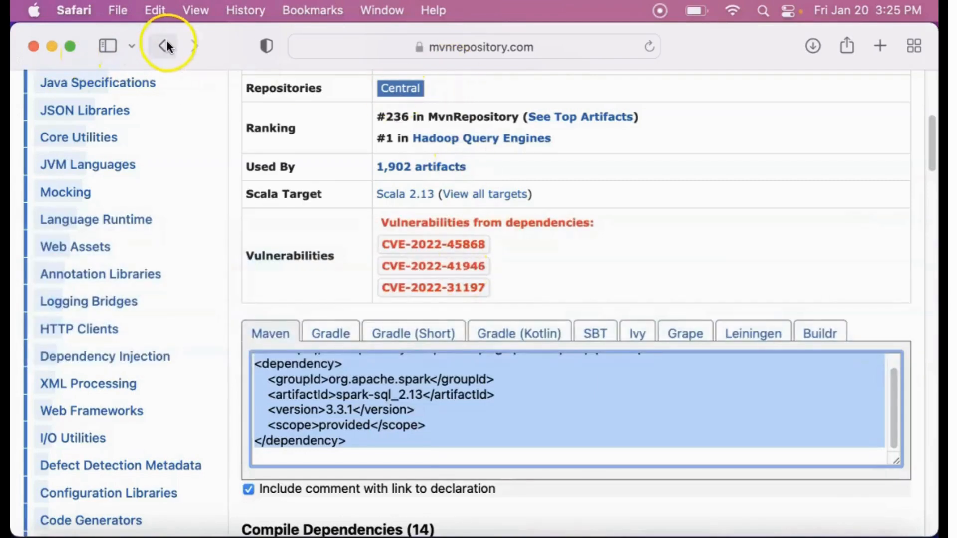
pyautogui.click(168, 47)
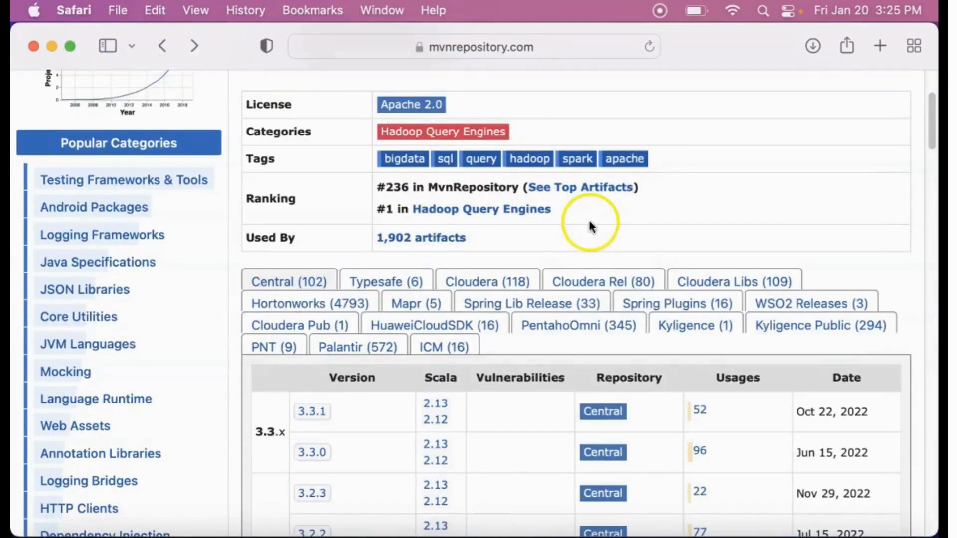
pyautogui.click(161, 47)
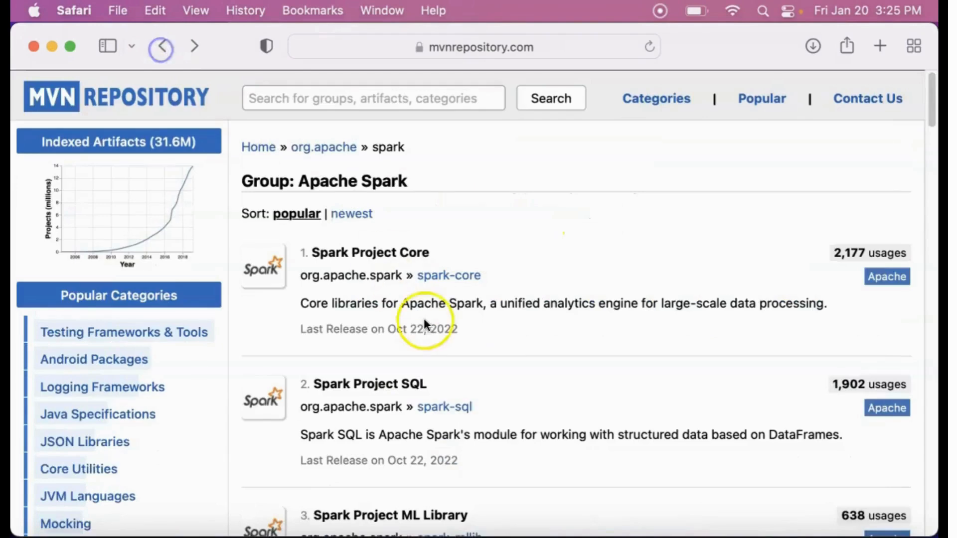
pyautogui.scroll(-3)
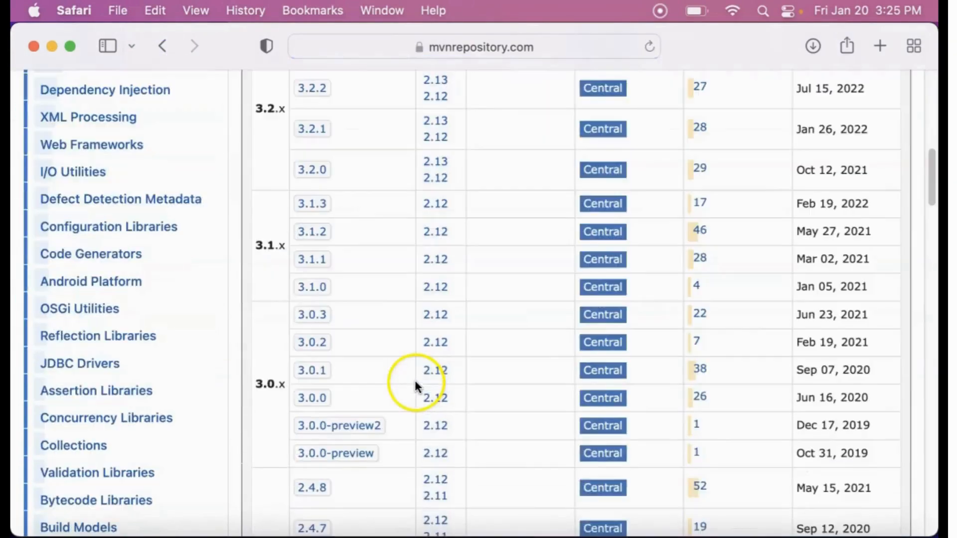
pyautogui.scroll(3)
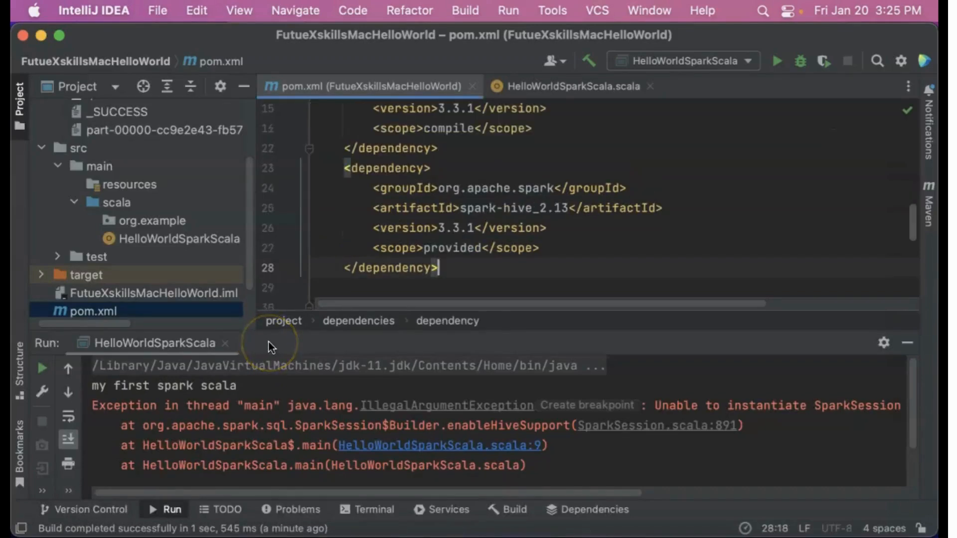
# Change the spark-hive_2.13 dependency scope to compile and reload the Maven project.
pyautogui.doubleClick(450, 248)
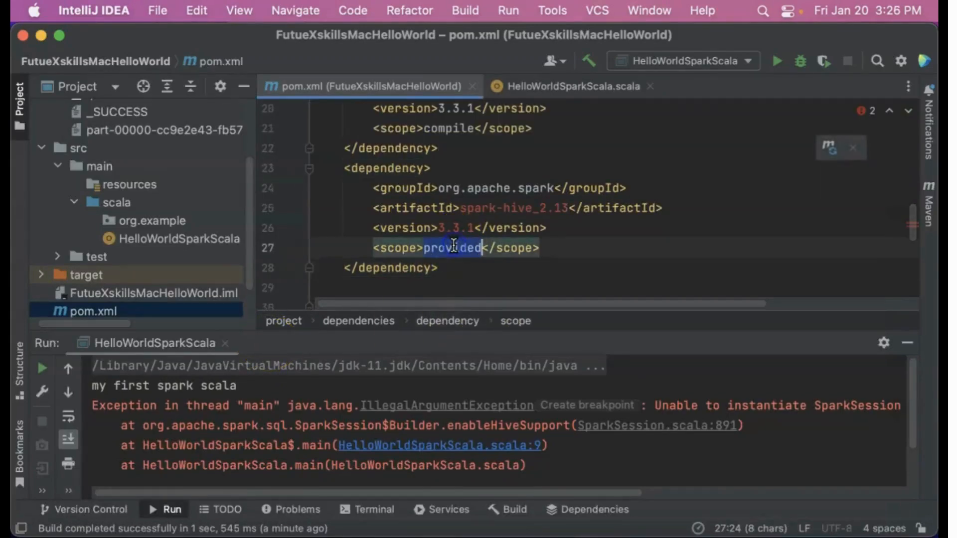
pyautogui.write('compile')
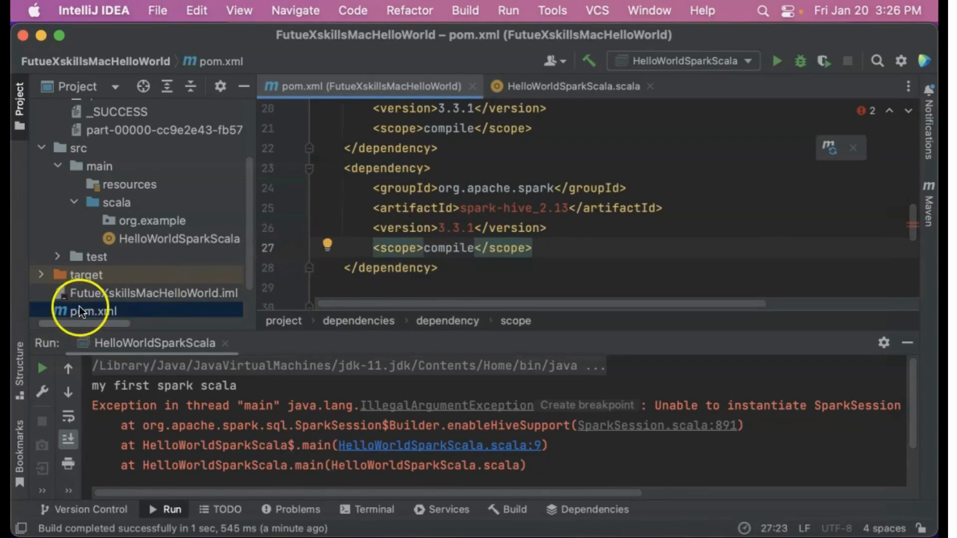
pyautogui.rightClick(92, 311)
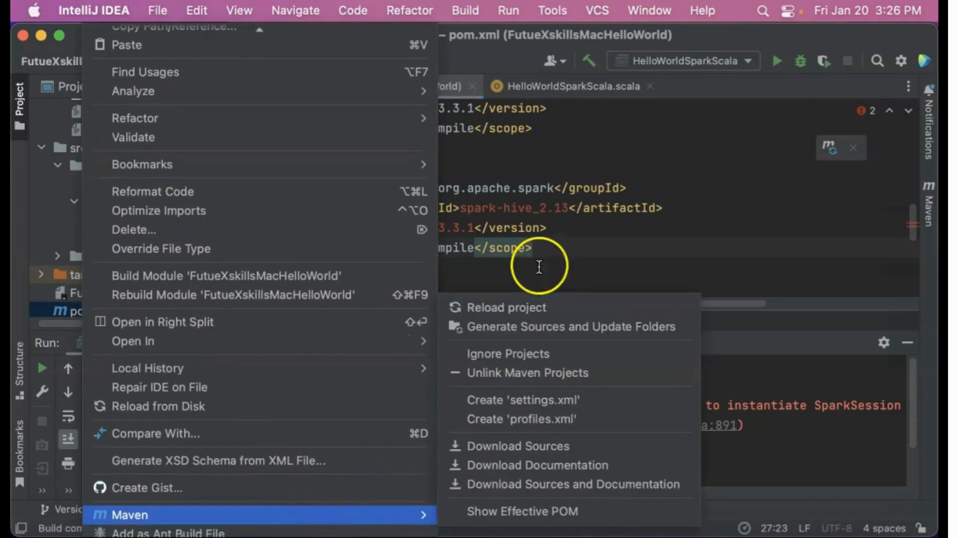
pyautogui.click(506, 307)
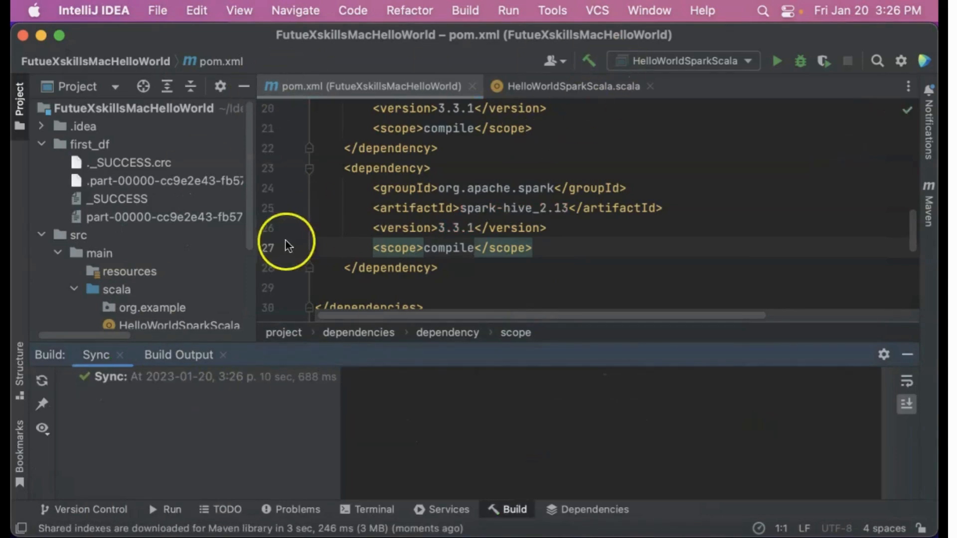
pyautogui.moveTo(151, 218)
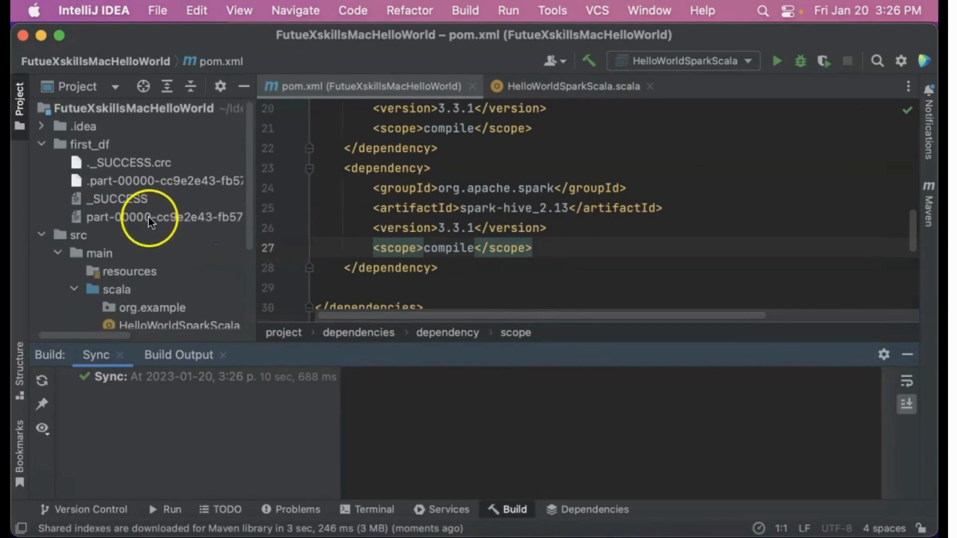
pyautogui.moveTo(151, 322)
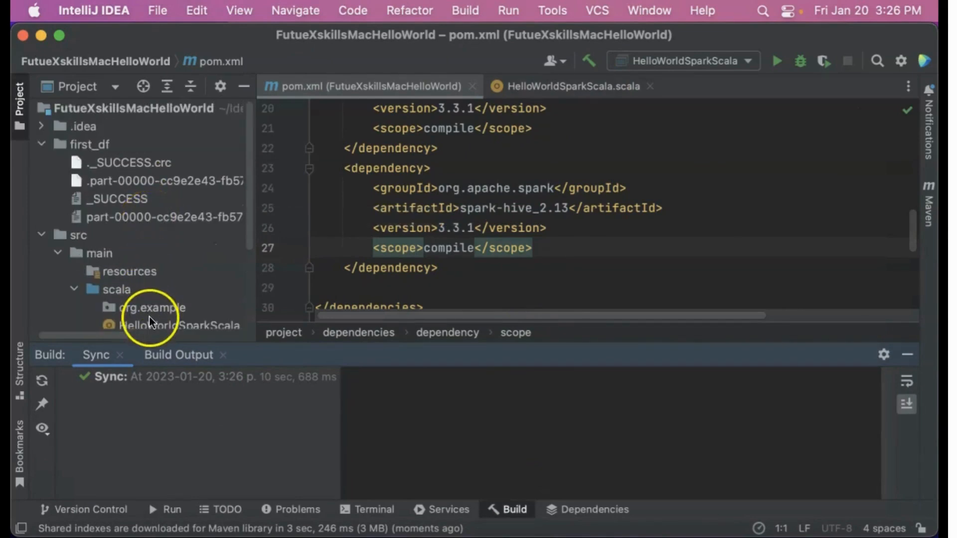
# Keep scala-sdk-2.13.10 for the module and run the app, hitting the first_df path-exists error.
pyautogui.click(860, 111)
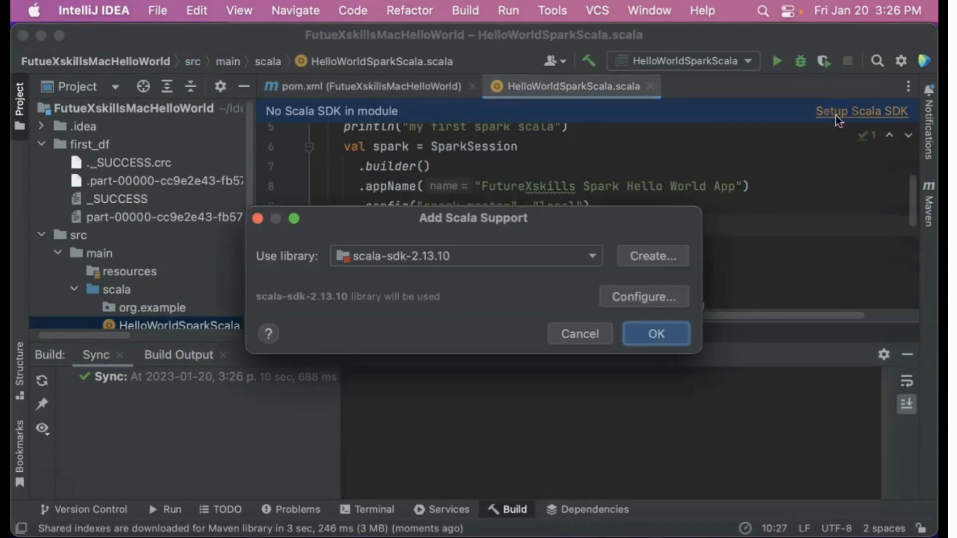
pyautogui.click(655, 333)
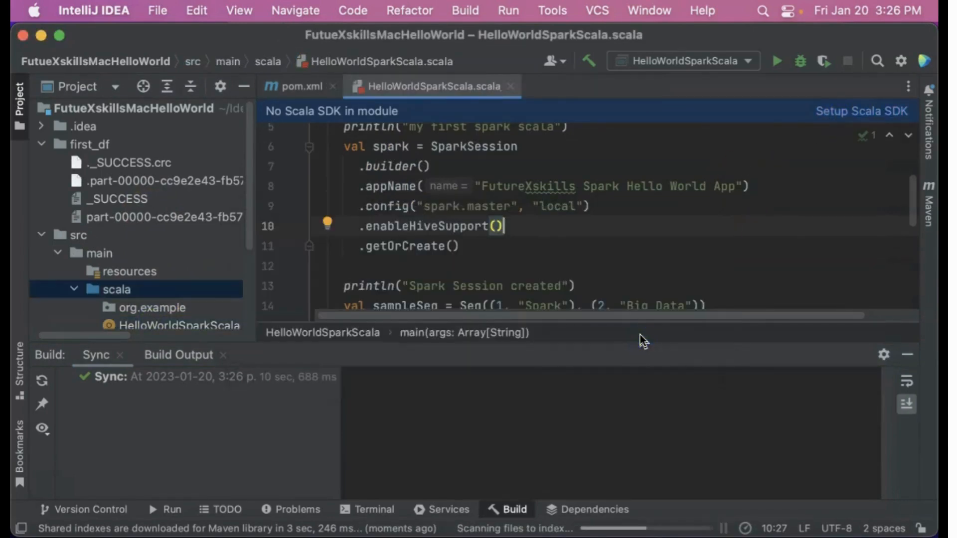
pyautogui.scroll(-3)
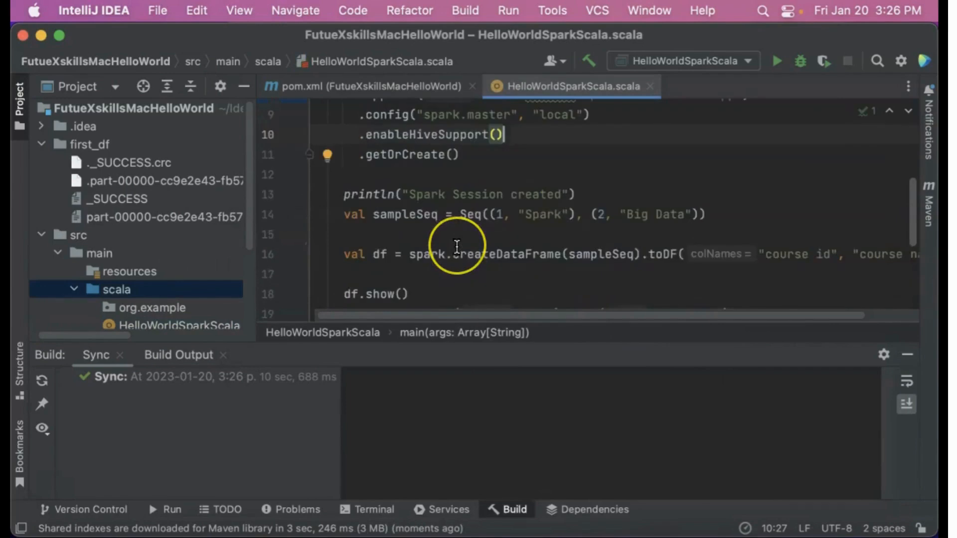
pyautogui.scroll(3)
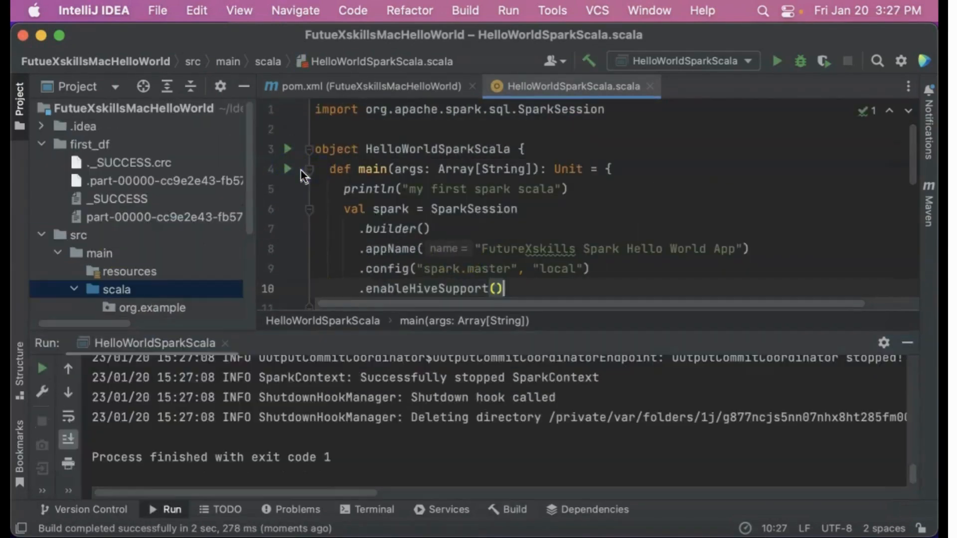
pyautogui.click(776, 60)
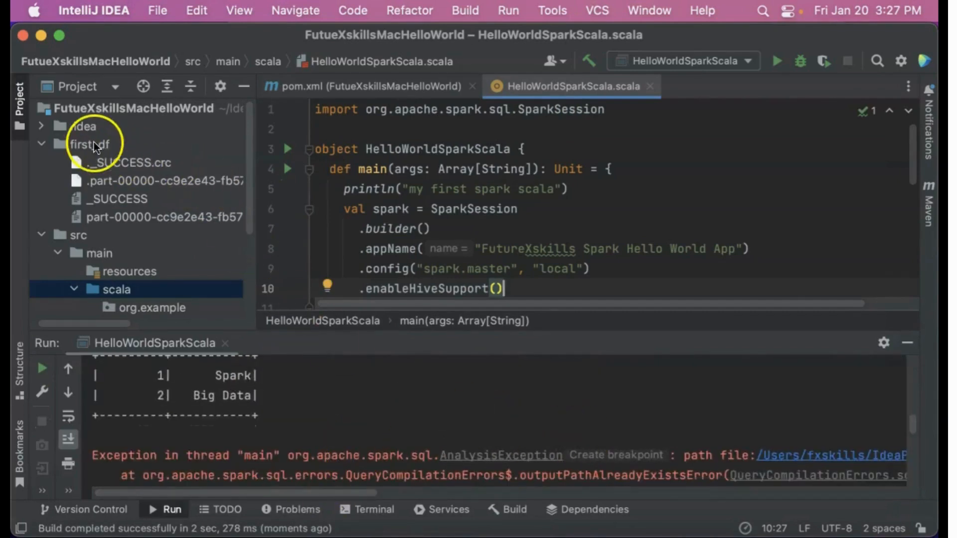
# Delete the old first_df folder and rerun so it exits 0 and regenerates first_df.
pyautogui.rightClick(89, 144)
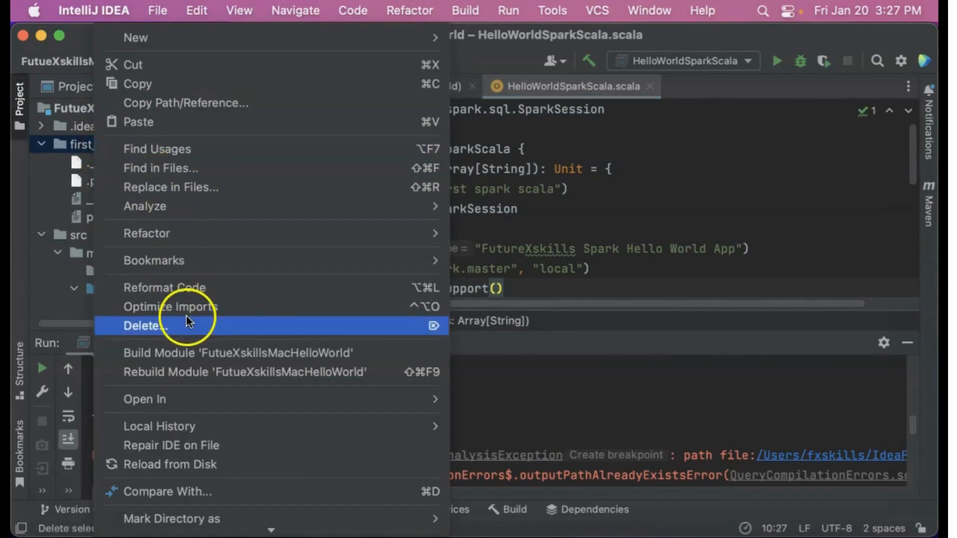
pyautogui.click(146, 325)
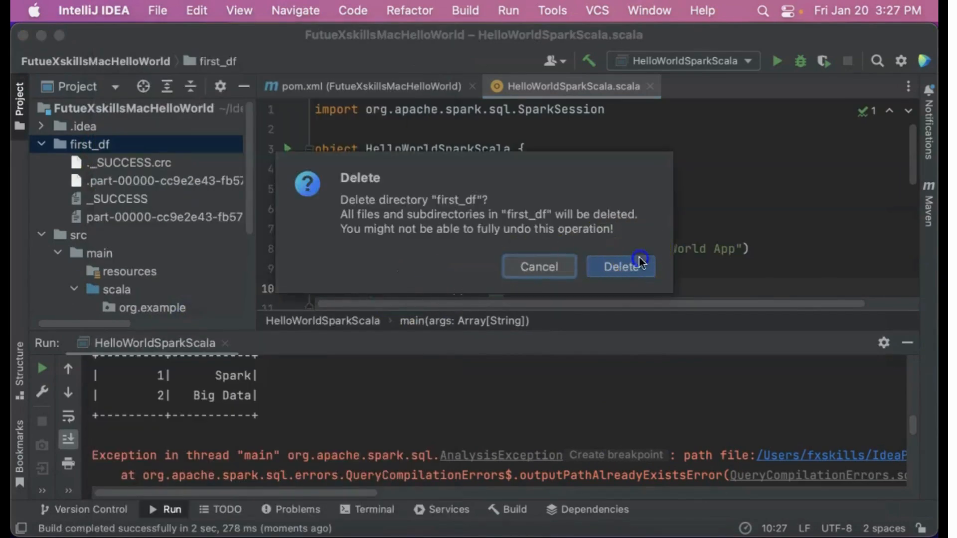
pyautogui.click(618, 267)
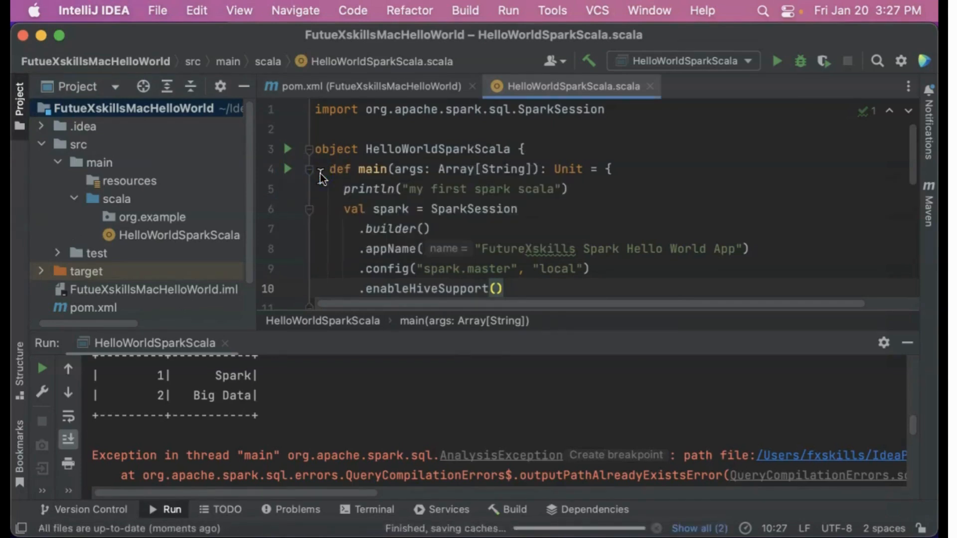
pyautogui.click(777, 61)
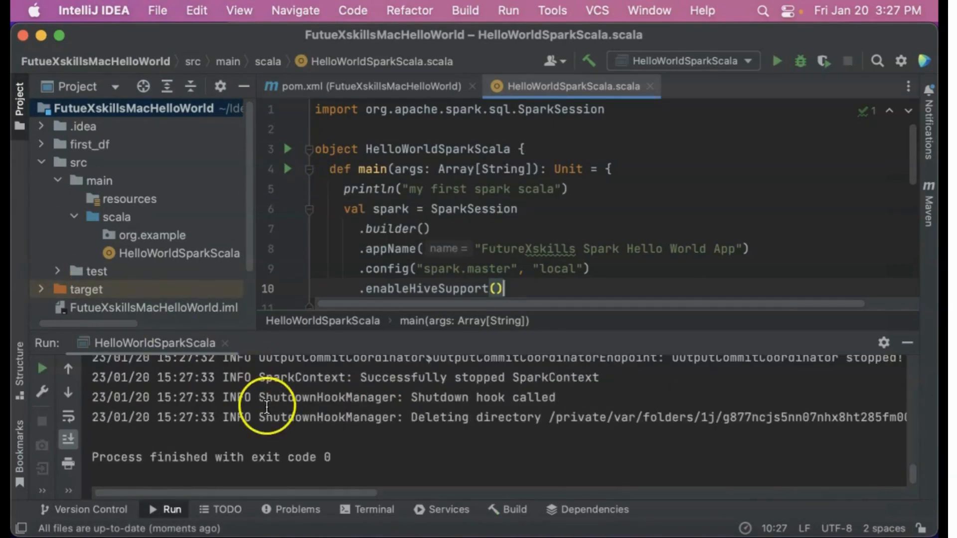
pyautogui.click(89, 143)
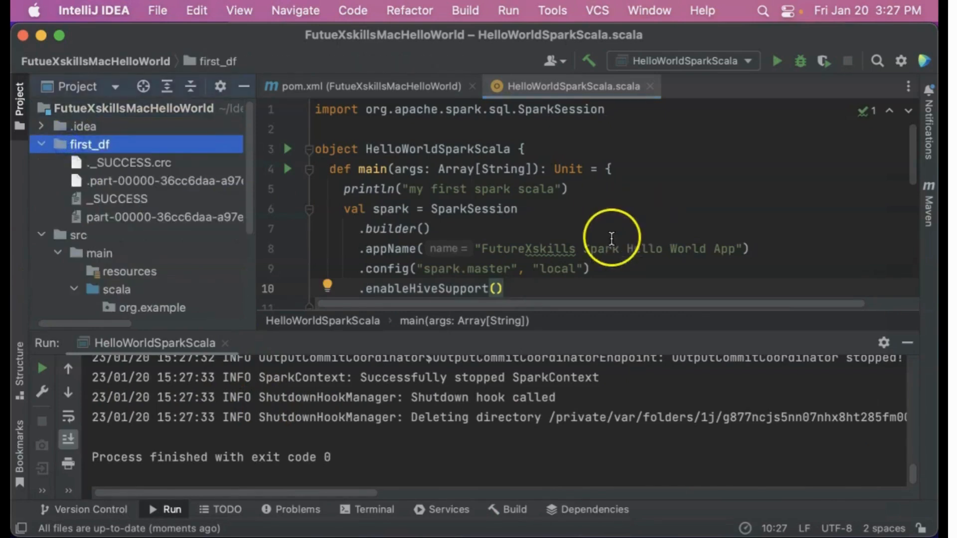
pyautogui.scroll(-3)
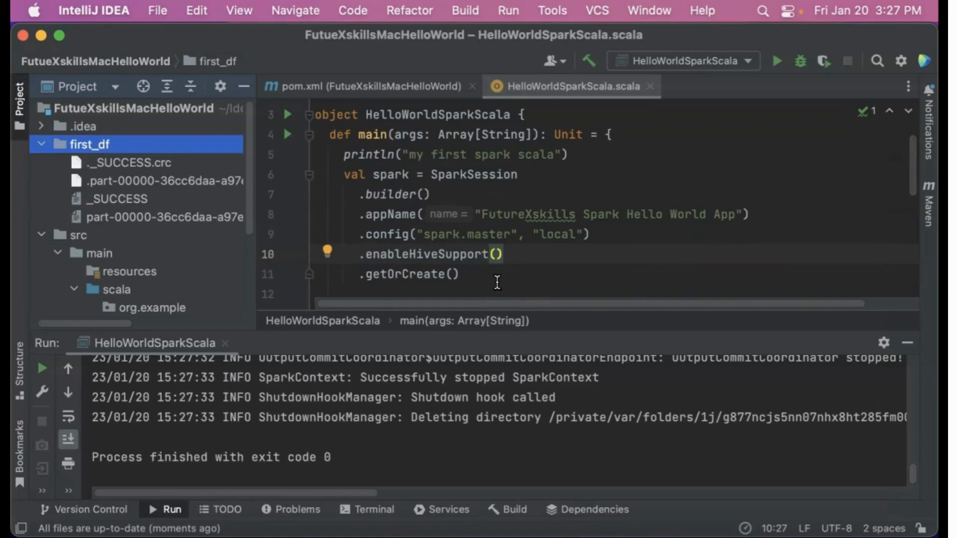
# Add spark.sql("CREATE TABLE IF NOT EXISTS src (key INT, value STRING) USING hive") after the CSV save.
pyautogui.scroll(-3)
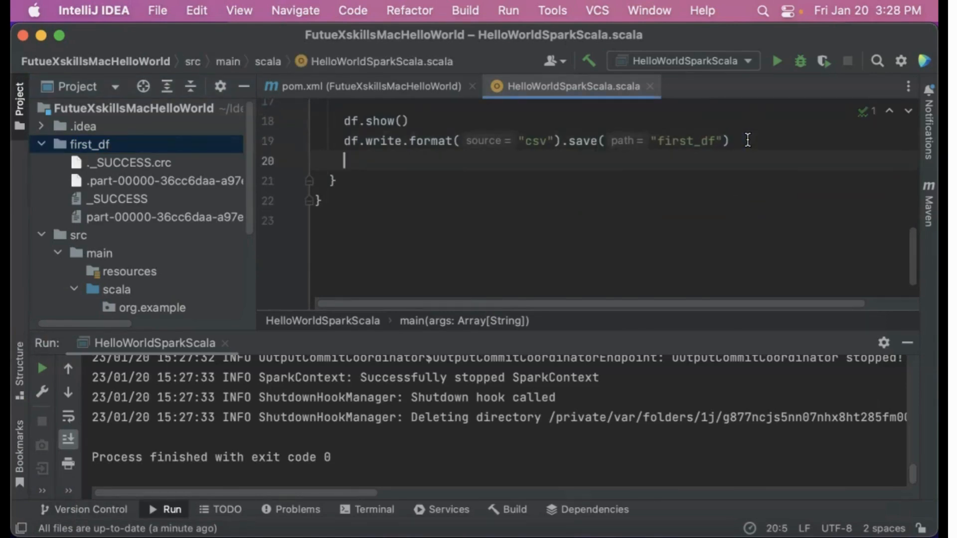
pyautogui.write('sql("CREATE TABLE IF NOT EXISTS src (key INT, value STRING) USING hive")')
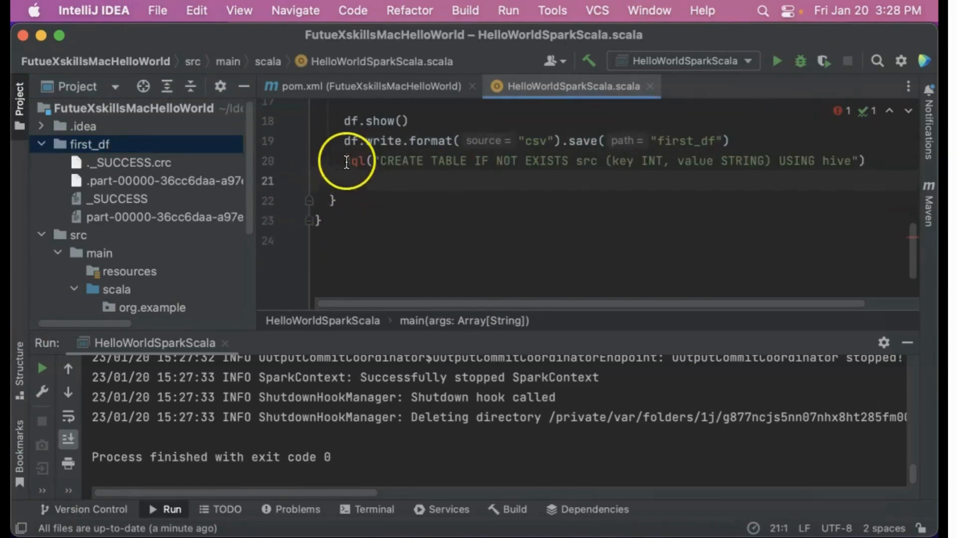
pyautogui.write('spark')
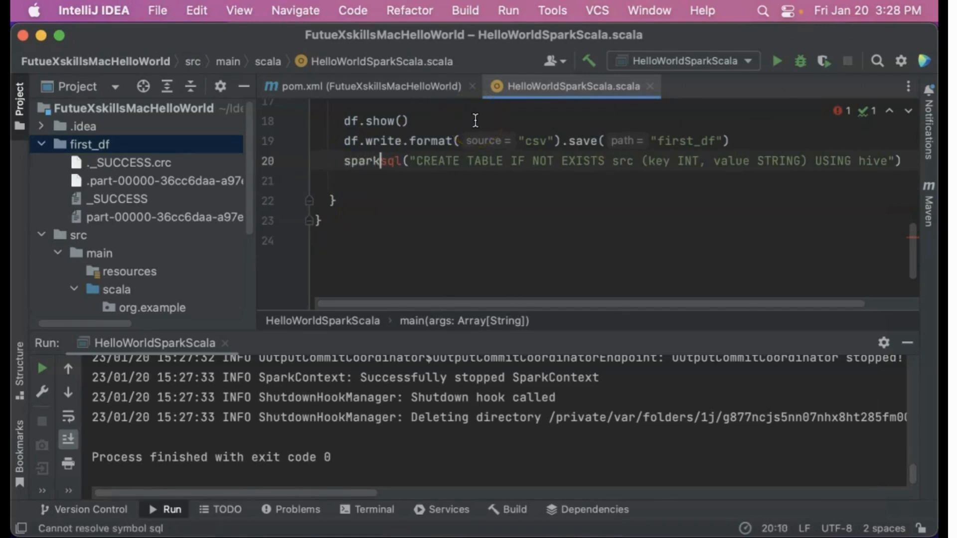
pyautogui.write('.')
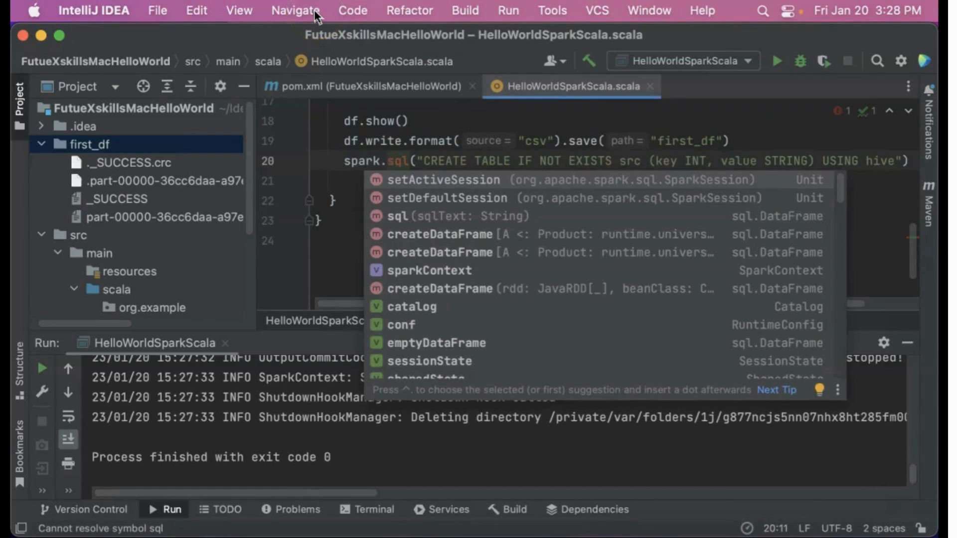
pyautogui.write('sql')
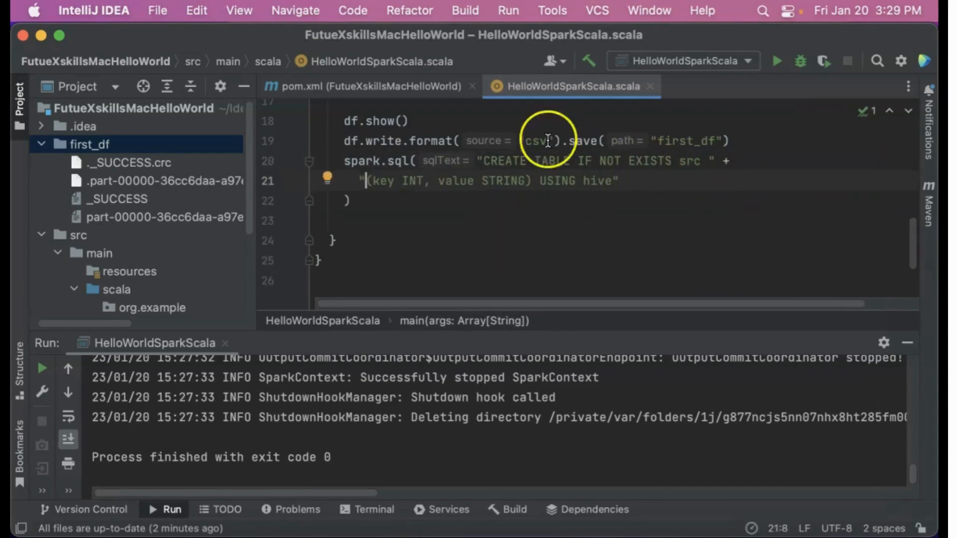
pyautogui.moveTo(519, 205)
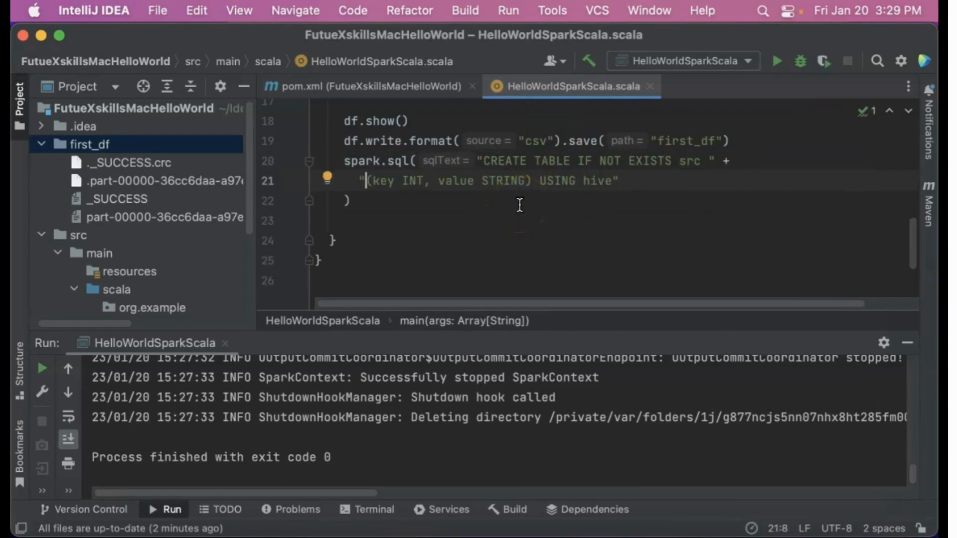
pyautogui.scroll(3)
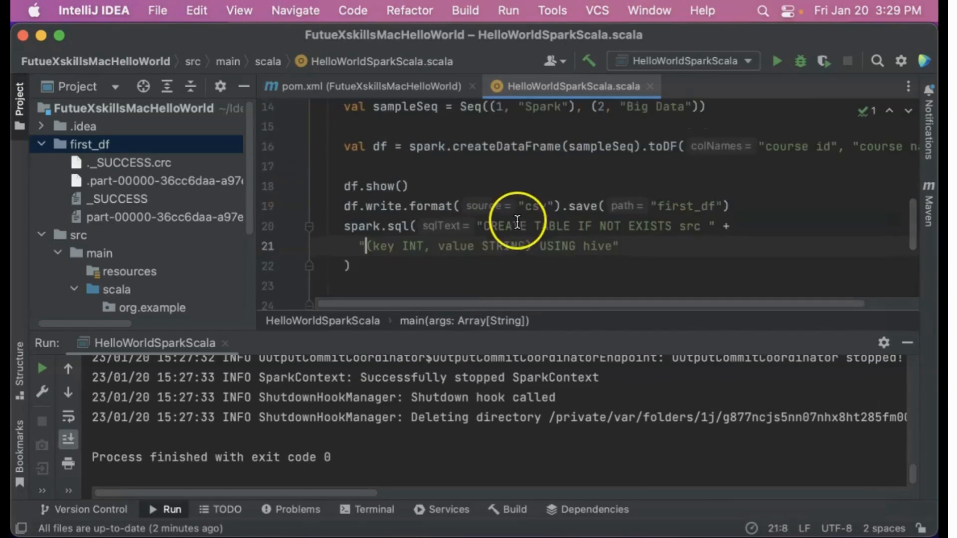
# Delete first_df and rerun, producing metastore_db and spark-warehouse folders.
pyautogui.rightClick(89, 143)
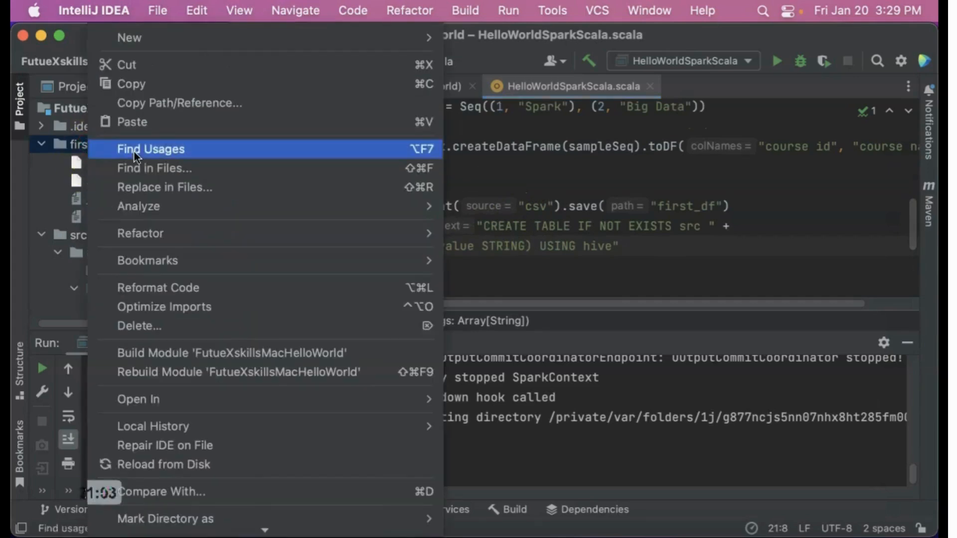
pyautogui.moveTo(214, 317)
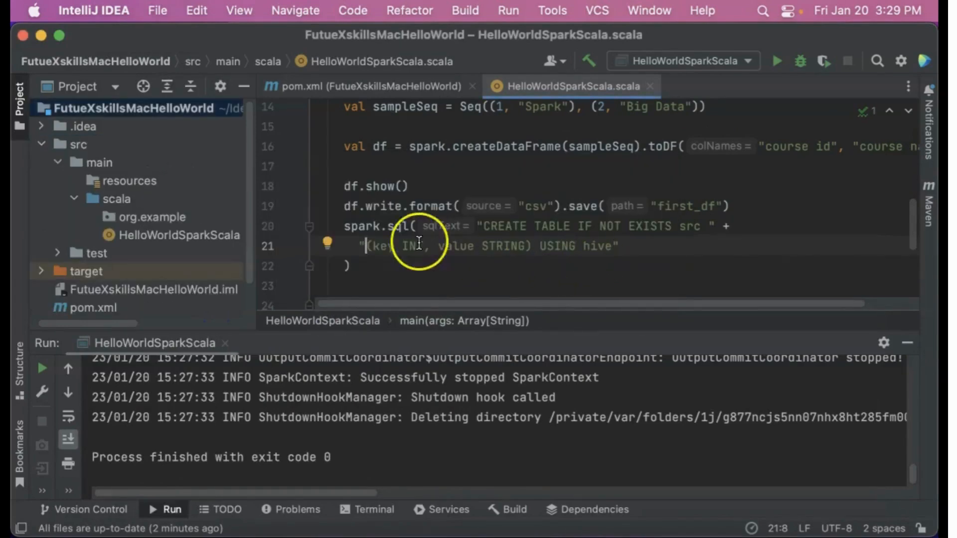
pyautogui.scroll(3)
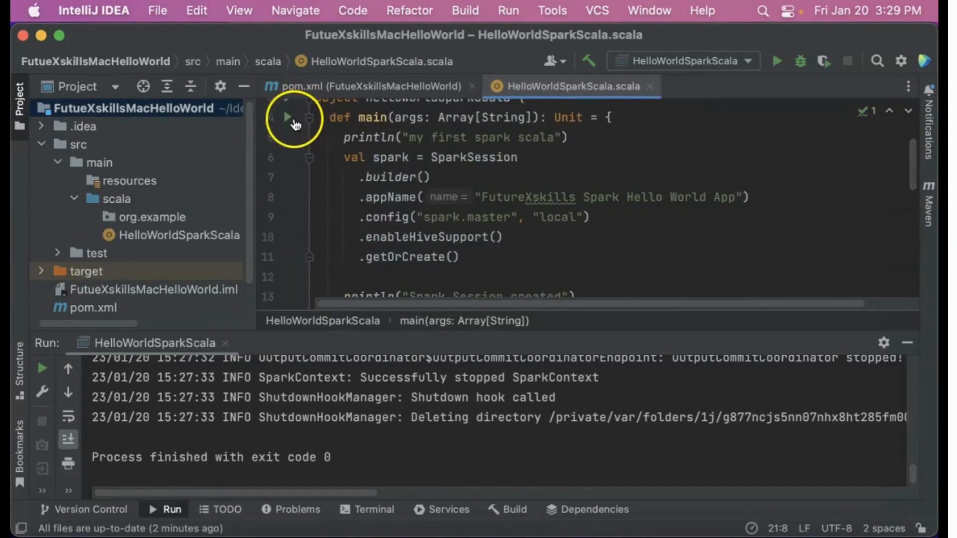
pyautogui.click(287, 117)
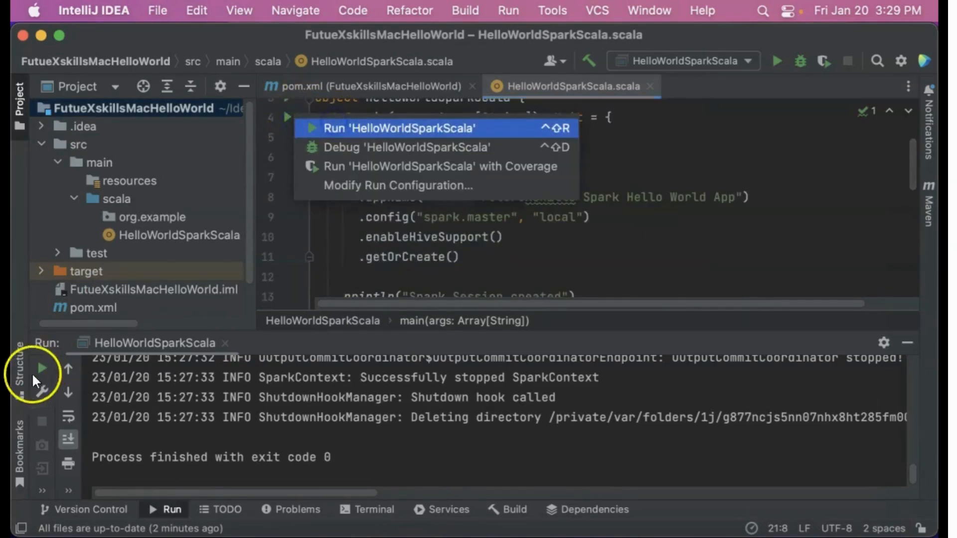
pyautogui.moveTo(58, 330)
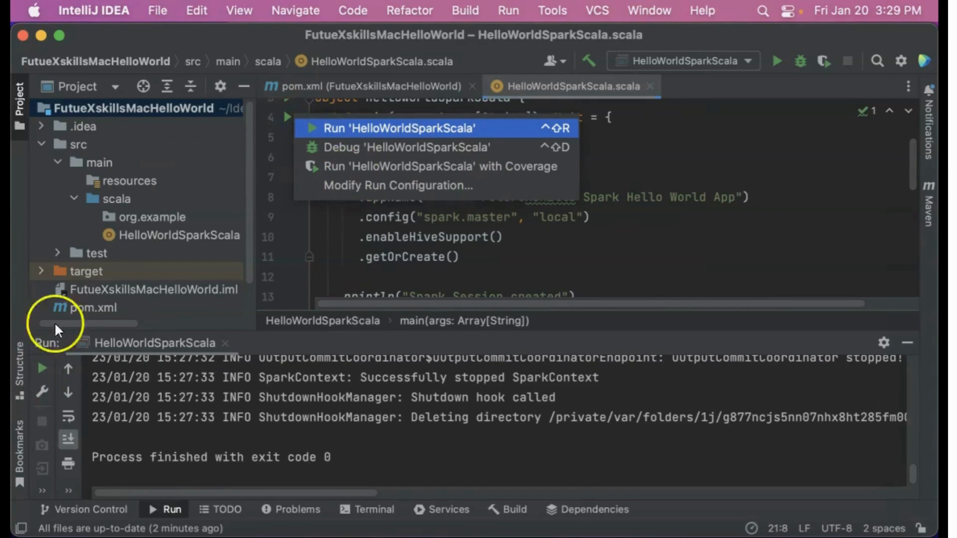
pyautogui.click(398, 128)
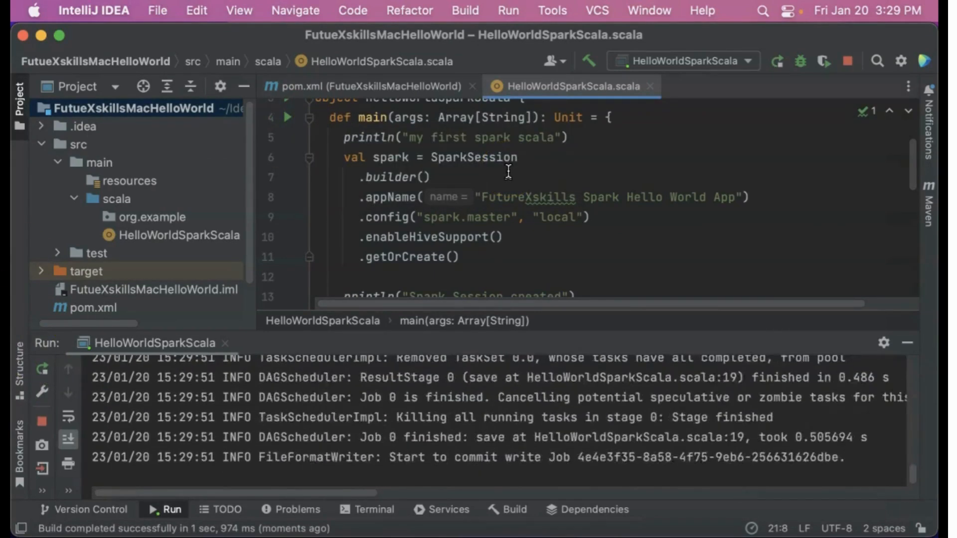
pyautogui.scroll(-3)
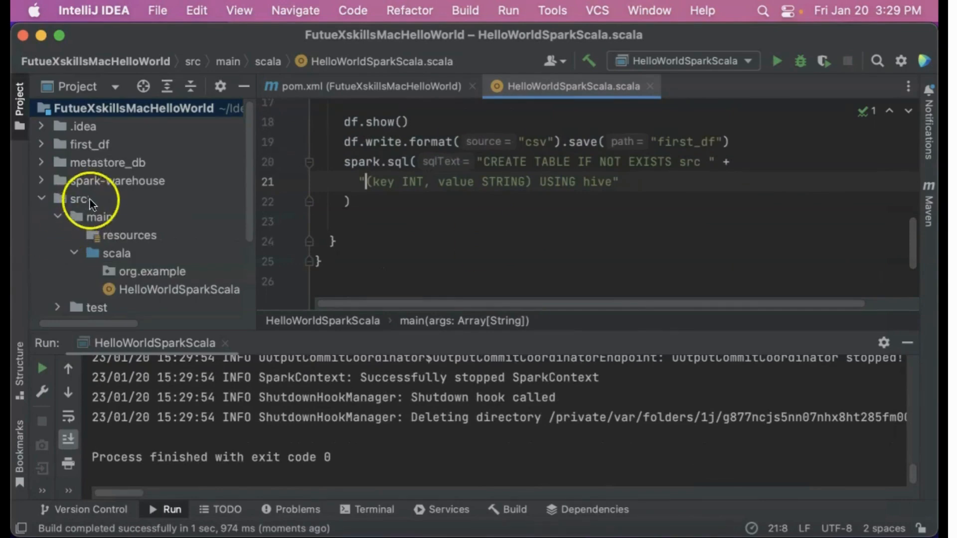
# Expand metastore_db to show its log, seg0 and lock files, then collapse it.
pyautogui.click(89, 143)
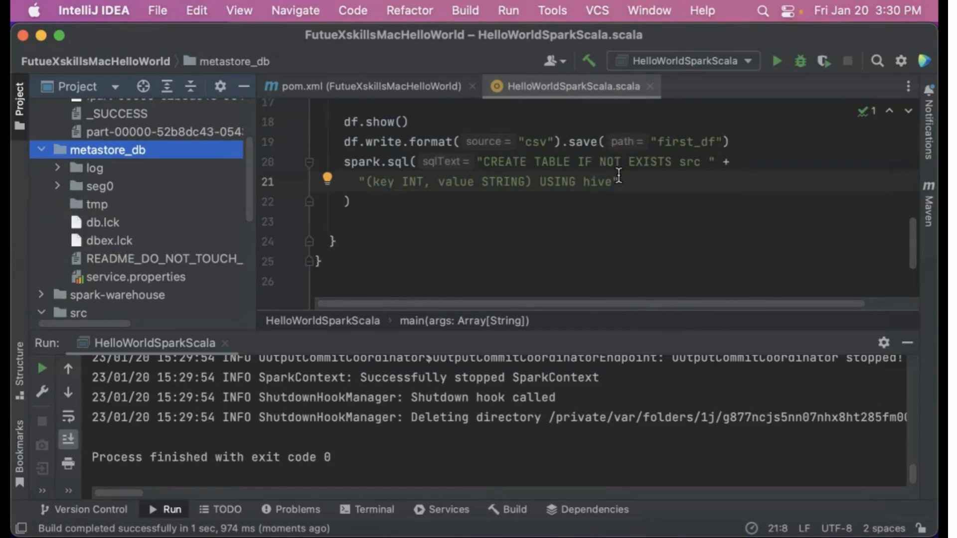
pyautogui.click(42, 150)
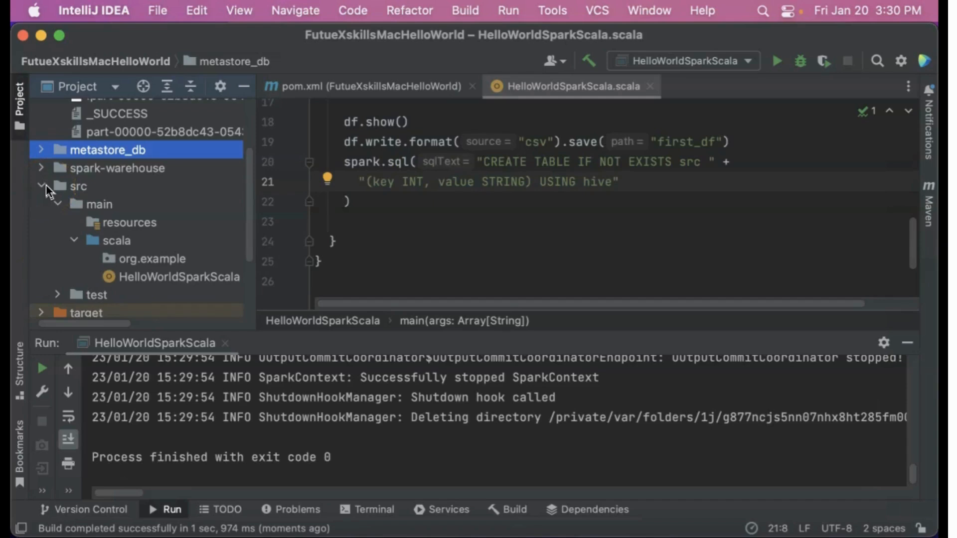
# Expand spark-warehouse and select its src table folder.
pyautogui.click(41, 169)
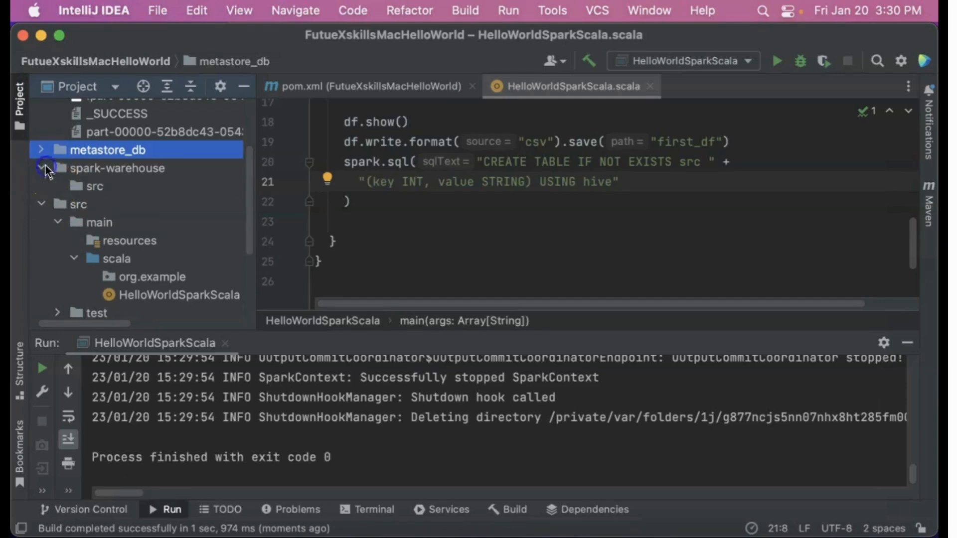
pyautogui.click(94, 187)
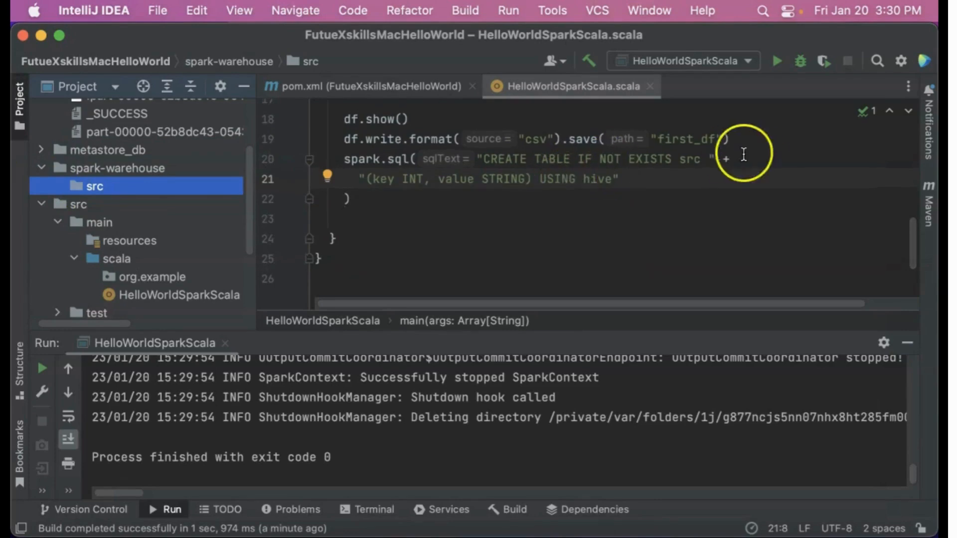
pyautogui.scroll(3)
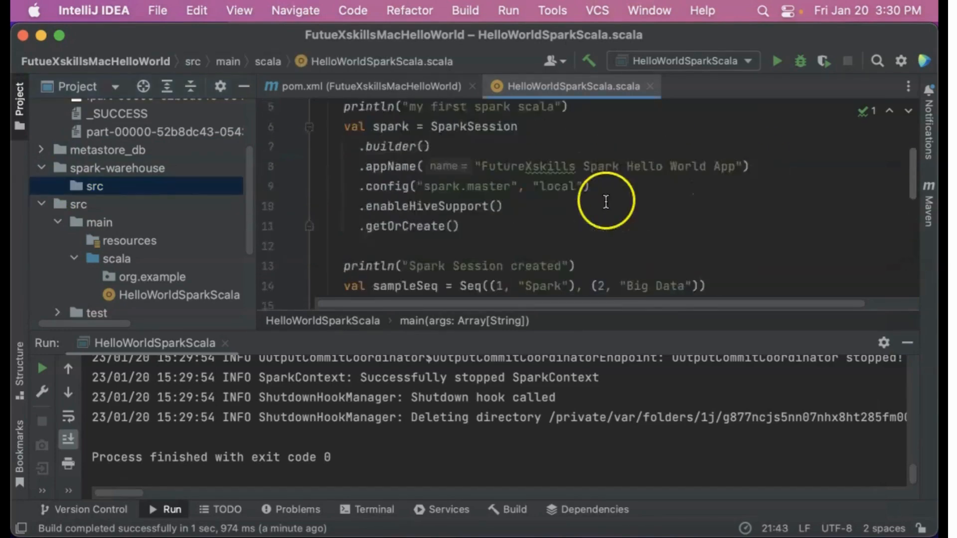
pyautogui.scroll(3)
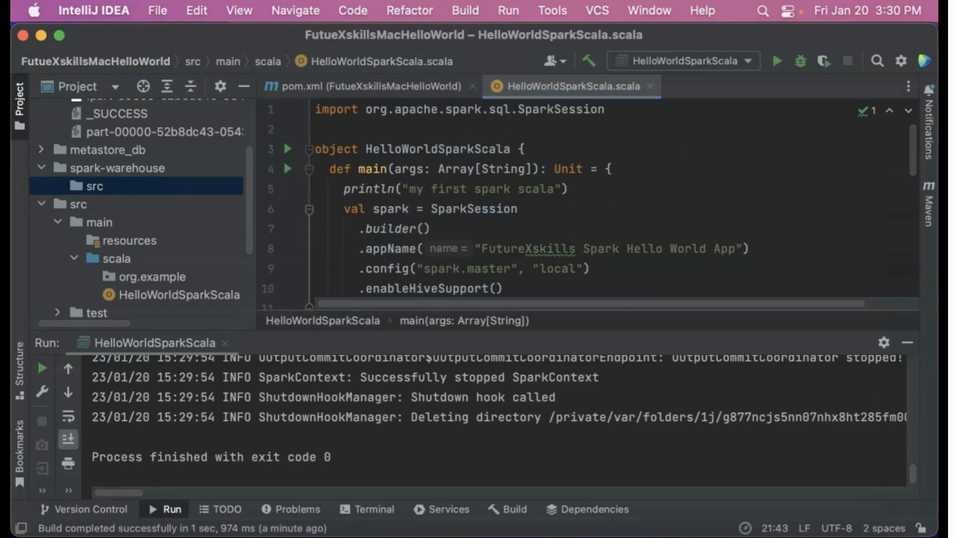